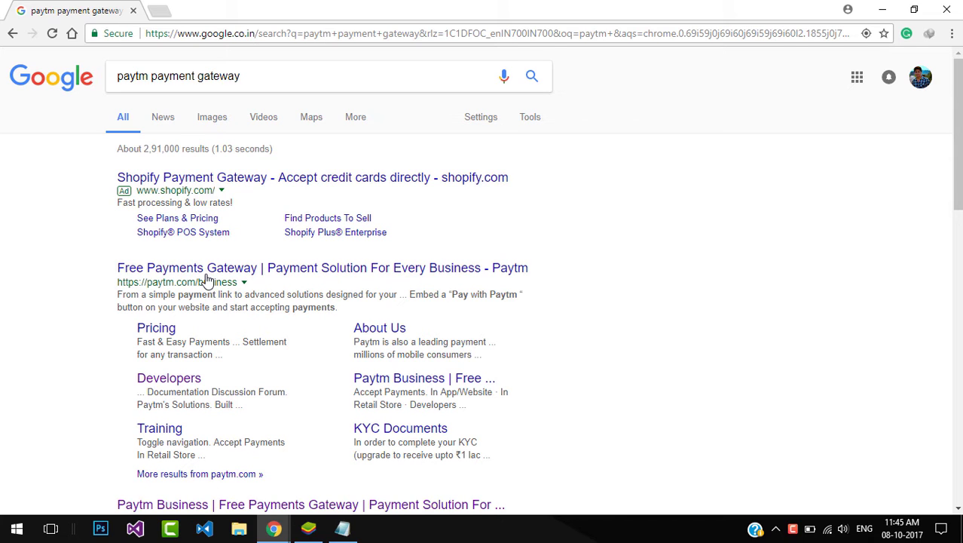
Open the 'Free Payments Gateway | Payment Solution For Every Business - Paytm' search result
left_click(322, 267)
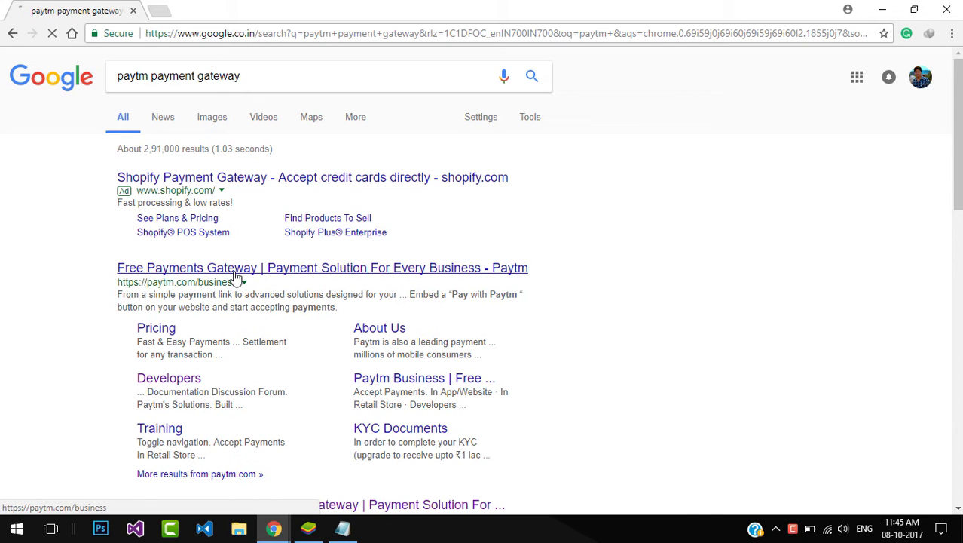
left_click(322, 268)
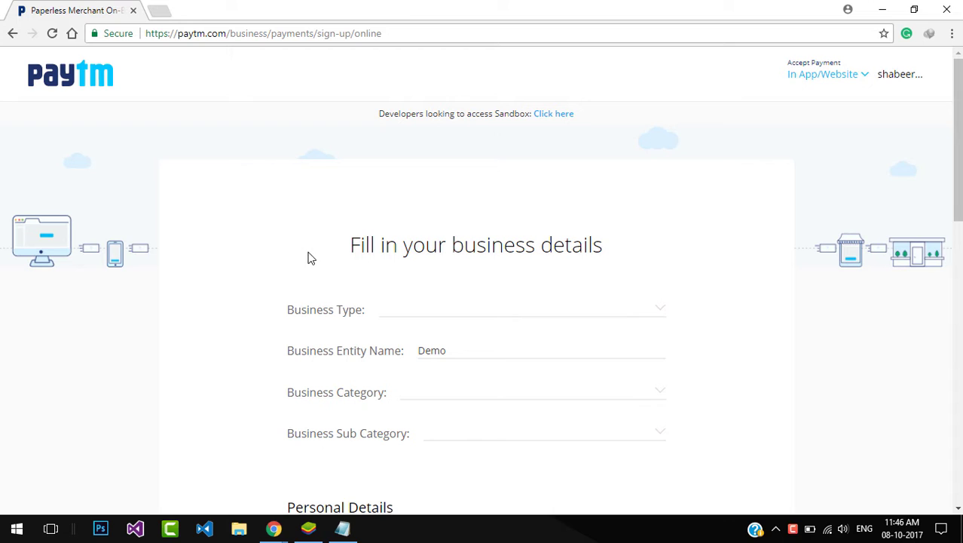
mouse_move(548, 119)
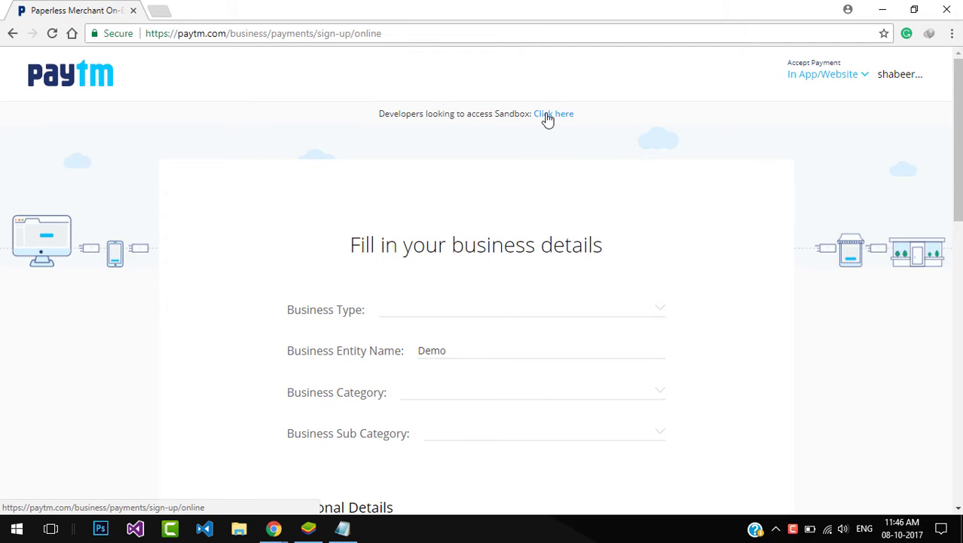
Submit the sandbox credentials form with company name 'TechCyboDemo'
left_click(553, 113)
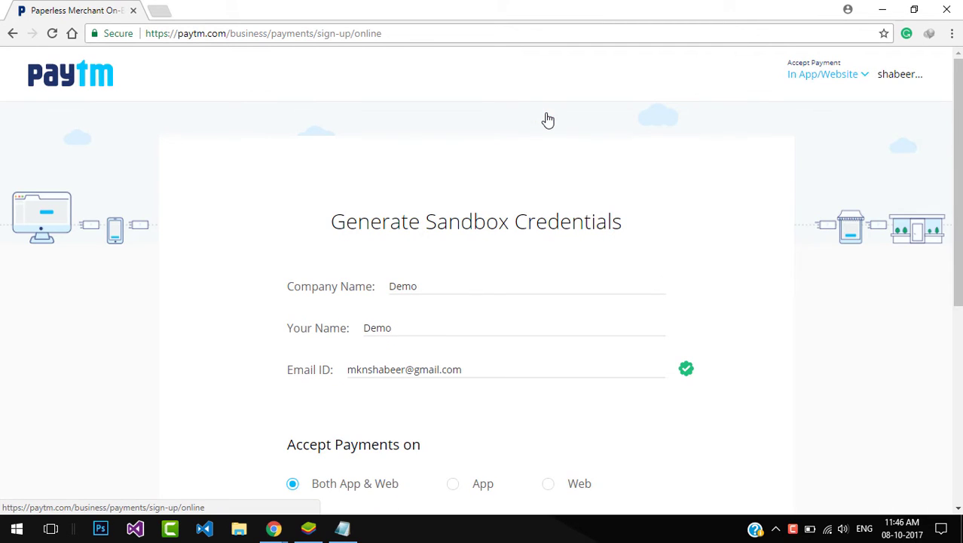
double_click(402, 285)
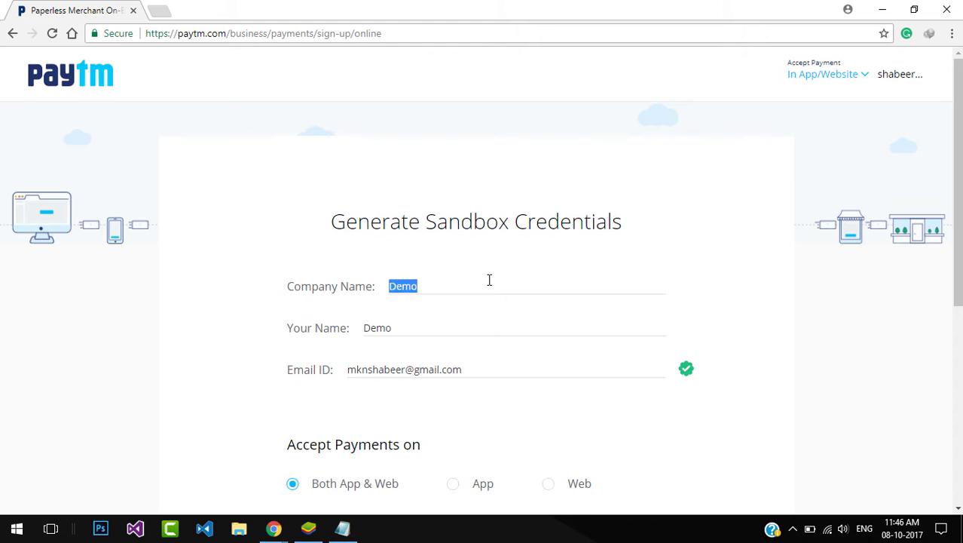
type("TechCyboDemo")
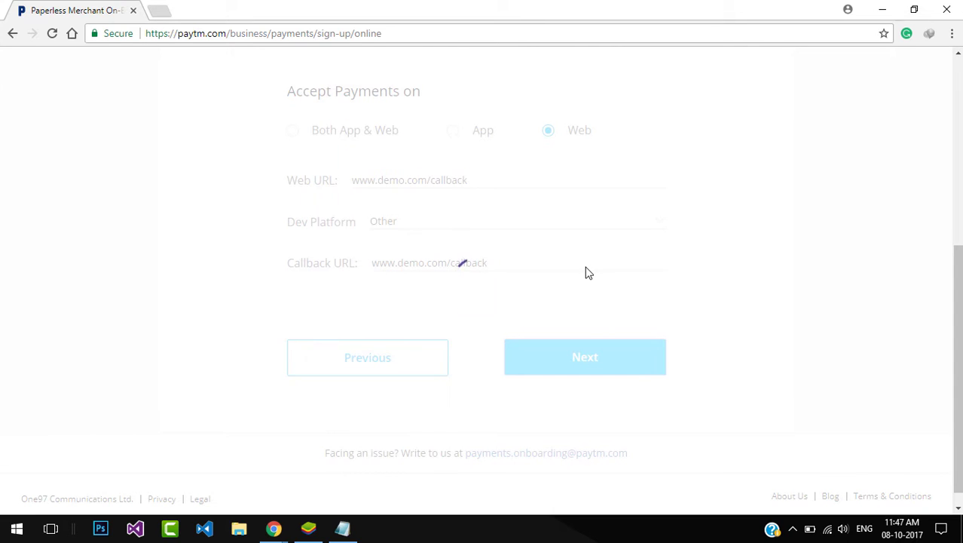
left_click(585, 356)
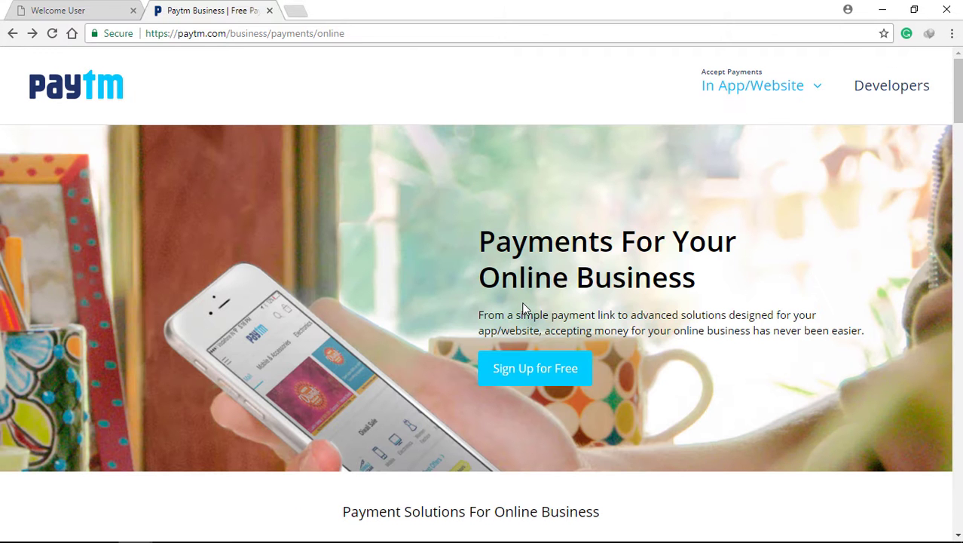
Download the Paytm_Web_Sample_Kit_dotNet repository as a ZIP via Paytm's developers page
left_click(891, 85)
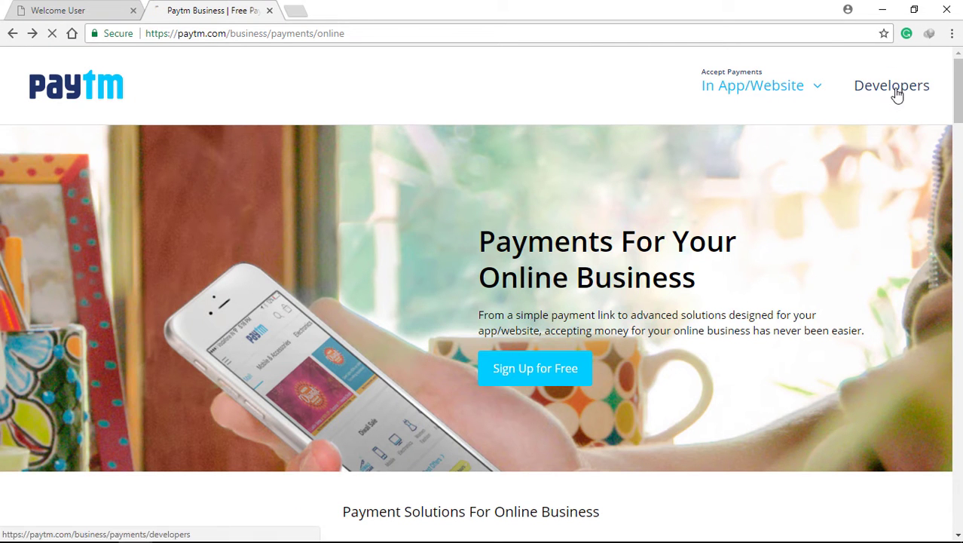
left_click(891, 85)
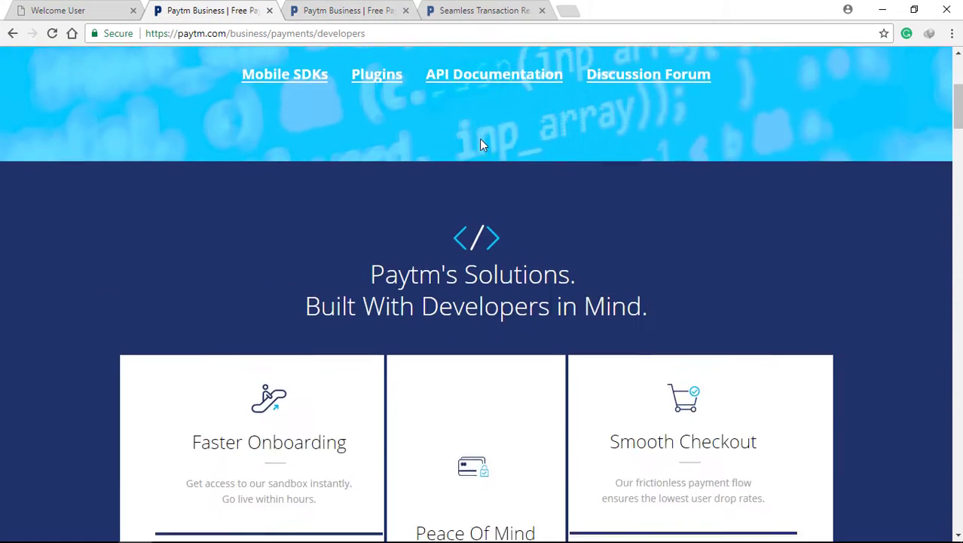
scroll("down", 3)
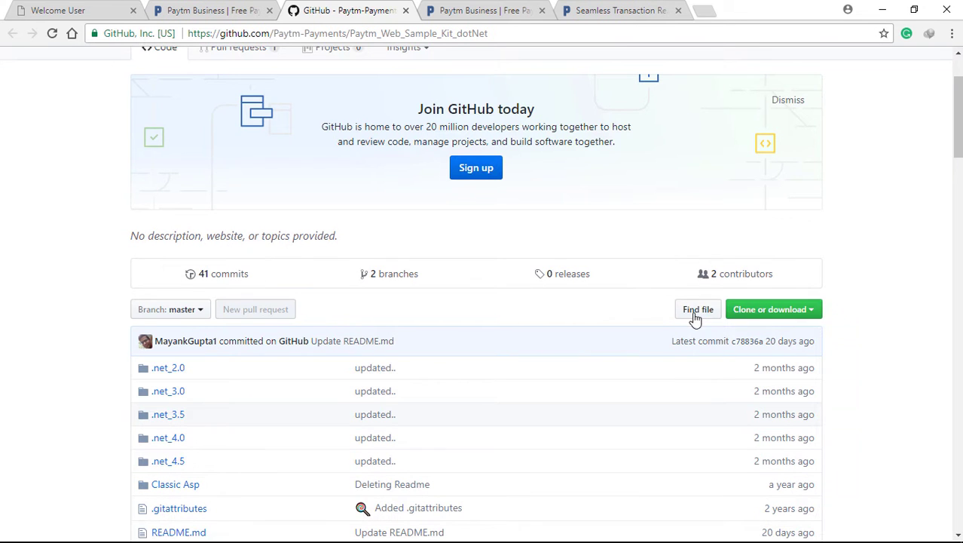
left_click(770, 308)
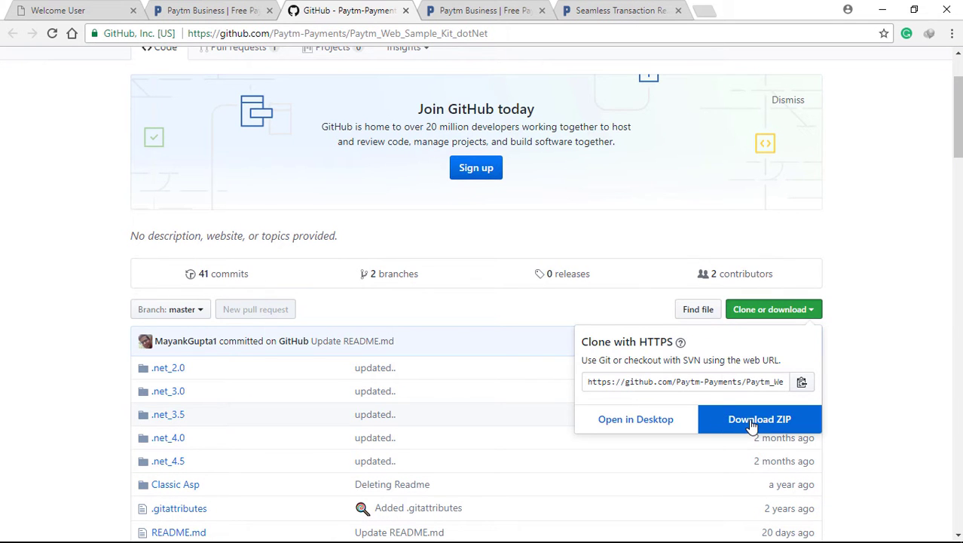
left_click(759, 419)
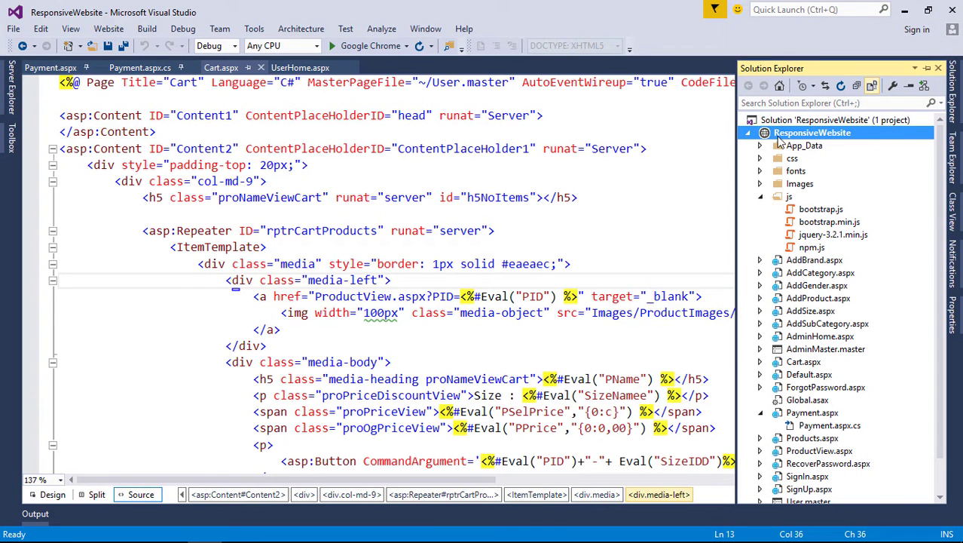
Confirm ResponsiveWebsite targets .NET Framework 4.5 and pick the kit's .net_4.5 folder
right_click(813, 133)
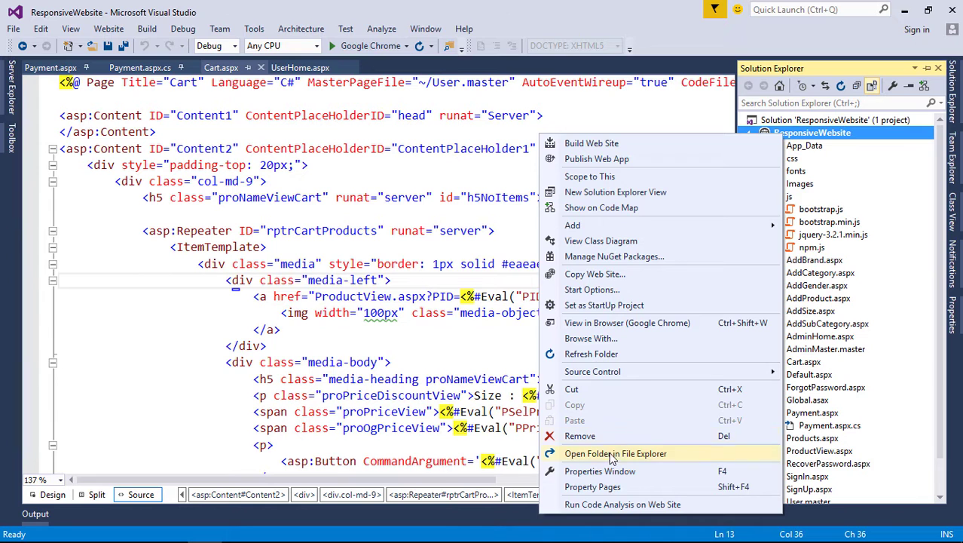
left_click(600, 471)
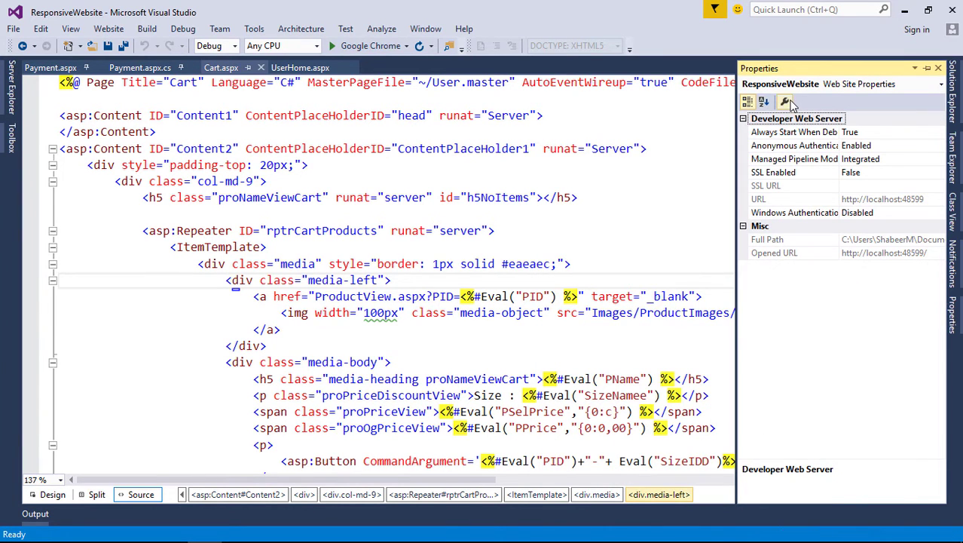
left_click(785, 102)
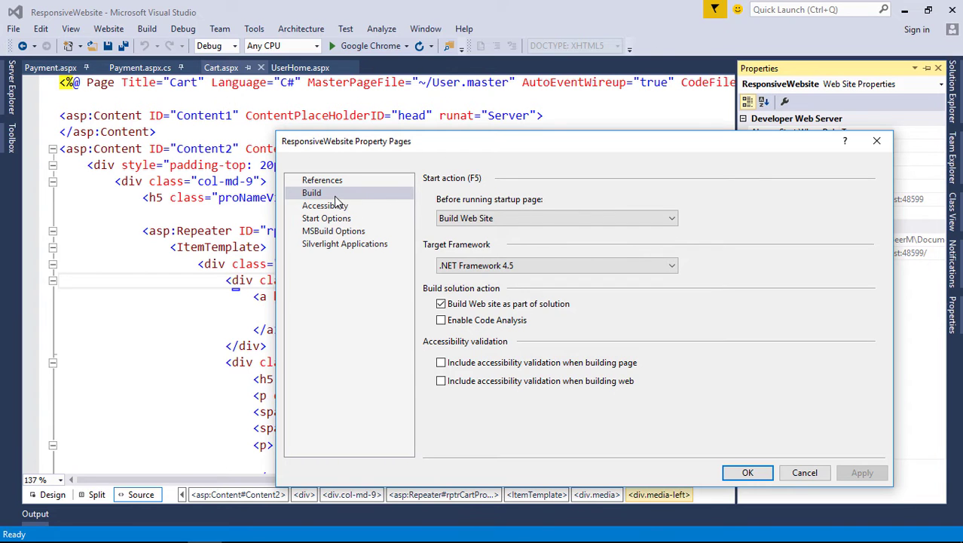
left_click(311, 193)
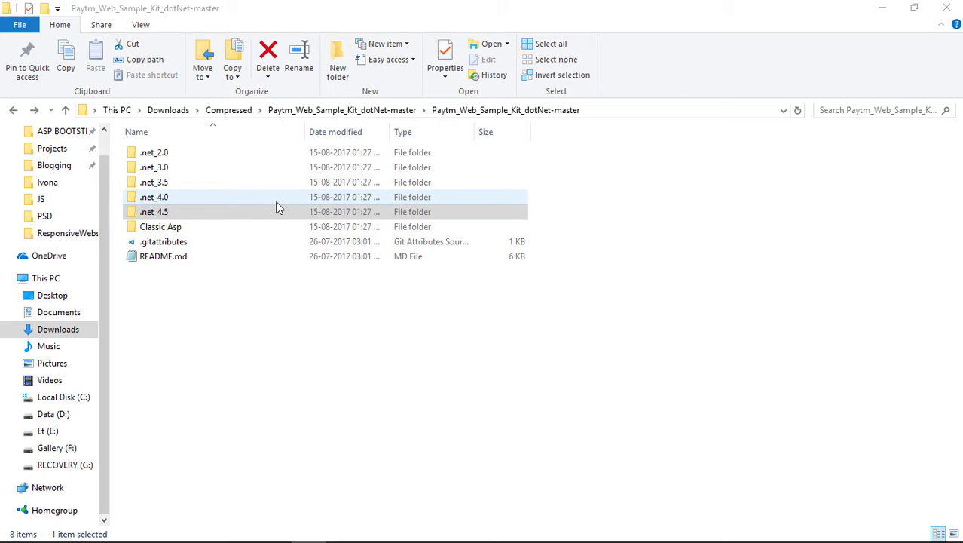
left_click(154, 211)
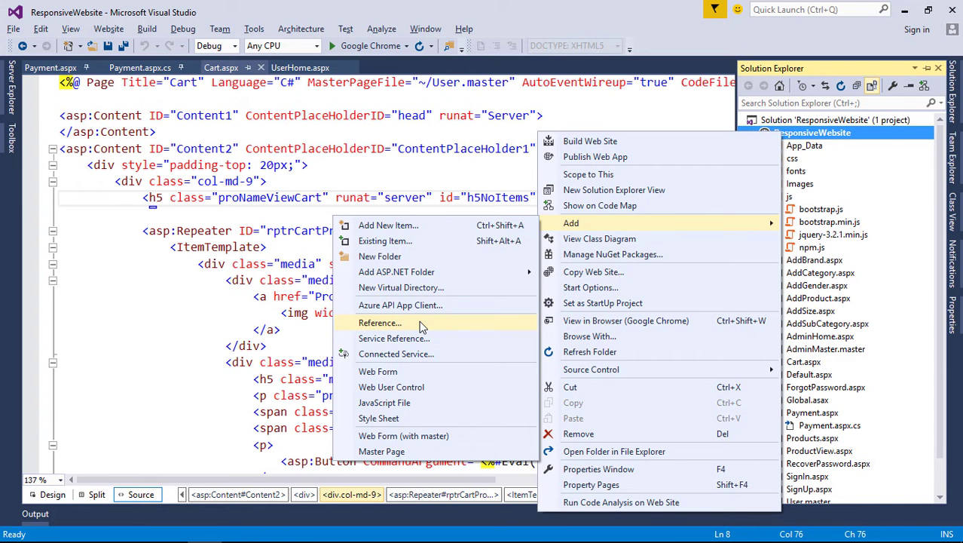
Reference paytm.dll from Downloads > Paytm_Web_Sample_Kit_dotNet-master > .net_4.5 in the website
left_click(380, 322)
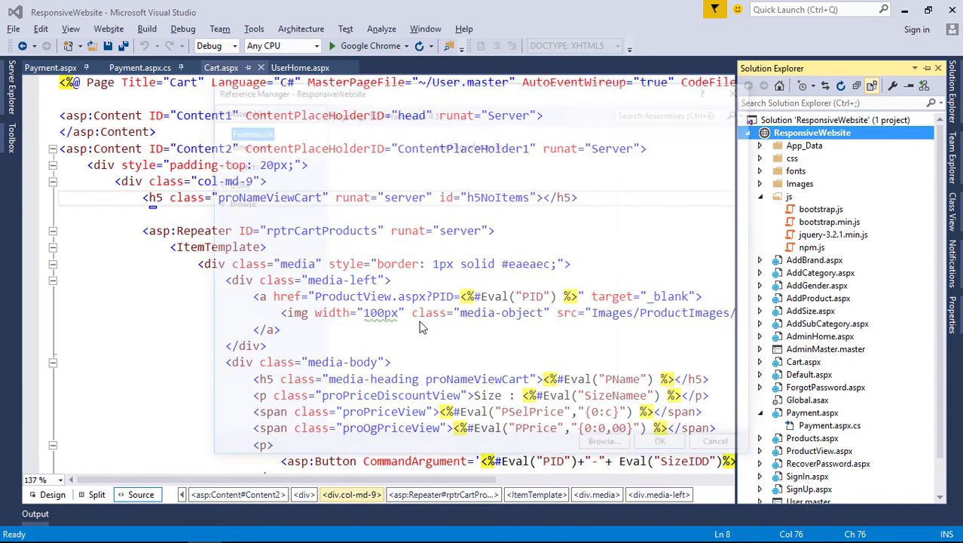
left_click(606, 446)
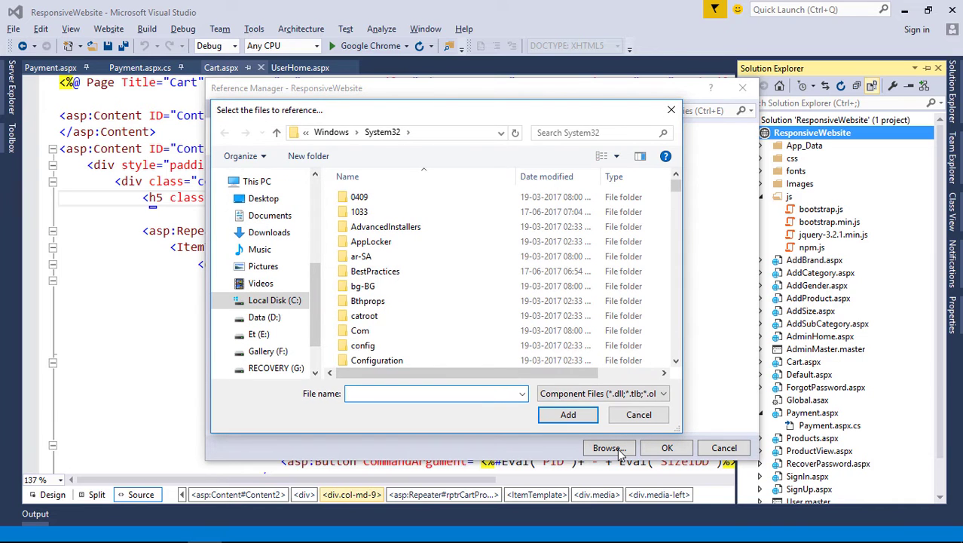
left_click(269, 232)
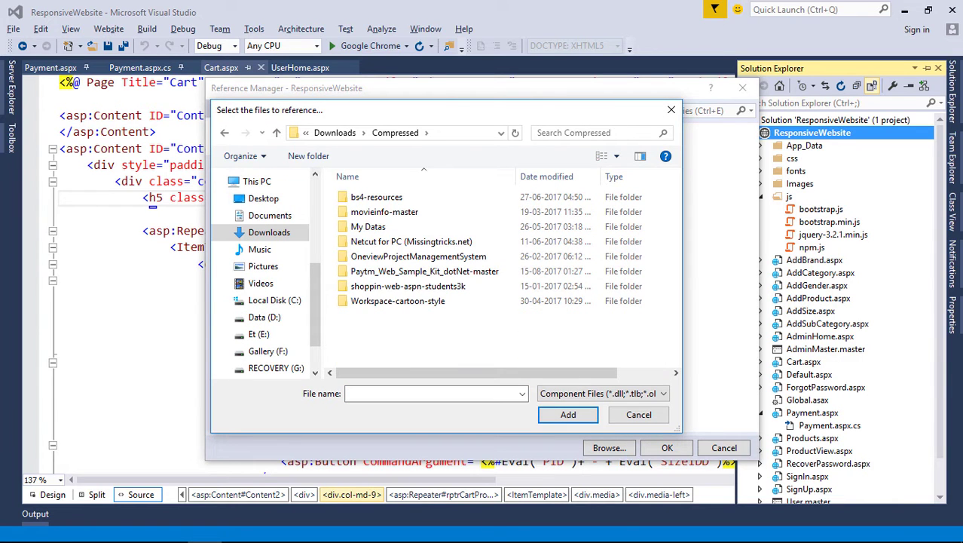
double_click(424, 271)
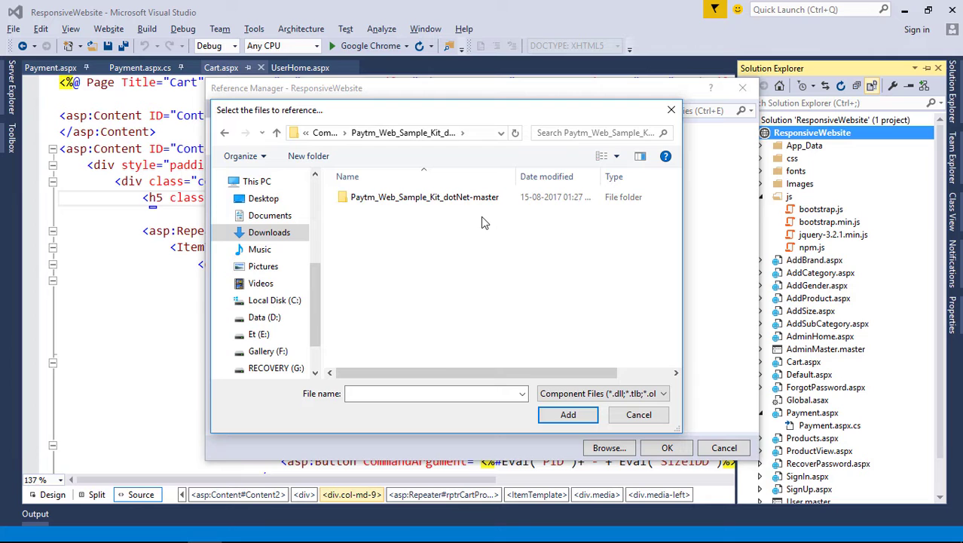
double_click(424, 197)
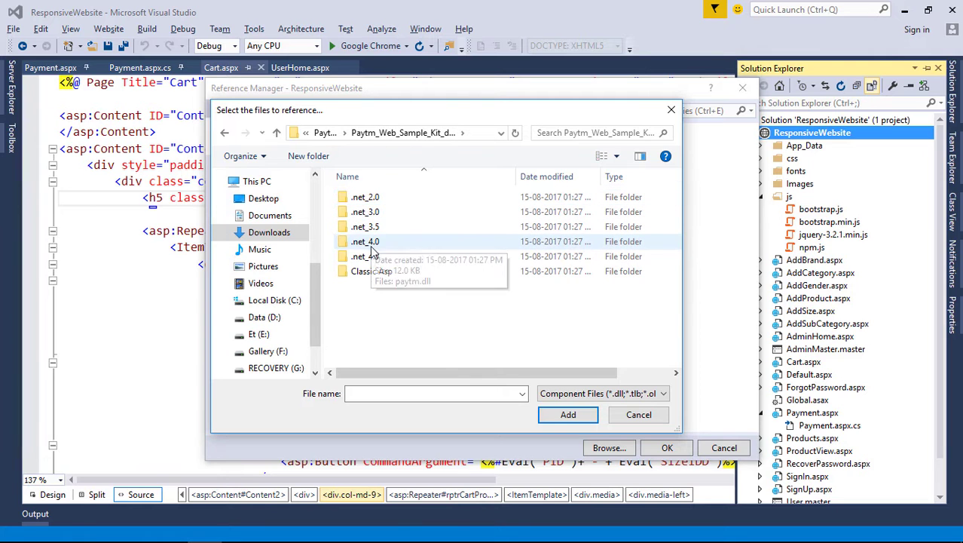
double_click(365, 256)
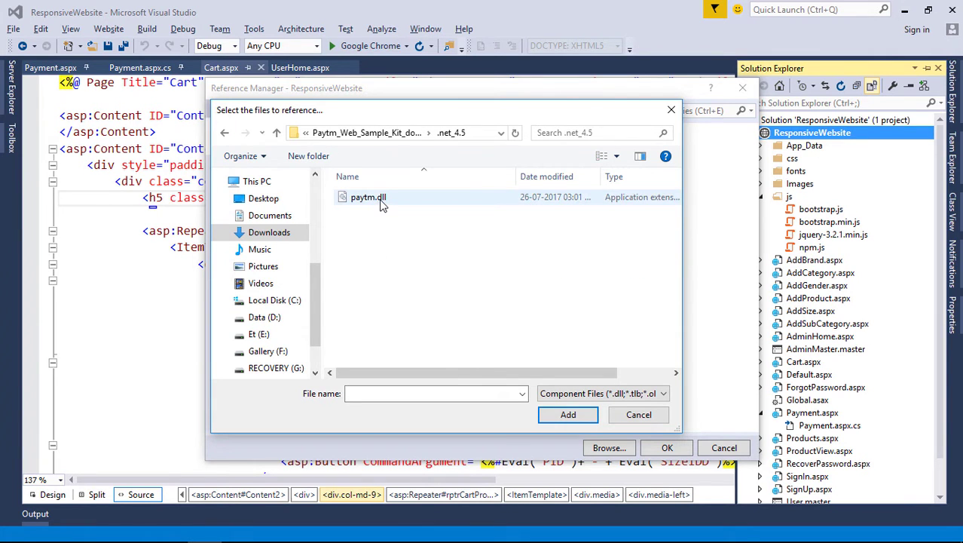
left_click(568, 414)
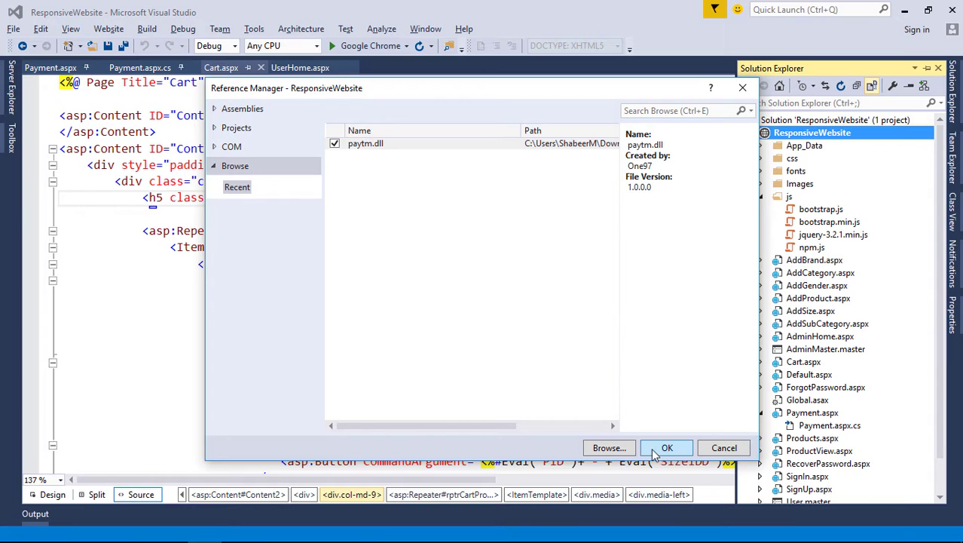
left_click(666, 447)
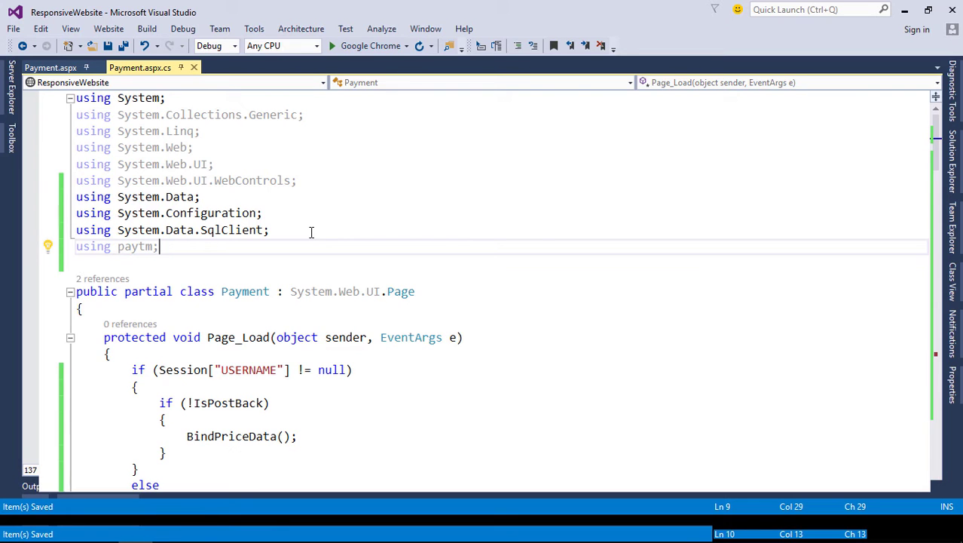
mouse_move(285, 246)
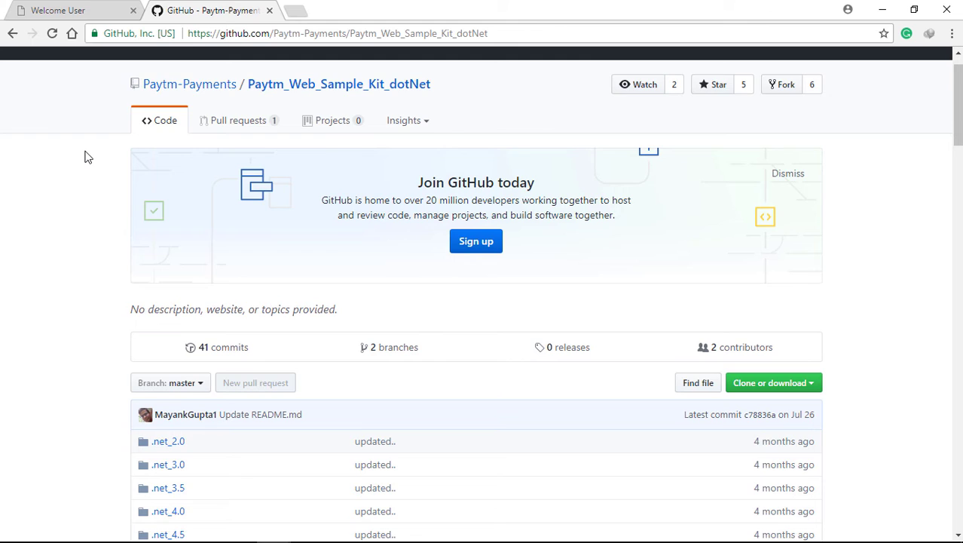
Scroll the README and select the CheckSum generation code snippet
scroll("down", 3)
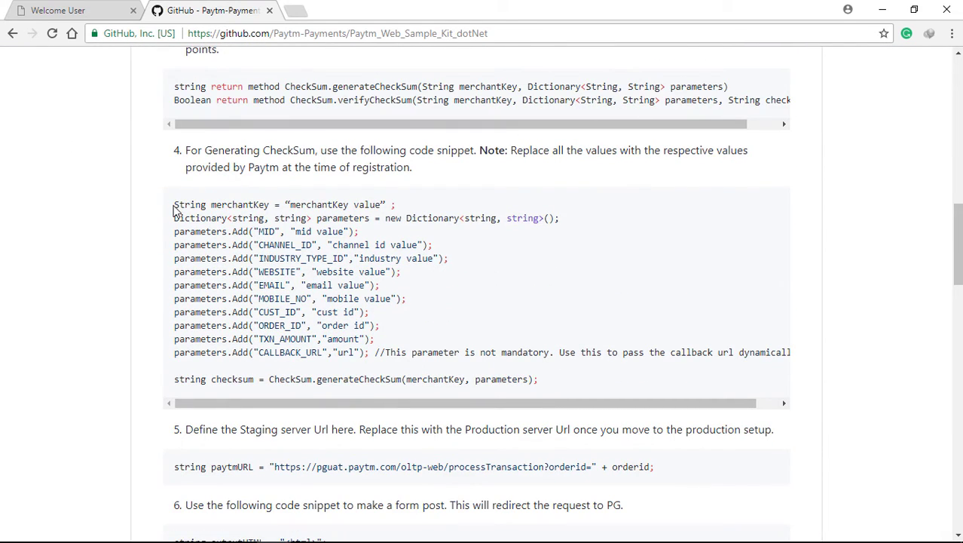
left_click_drag(174, 204, 791, 352)
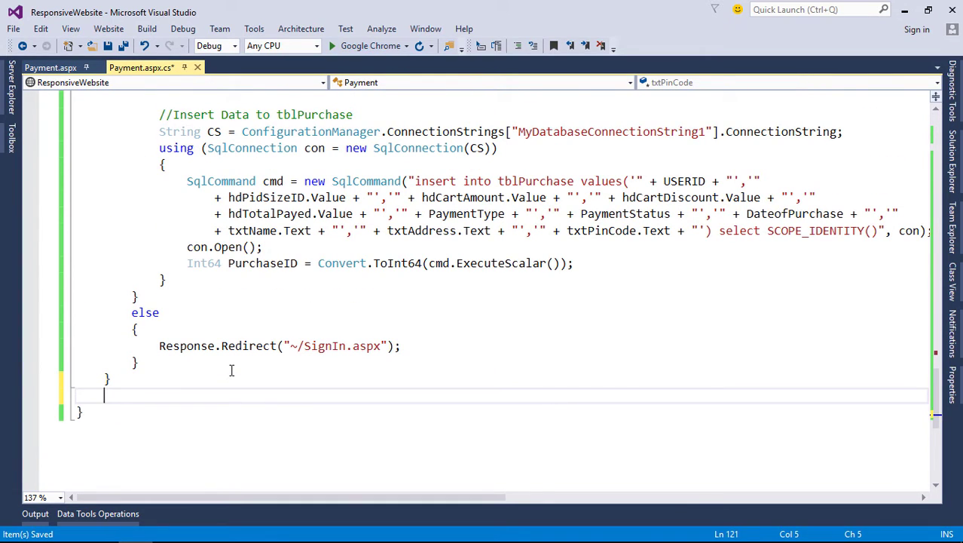
Declare 'public void PaytmPayment()' below the click handler and start its body
type("public void")
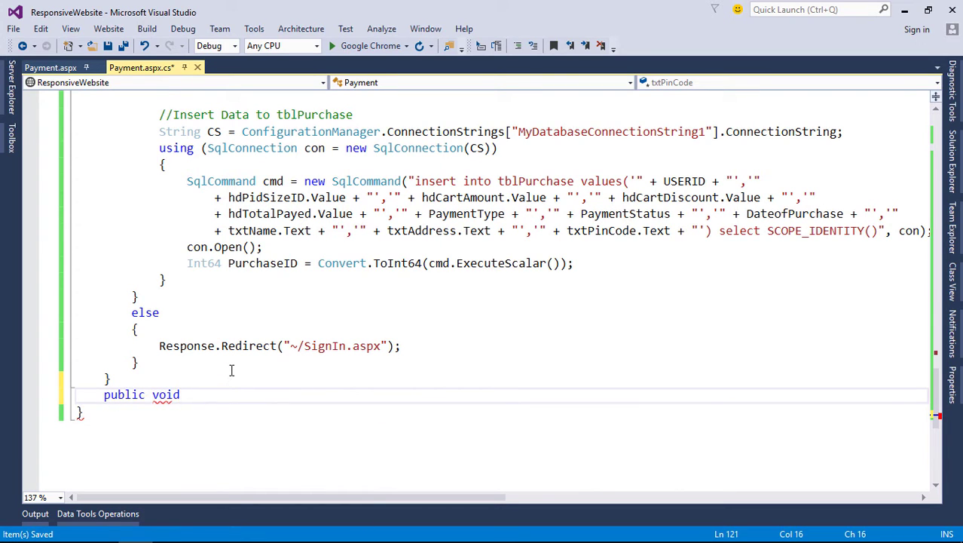
type("Pa")
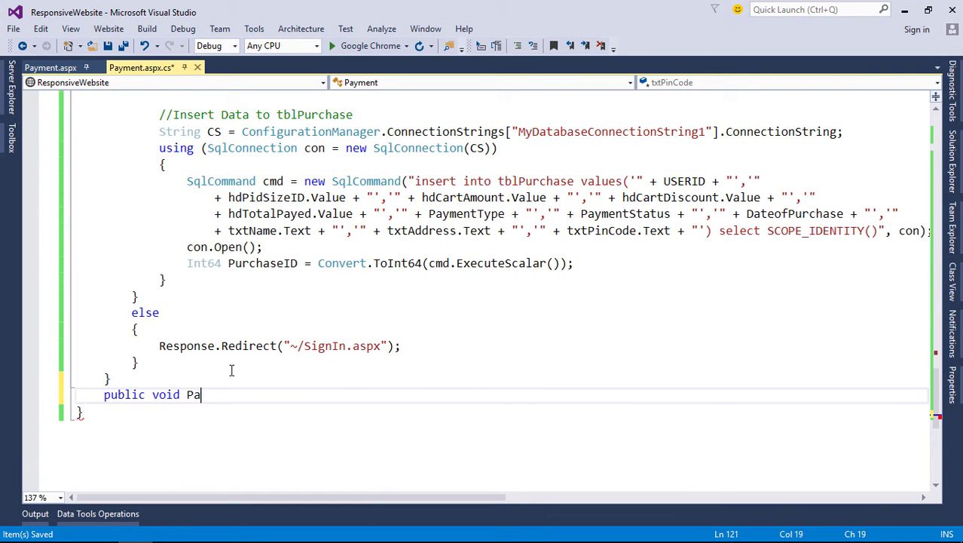
type("ytm")
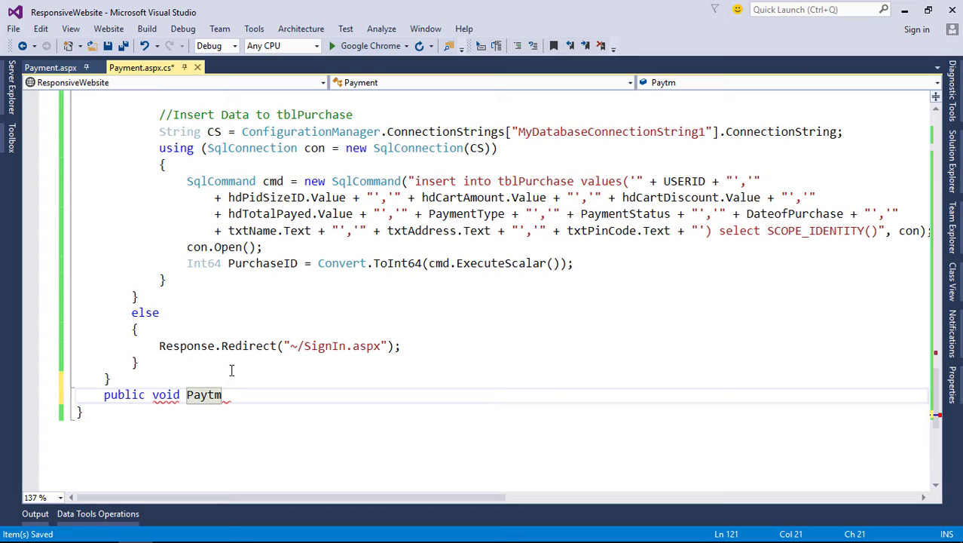
type("Pa")
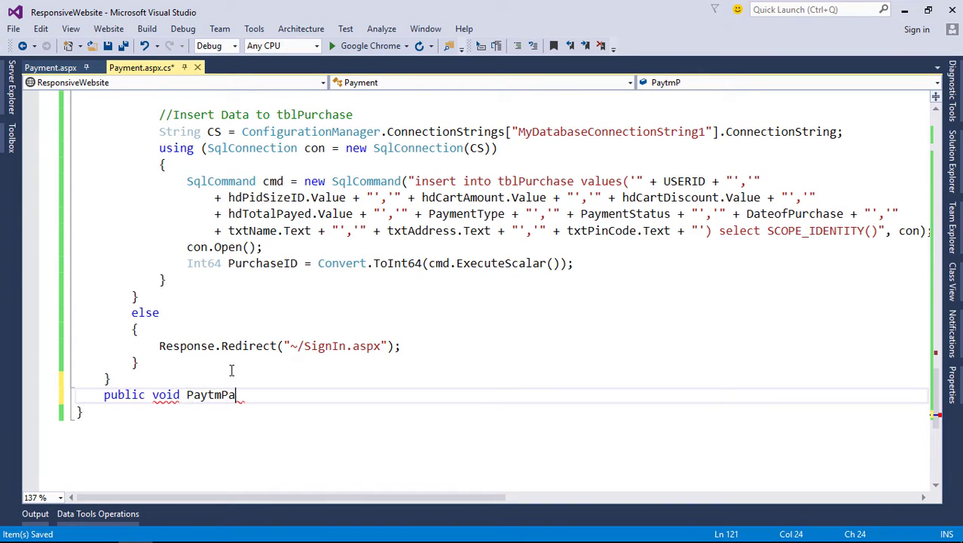
type("yment")
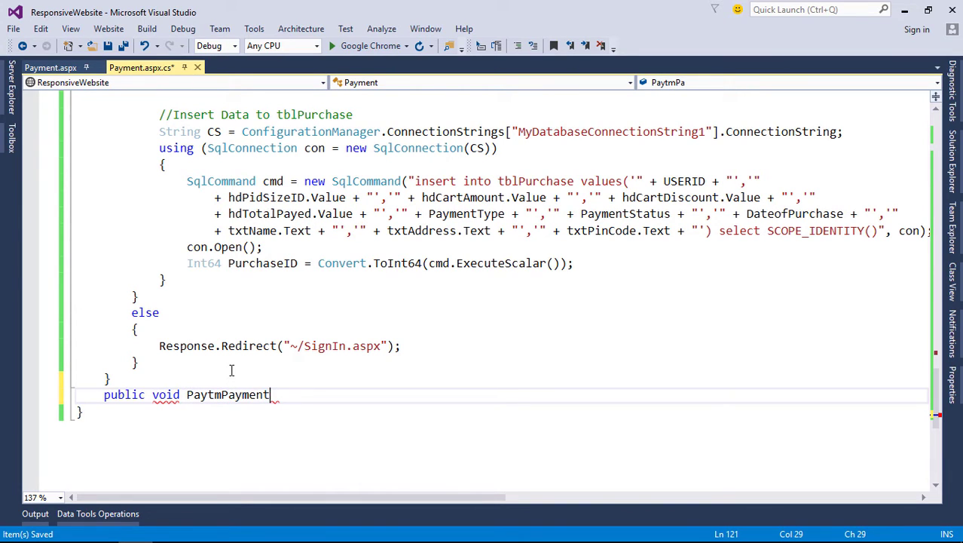
type("()")
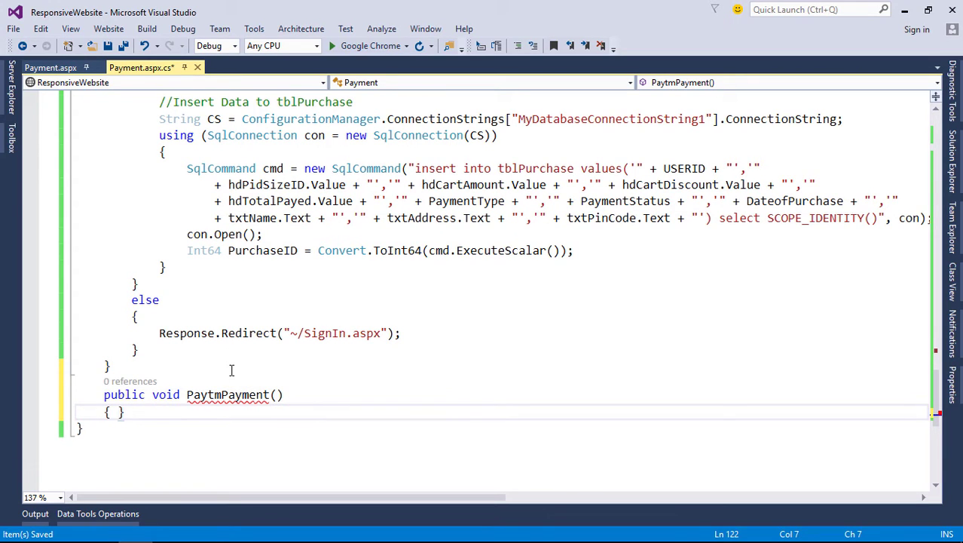
key("enter")
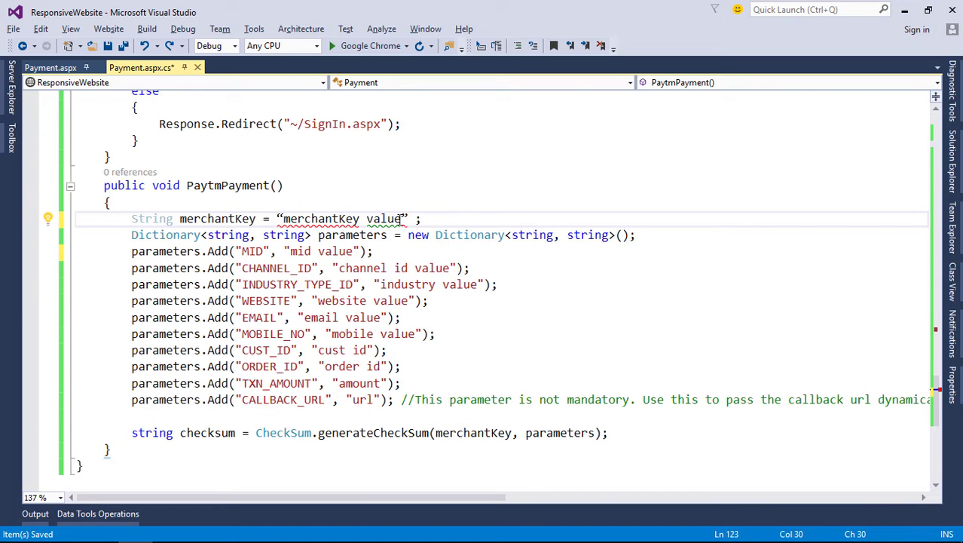
Replace the channel, industry and website placeholders with WEB, Retail and WEB_STAGING
key("Delete")
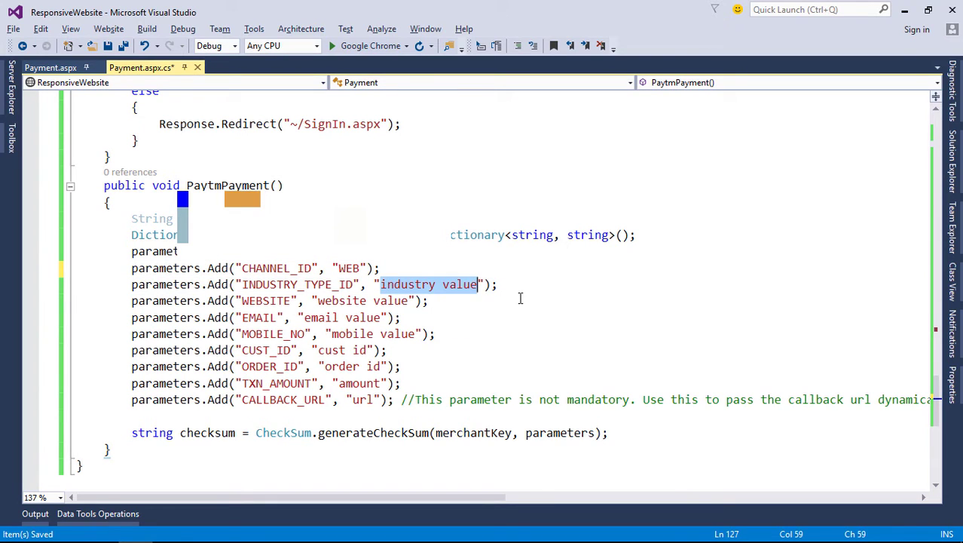
type("Retail")
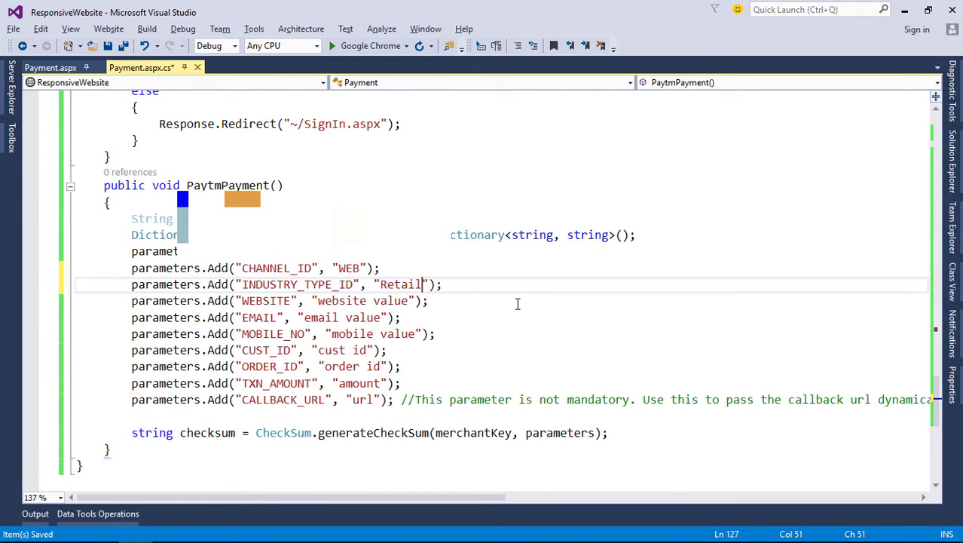
mouse_move(317, 304)
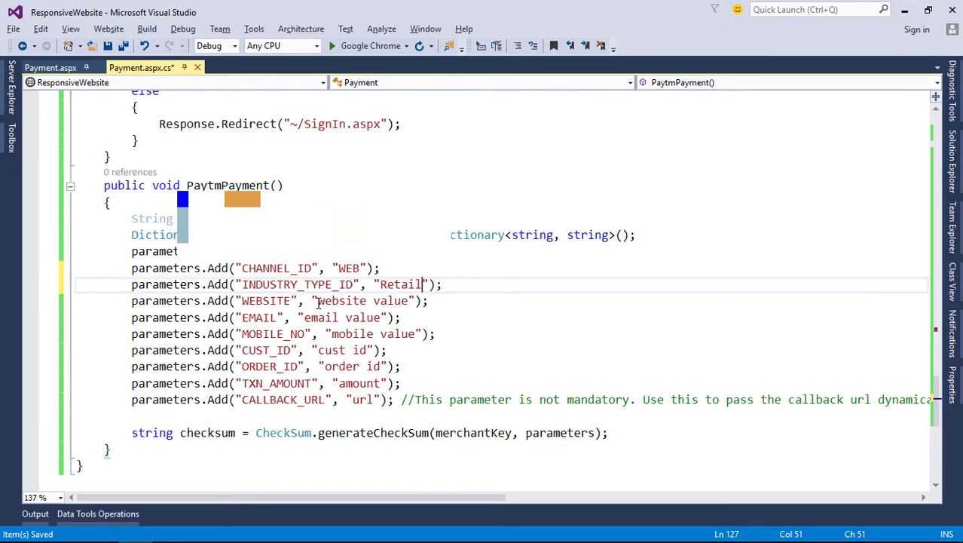
type("WEB_STAGING")
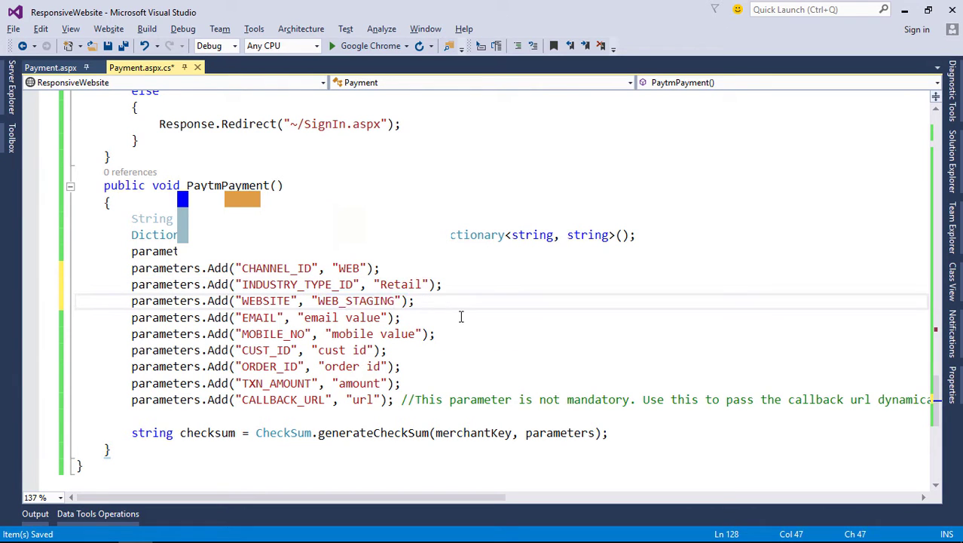
Add string EMAIL, MOBILE_NO, CUST_ID, ORDER_ID, TXN_AMOUNT arguments and use them as parameters
type("string")
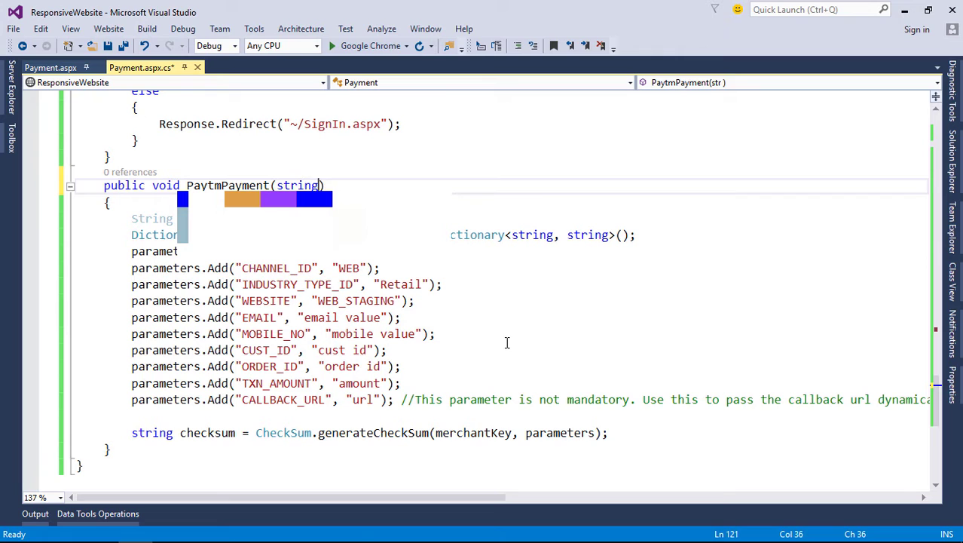
type("EMAIL")
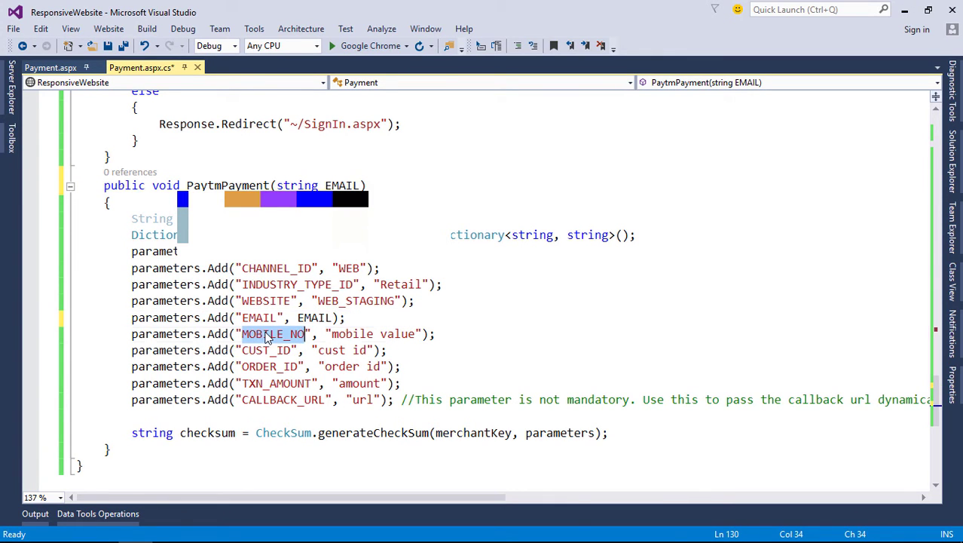
type(", string MOBILE_NO")
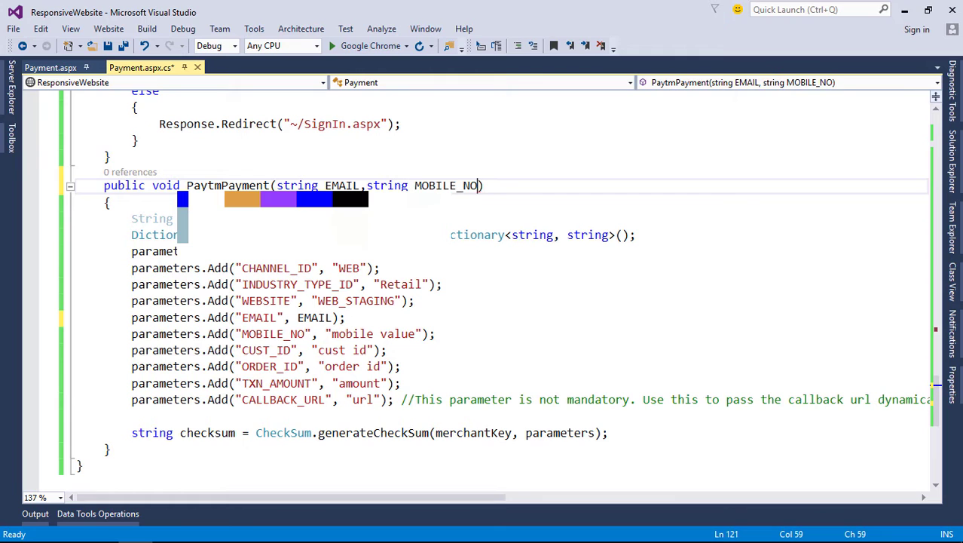
type("MOBILE_NO")
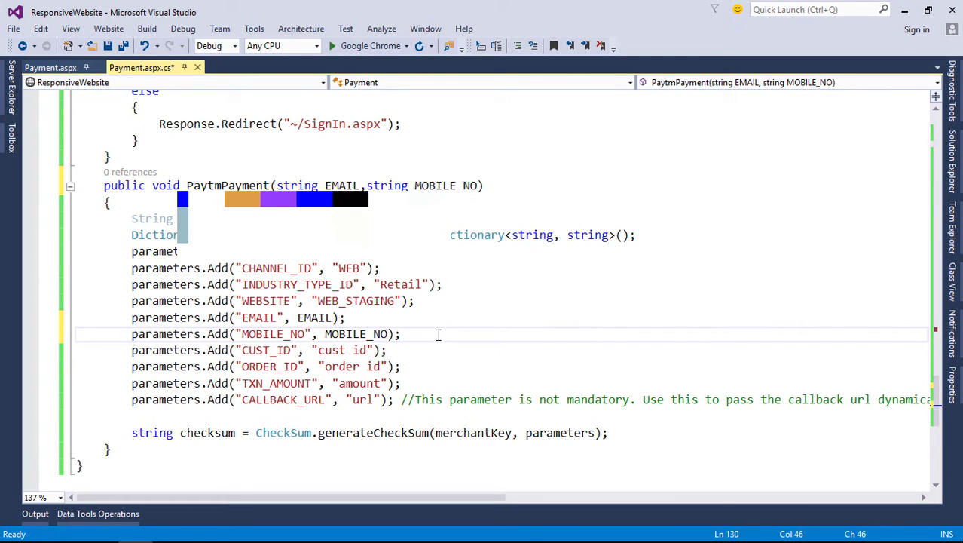
type(",")
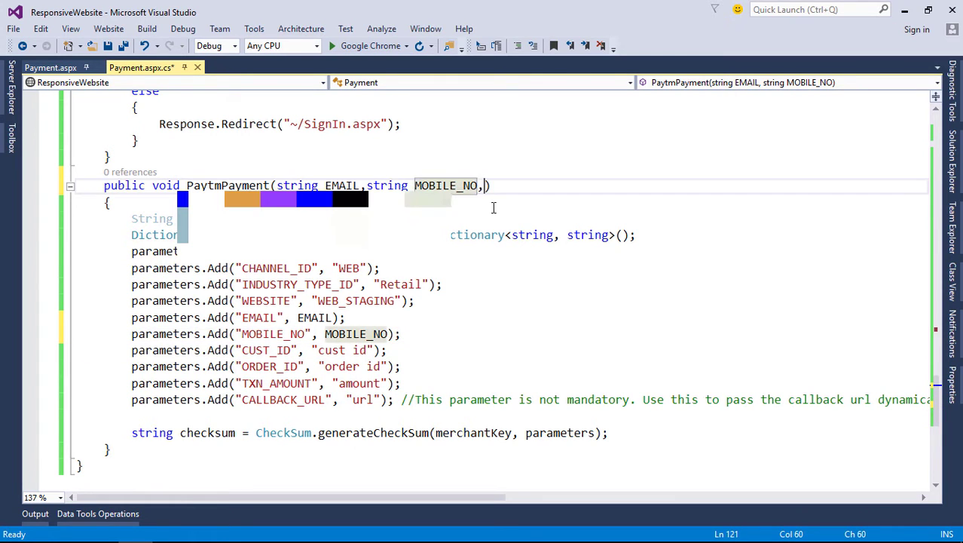
type("string CUST_ID")
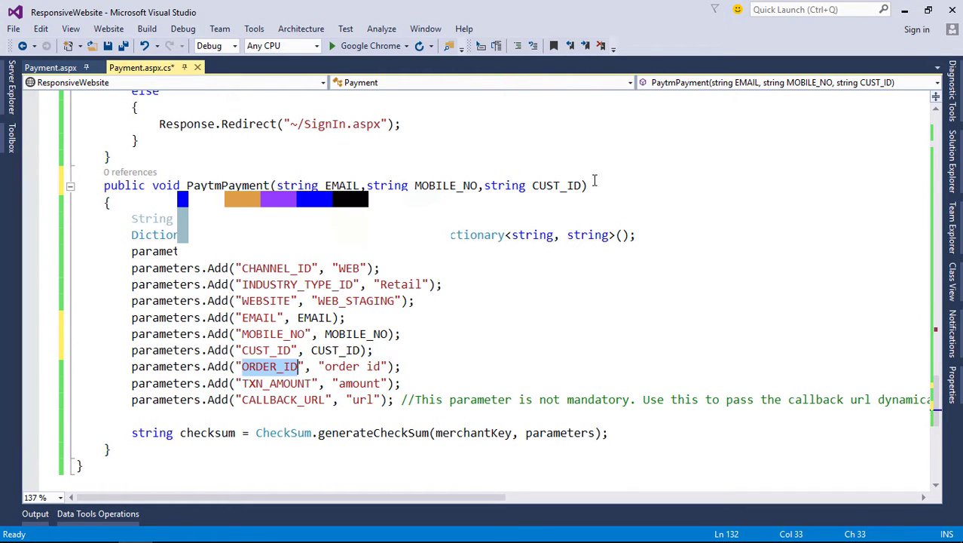
type(",string ORDER_ID")
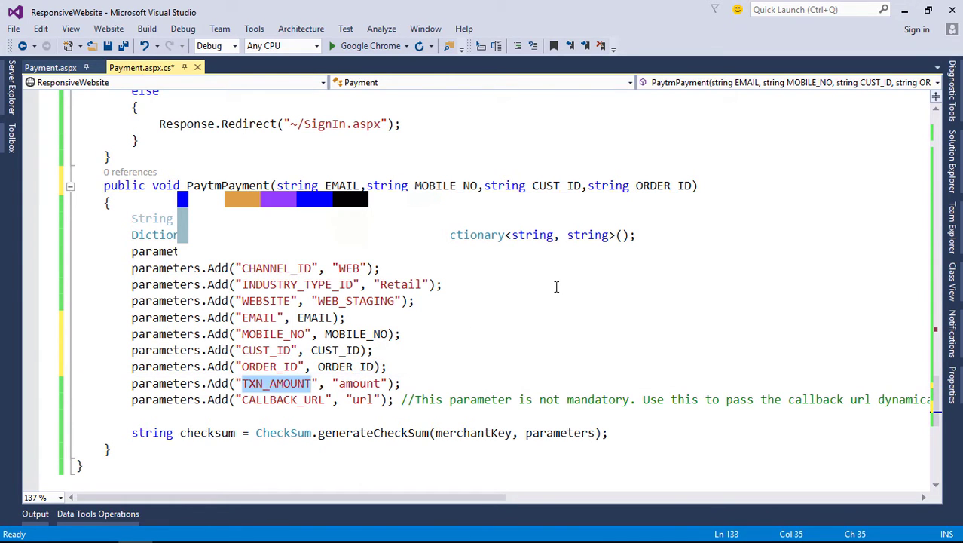
type(",string TXN_AMOUNT")
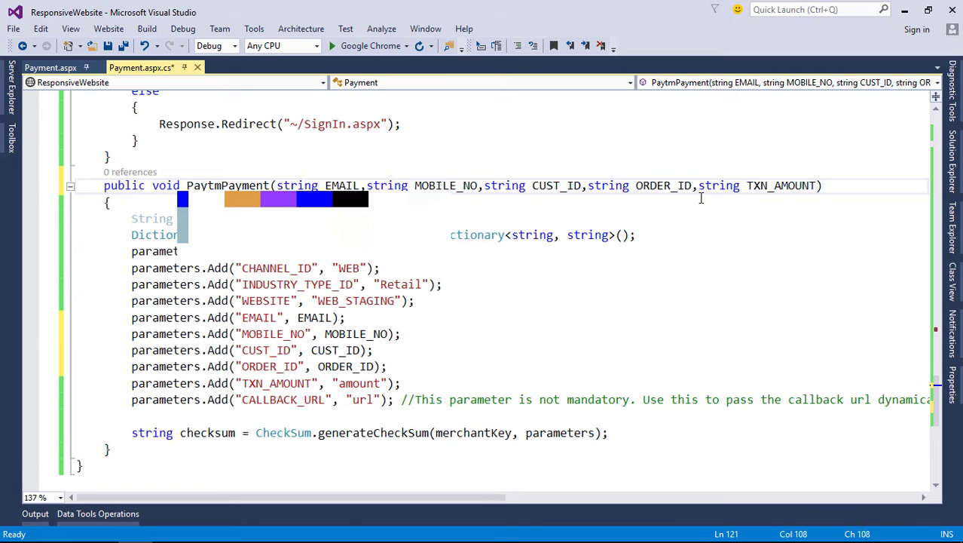
double_click(781, 185)
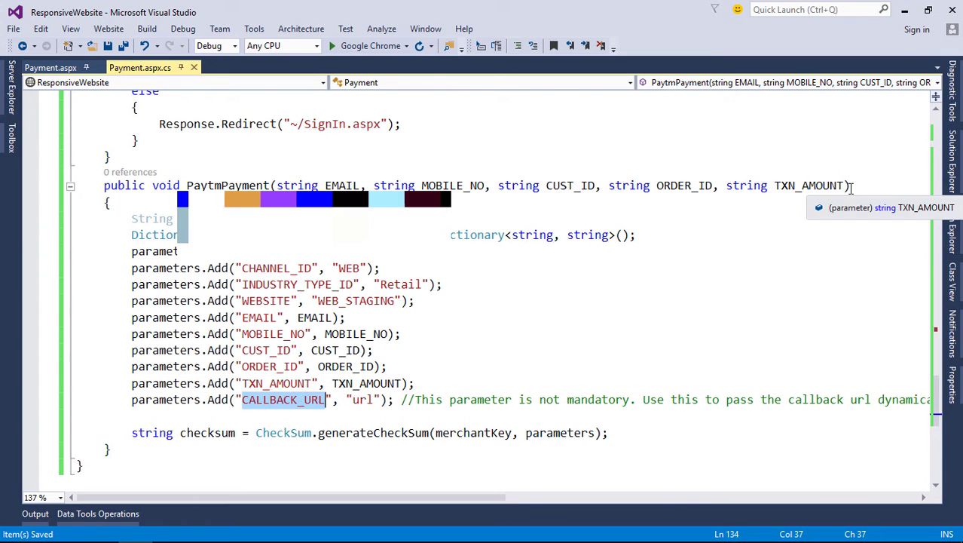
type(",str")
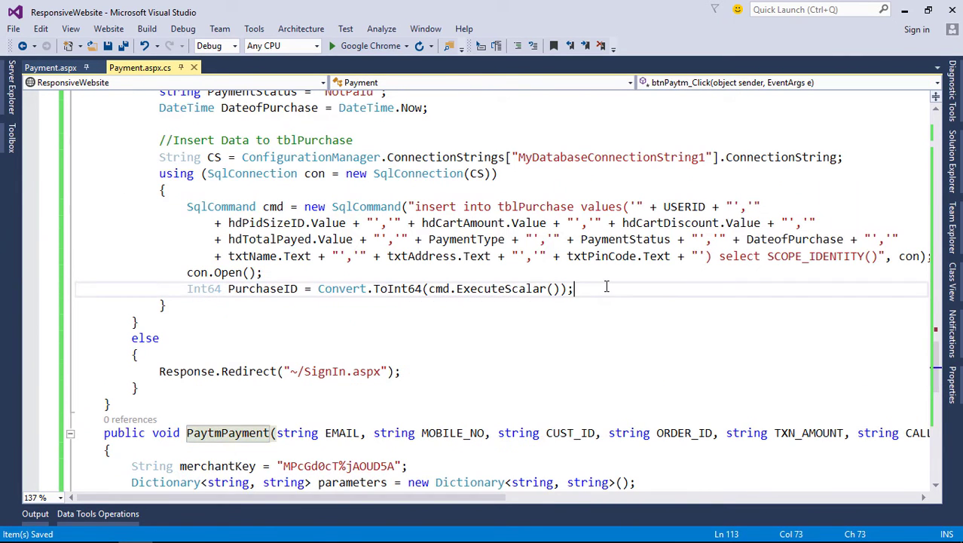
Add a PaytmPayment() call after the purchase ID line and open SignIn's code-behind
key("enter")
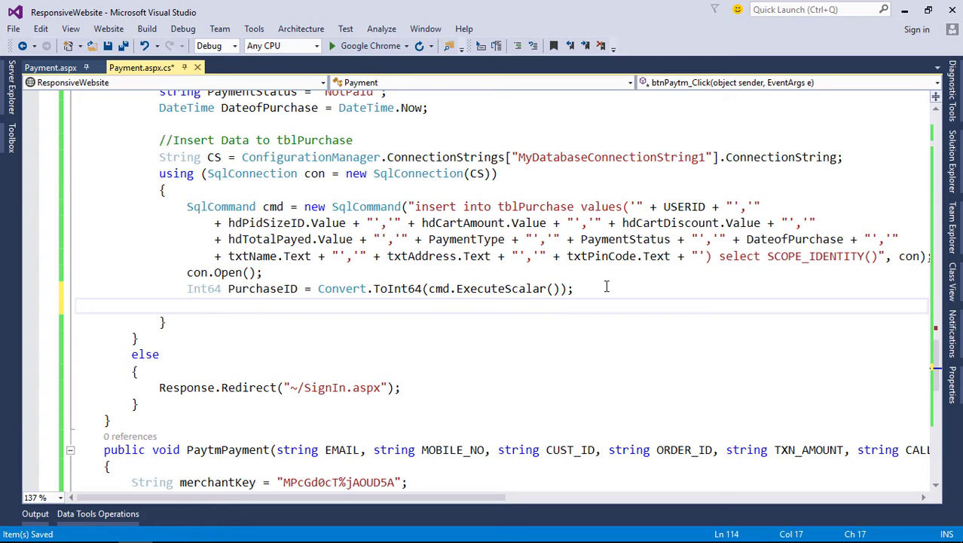
type("PaytmPayment()")
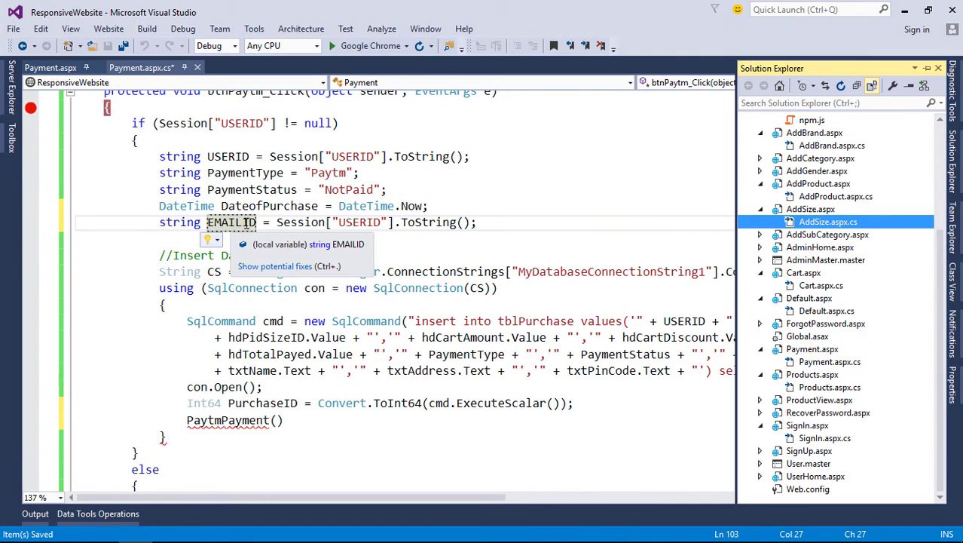
left_click(824, 438)
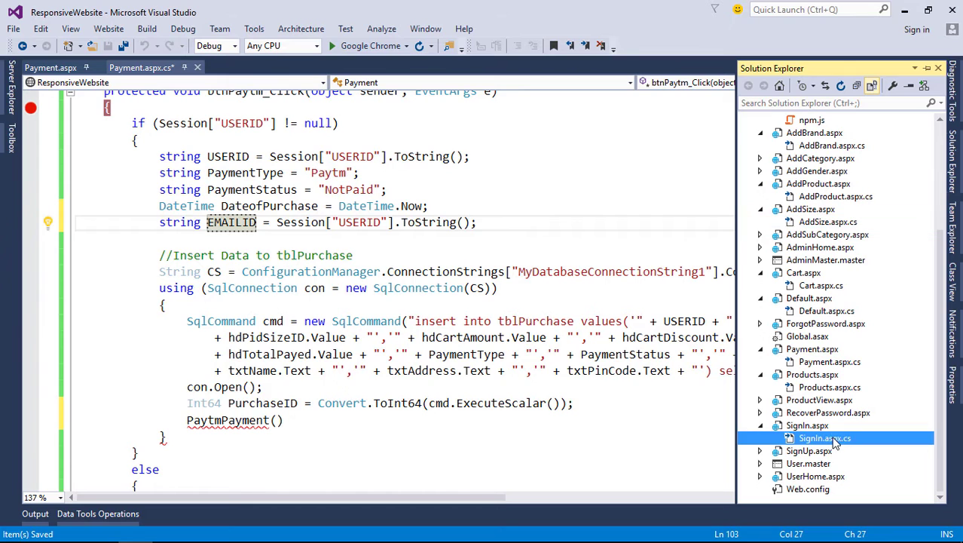
double_click(825, 438)
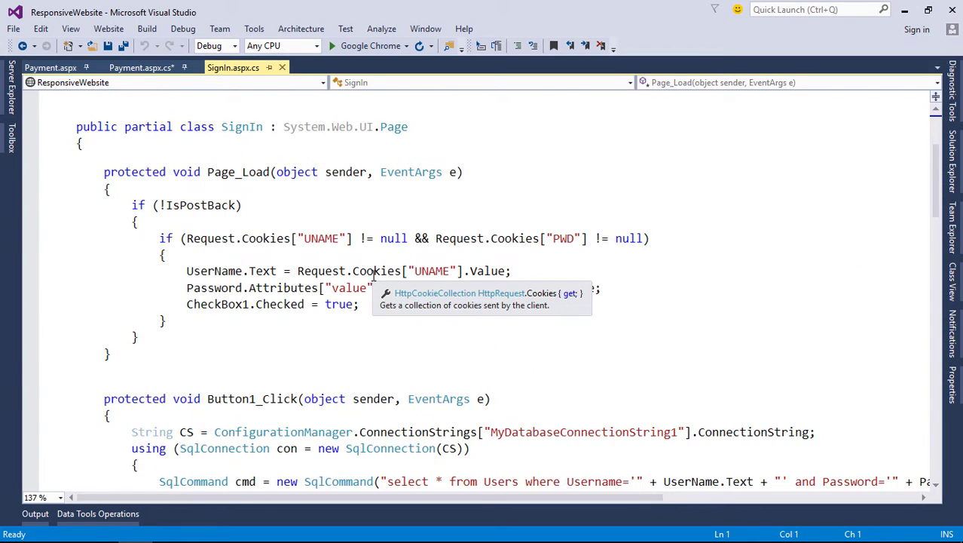
Read EMAILID from Session["USEREMAIL"], pass it first to PaytmPayment, and view Payment.aspx
scroll("down", 3)
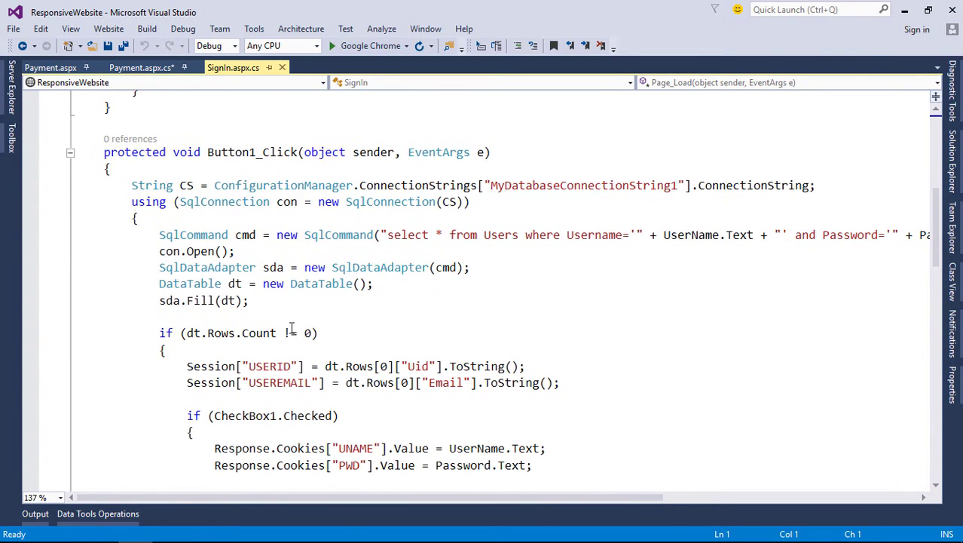
double_click(279, 284)
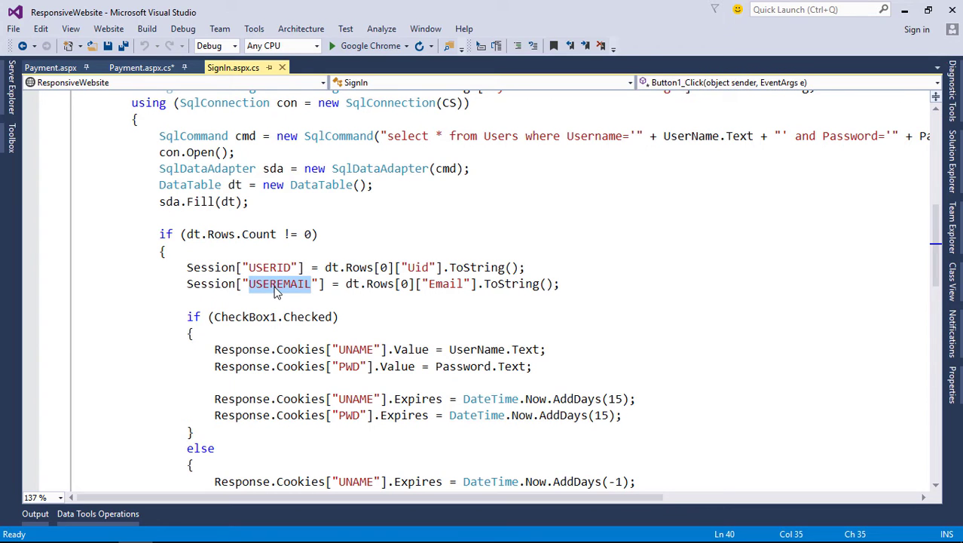
left_click(141, 67)
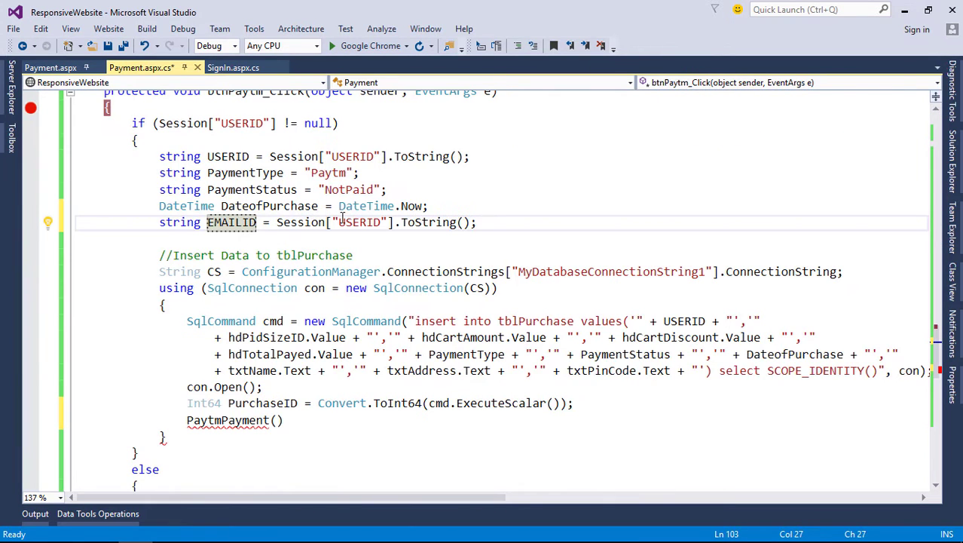
type("USEREMAIL")
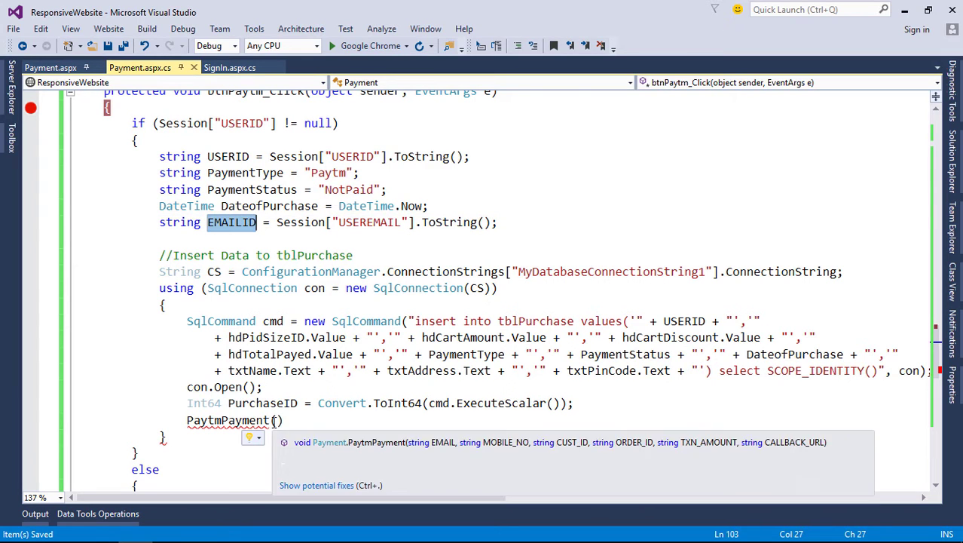
type("EMAILID,")
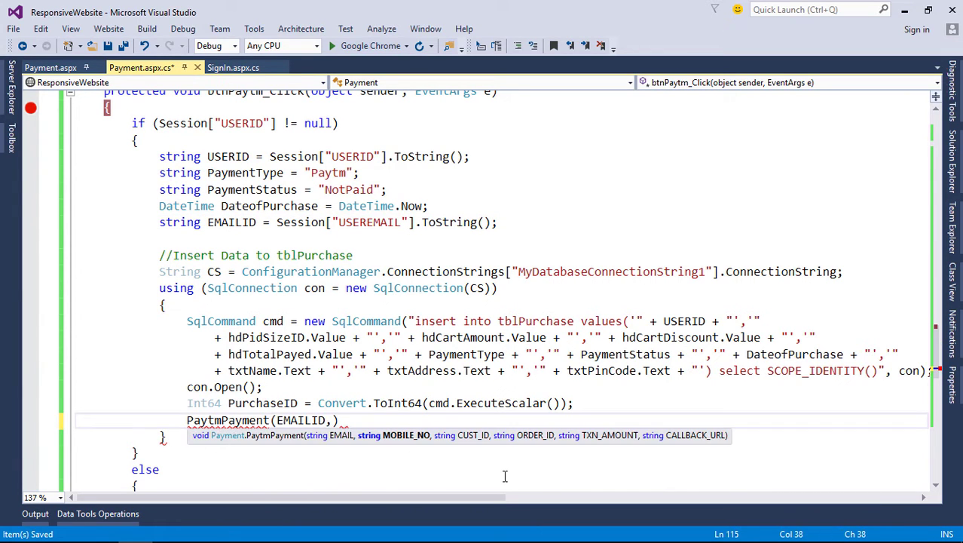
left_click(51, 67)
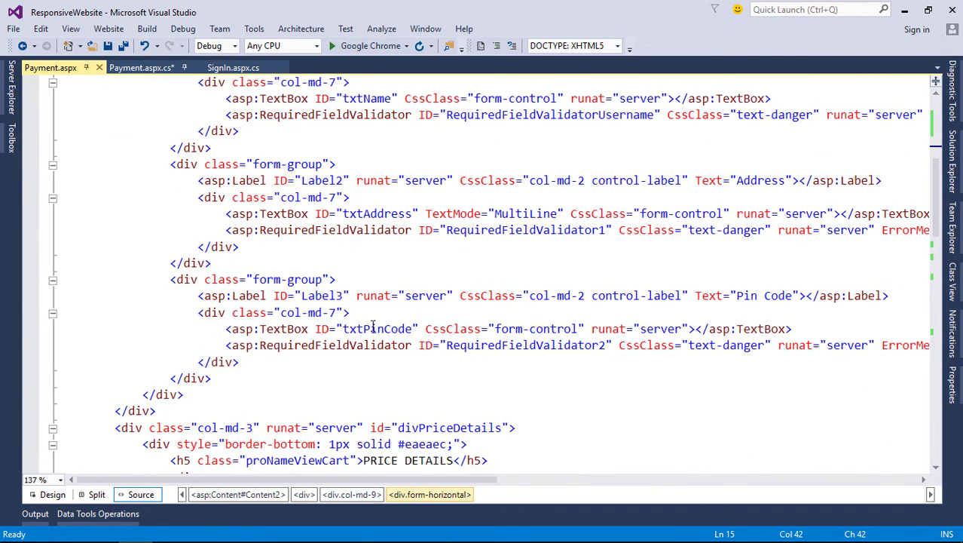
Duplicate the Pin Code form group and relabel the copy Mobile Number
scroll("down", 3)
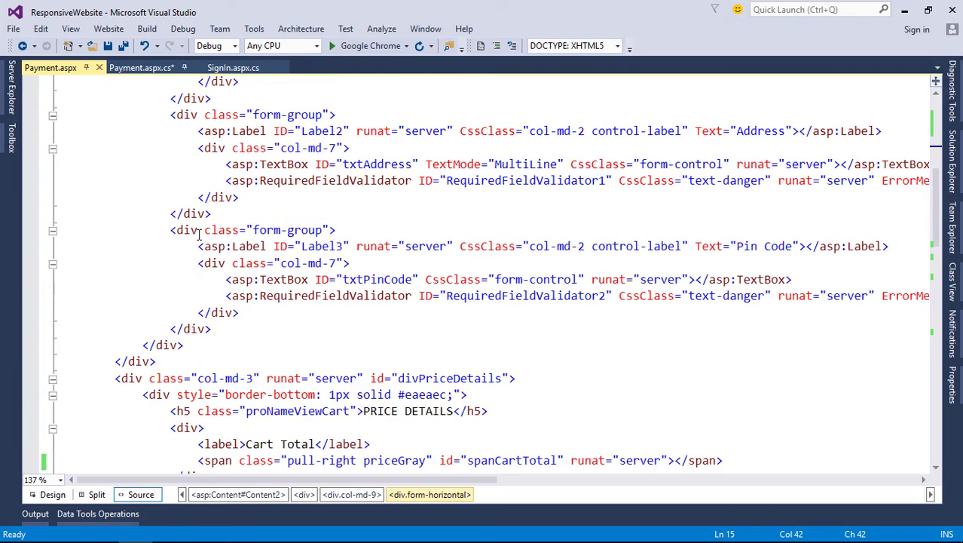
left_click_drag(175, 230, 211, 263)
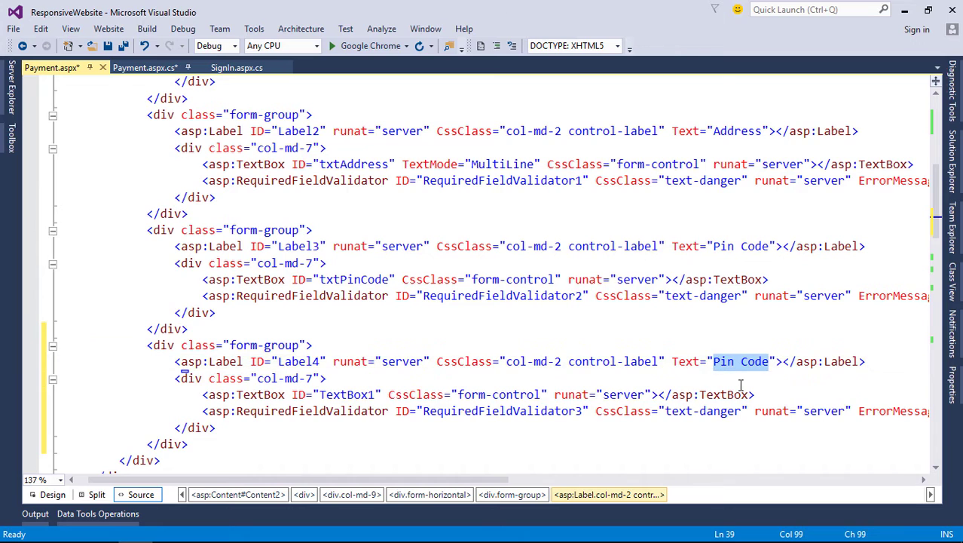
type("Mobile")
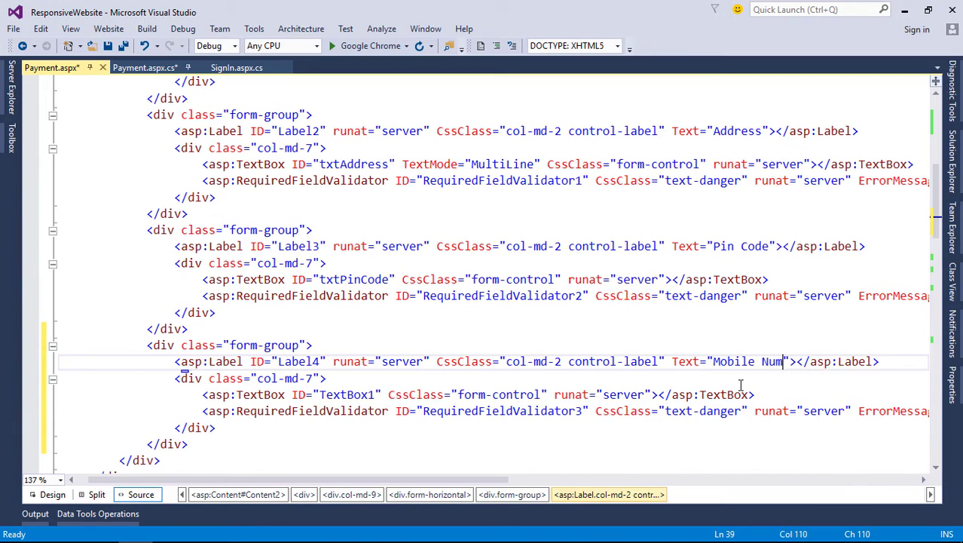
type("ber")
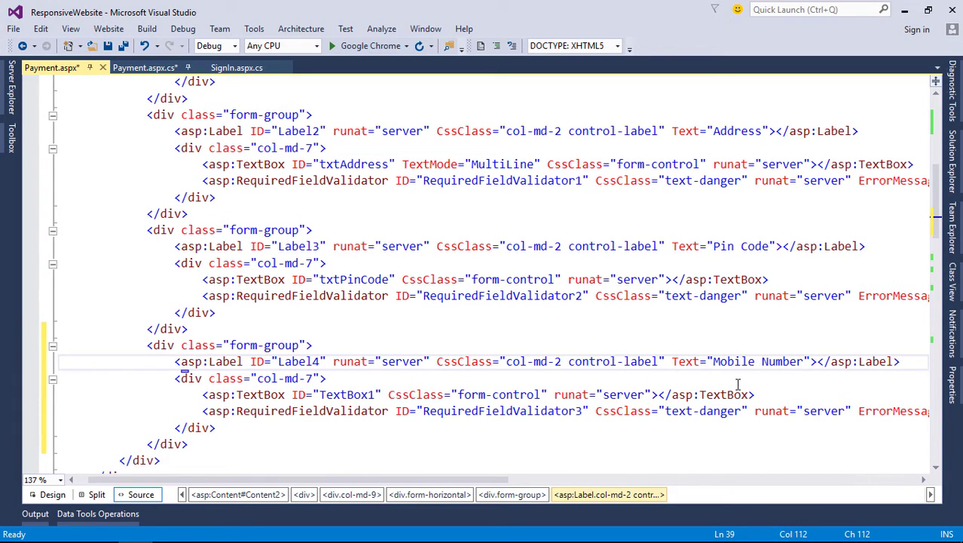
Rename the new text box to txtMobileNumber, save all files, and show the database tables
double_click(347, 394)
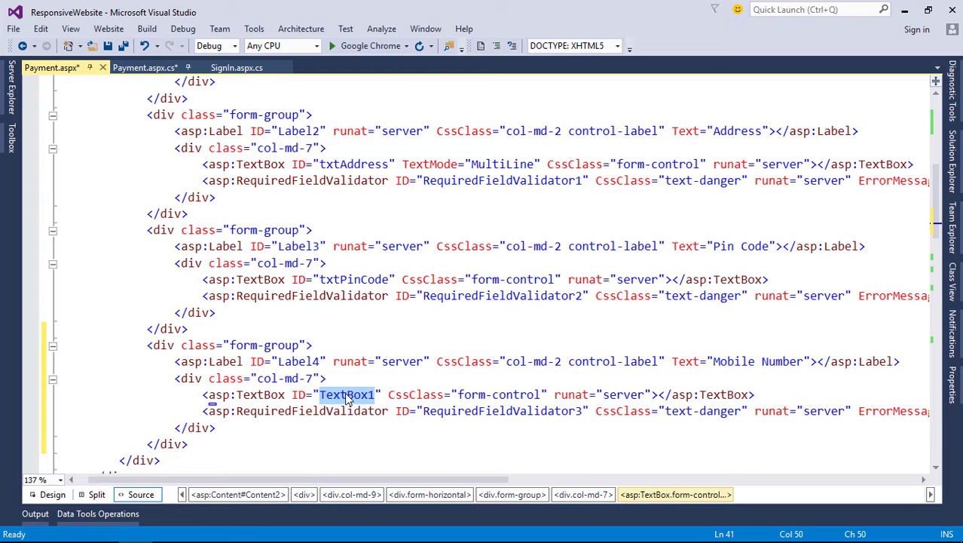
type("txtMobileNumber")
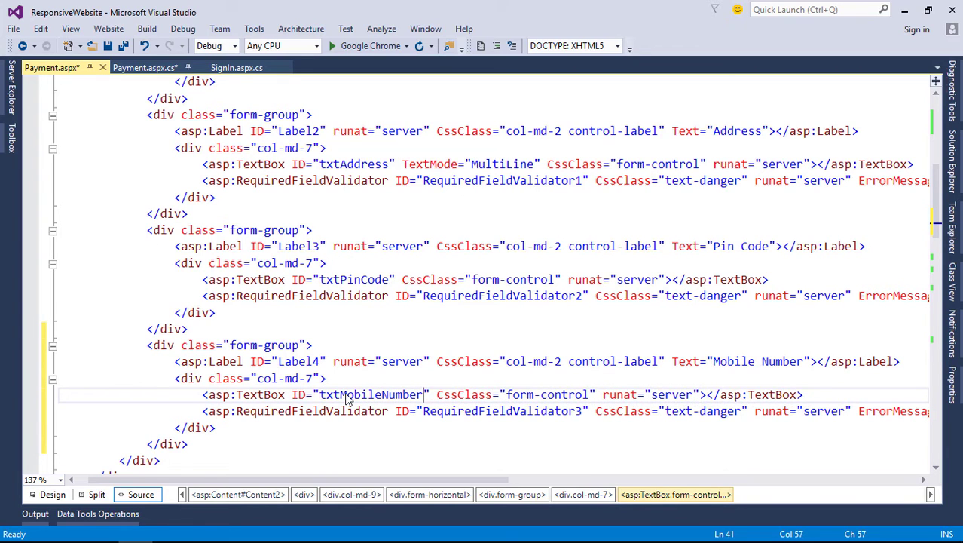
mouse_move(373, 389)
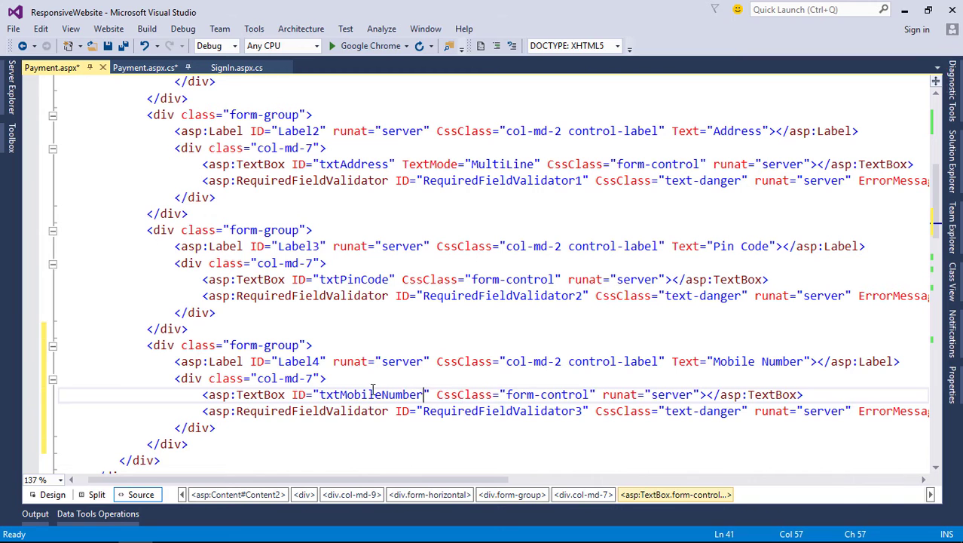
double_click(370, 395)
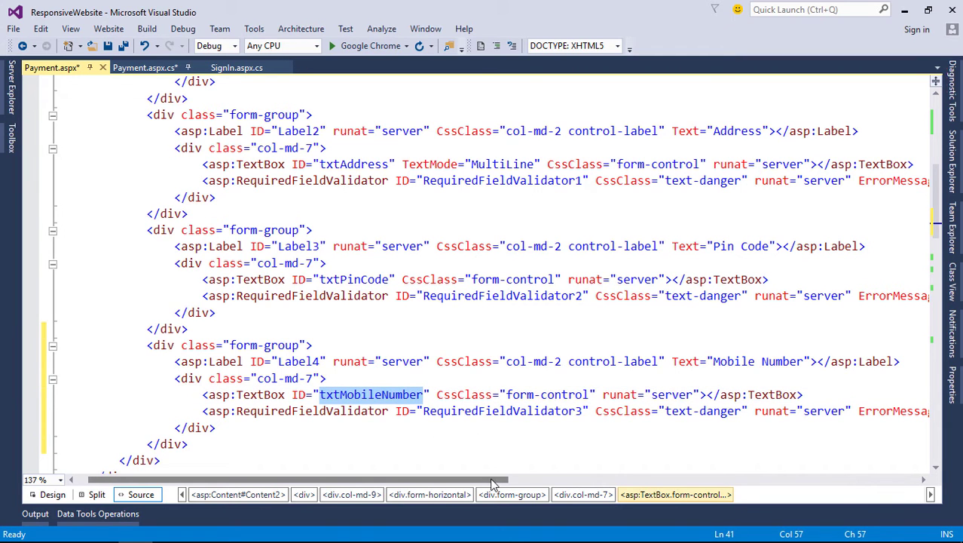
left_click_drag(490, 479, 630, 479)
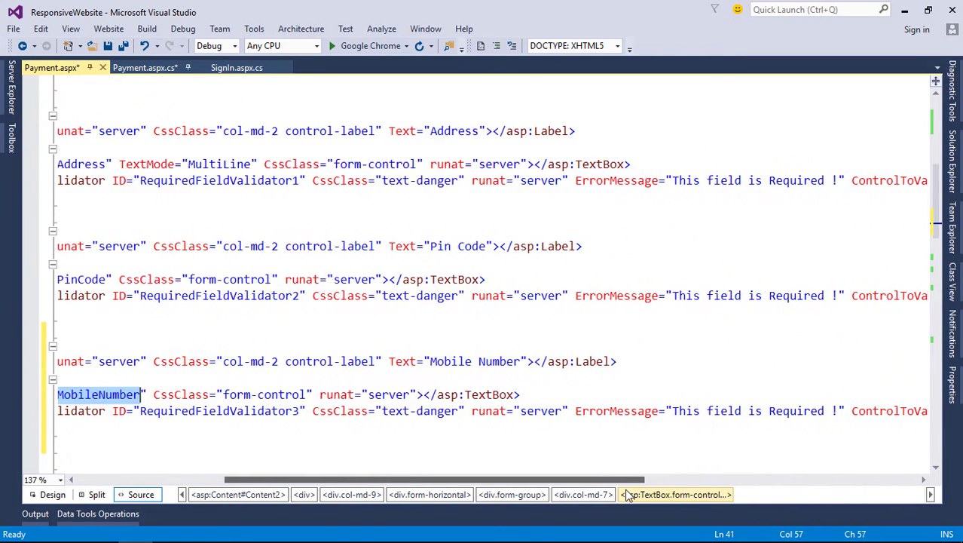
scroll("right", 3)
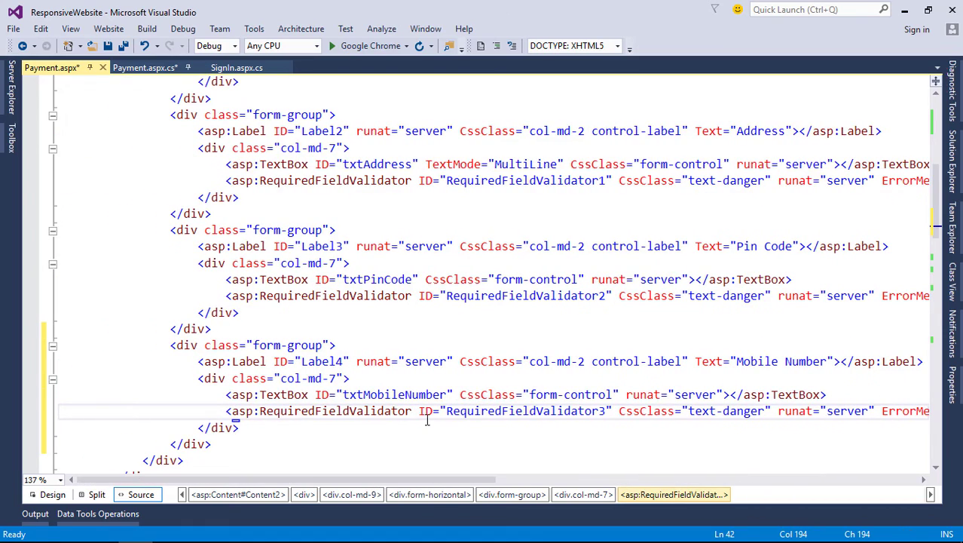
key("ctrl+s")
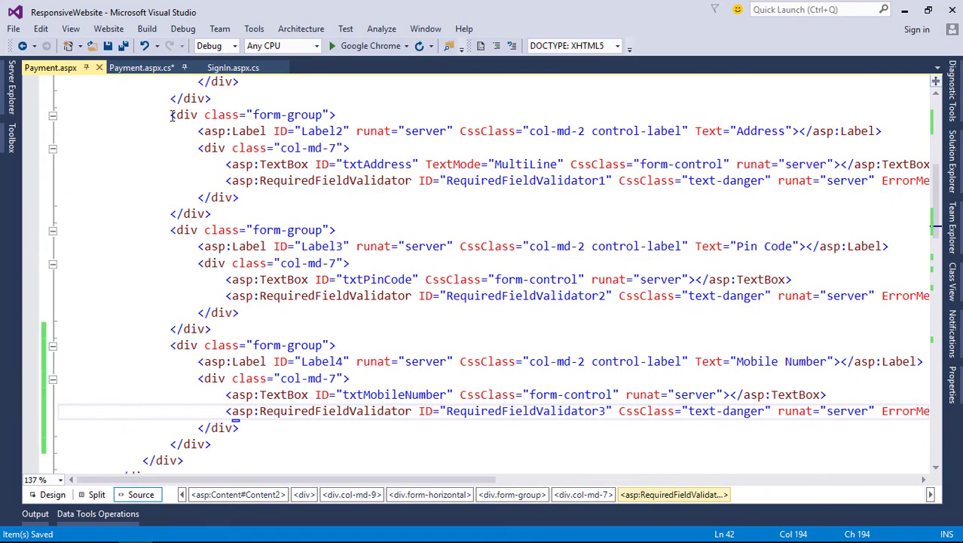
left_click(140, 67)
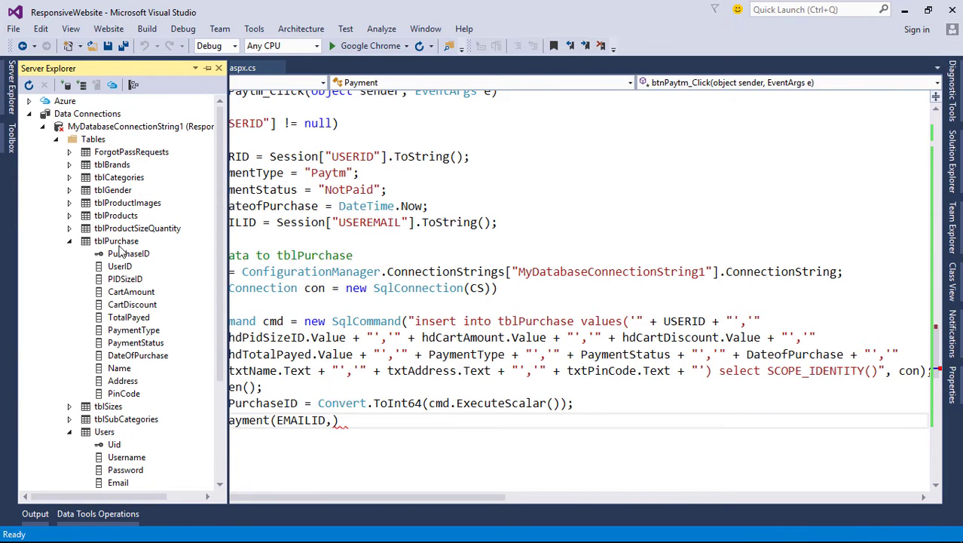
Open tblPurchase's design and add a MobileNumber nvarchar(50) column after PinCode
right_click(116, 240)
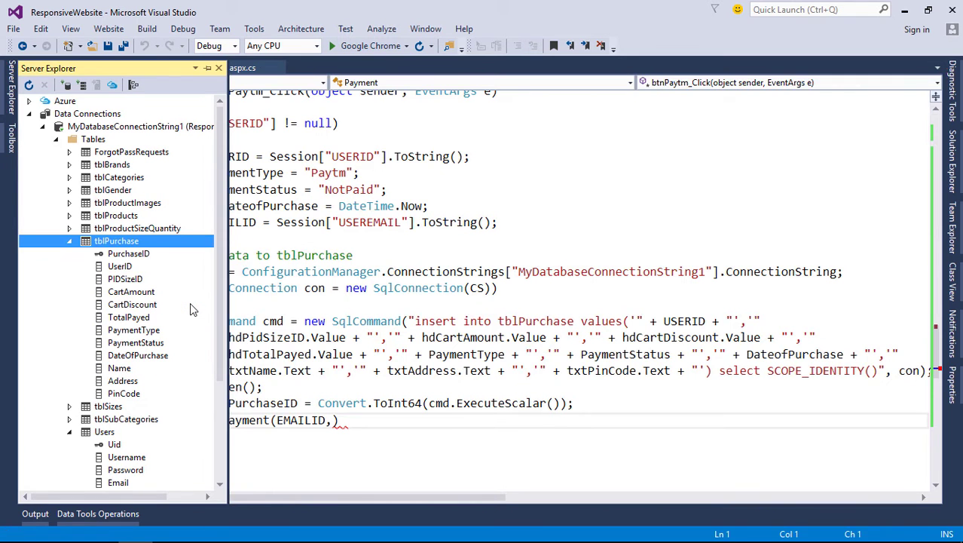
double_click(116, 240)
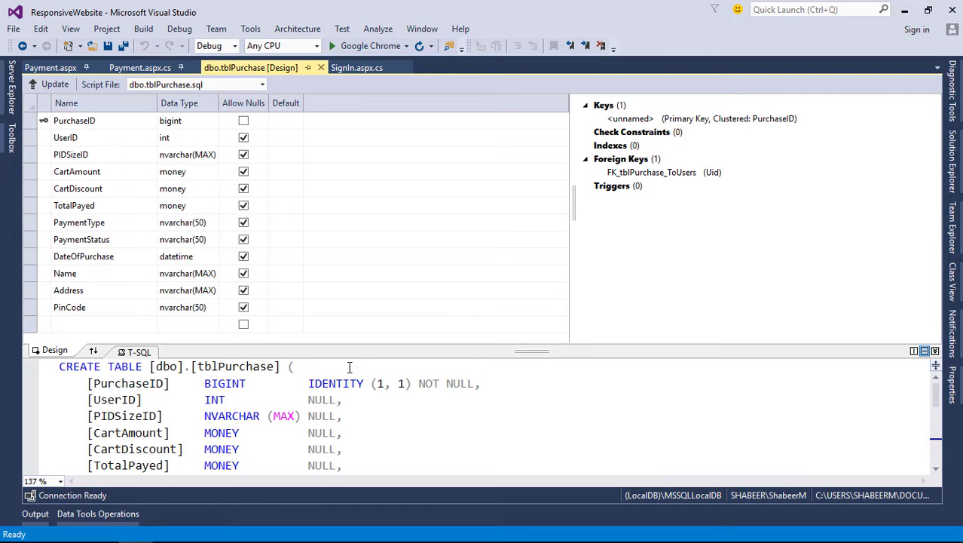
left_click(103, 324)
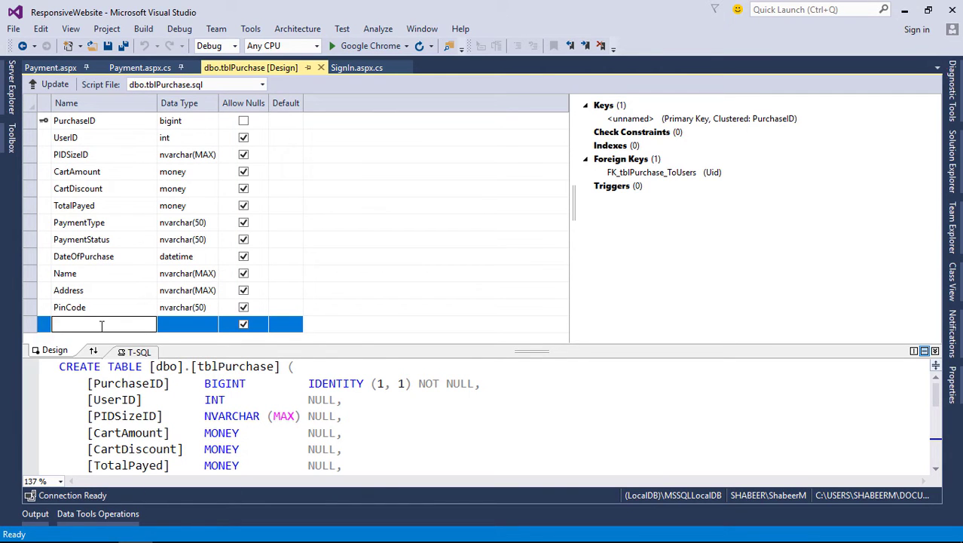
type("MobileNumber")
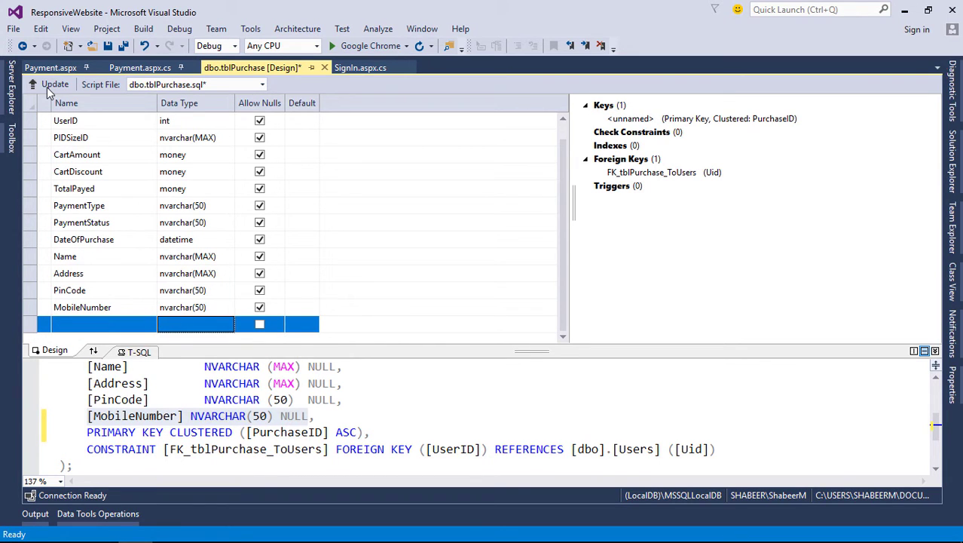
Apply the table change with Update Database and return to Payment.aspx.cs
left_click(55, 84)
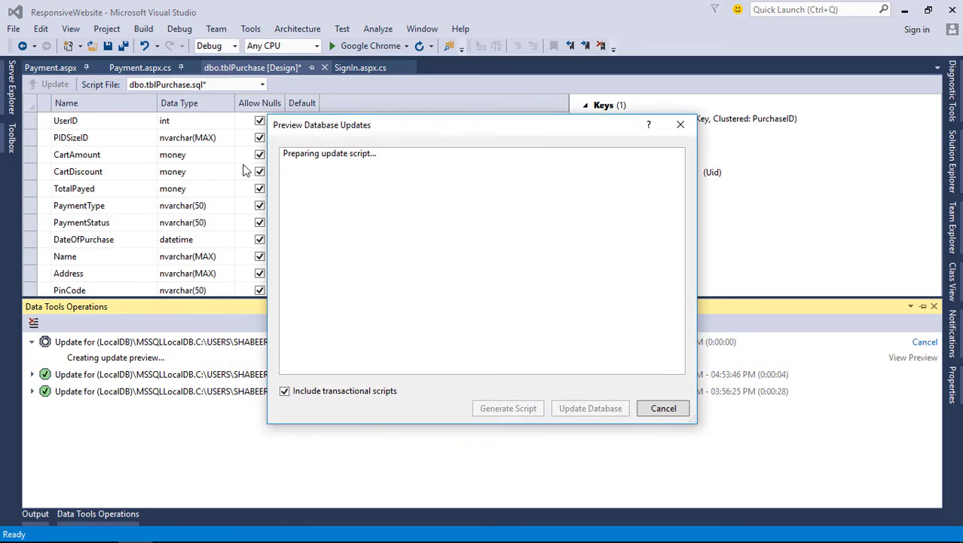
left_click(590, 408)
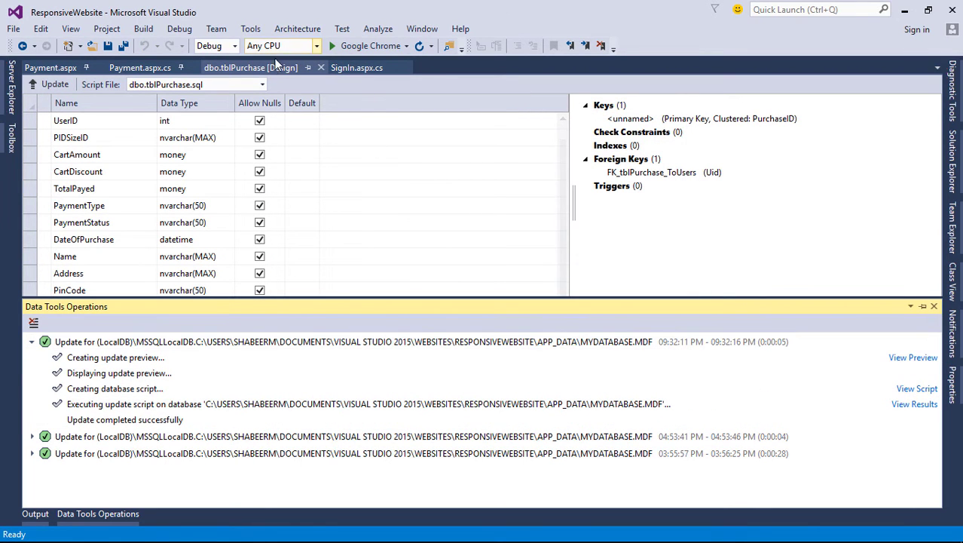
left_click(140, 67)
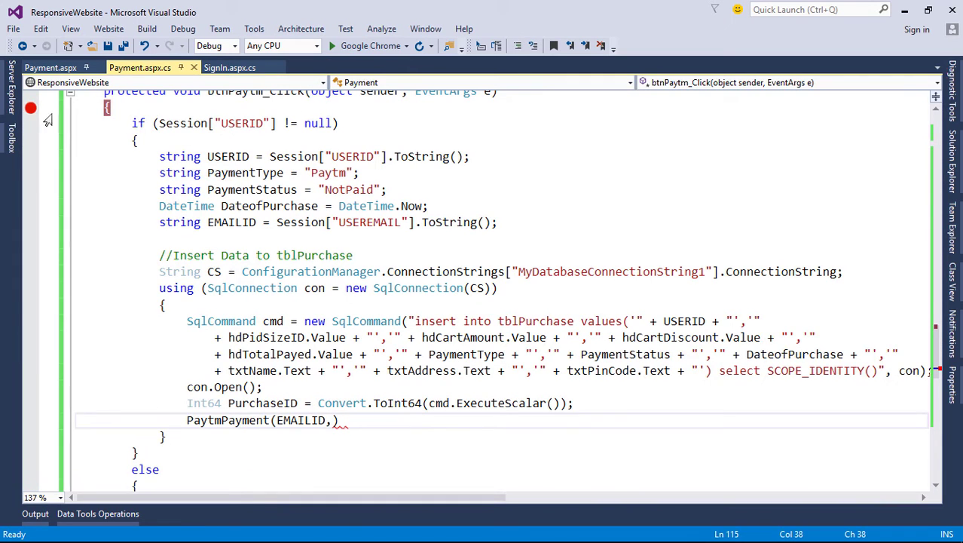
View tblPurchase's stored rows, including the NotPaid Paytm purchase
right_click(106, 239)
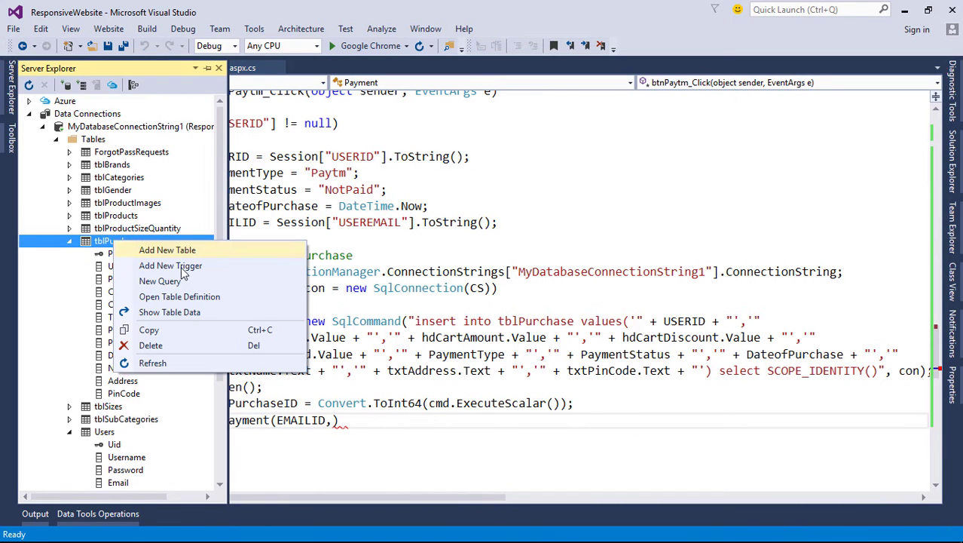
left_click(169, 311)
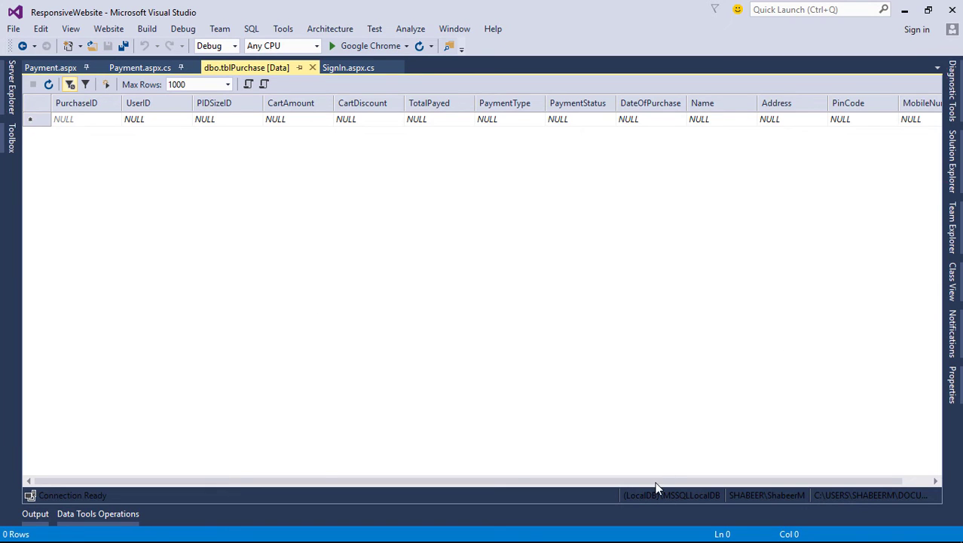
mouse_move(379, 270)
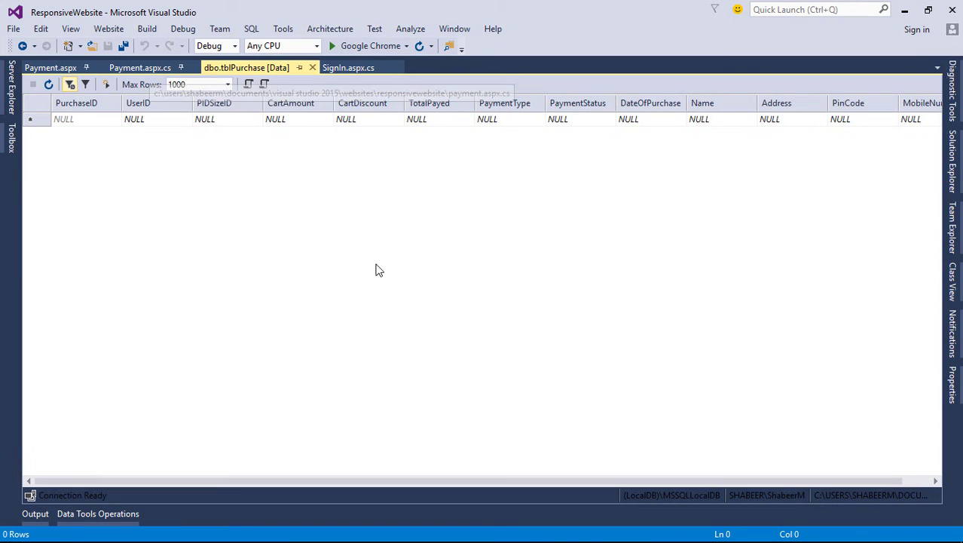
left_click(139, 67)
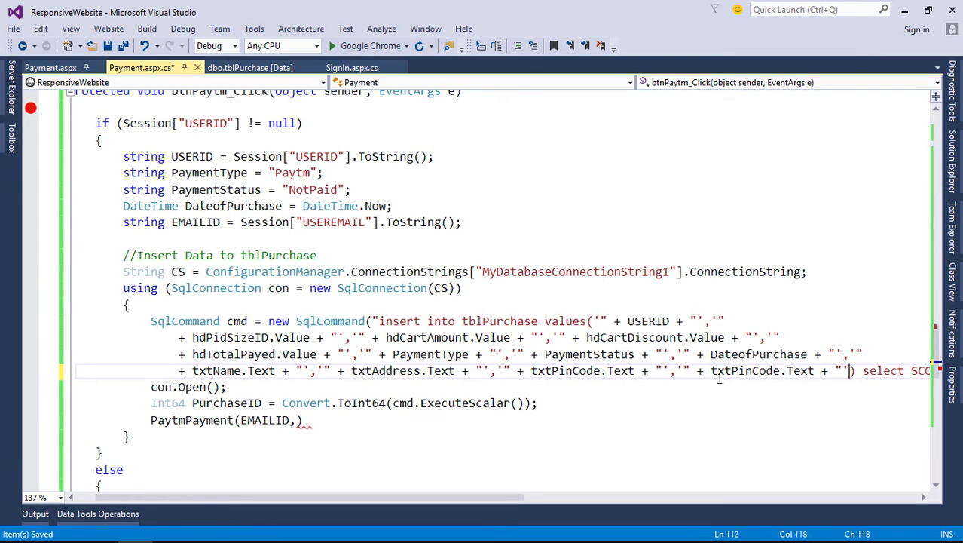
Add txtMobileNumber.Text to the purchase insert SqlCommand values
type("txt")
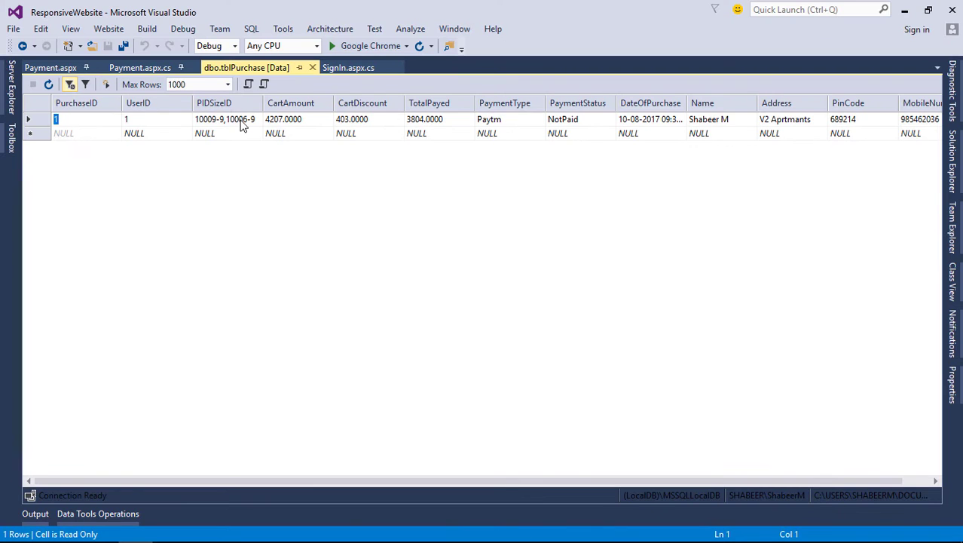
scroll("right", 3)
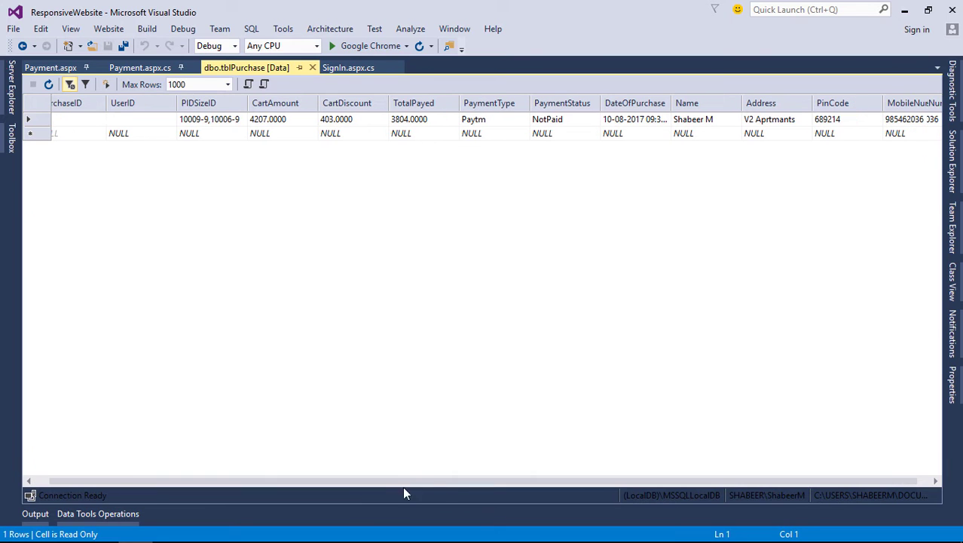
left_click(139, 67)
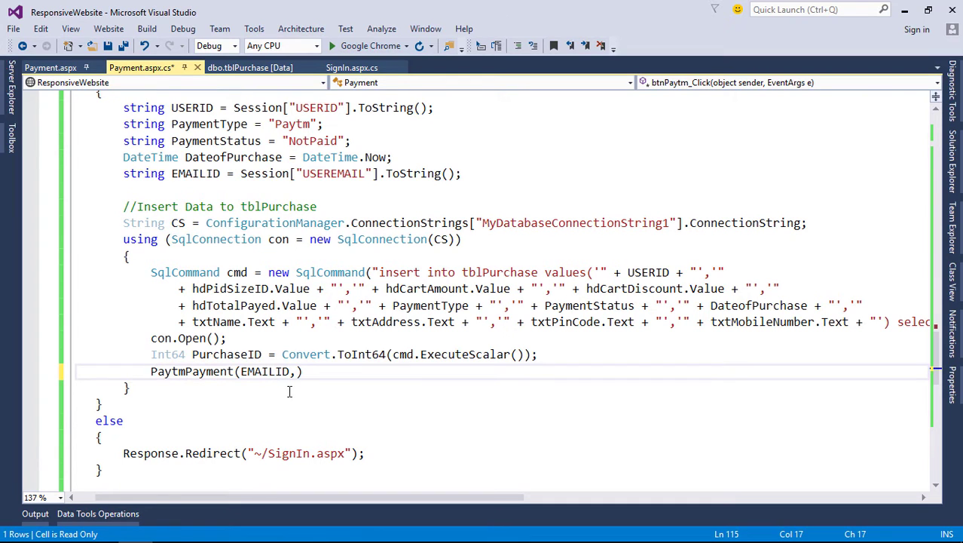
Pass txtMobileNumber.Text after EMAILID in the PaytmPayment call
double_click(191, 371)
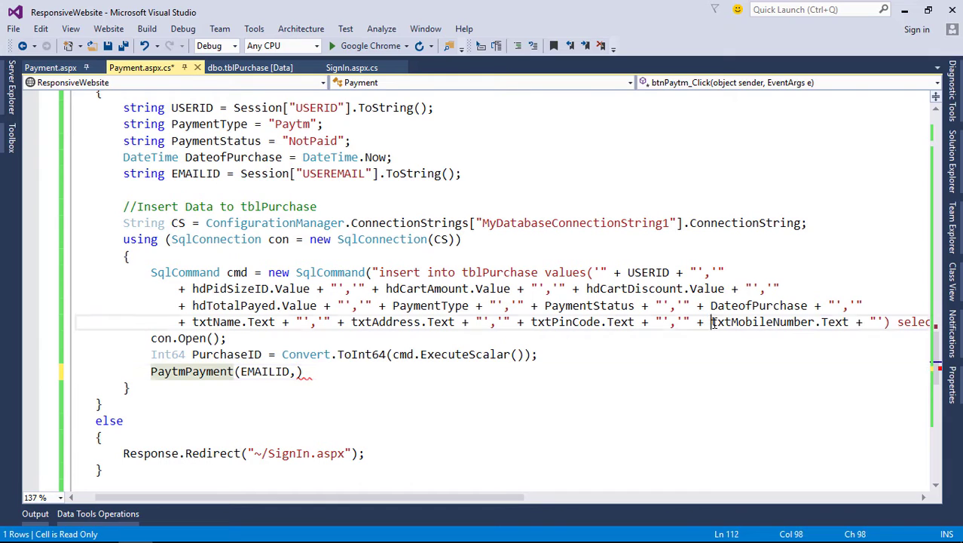
double_click(778, 321)
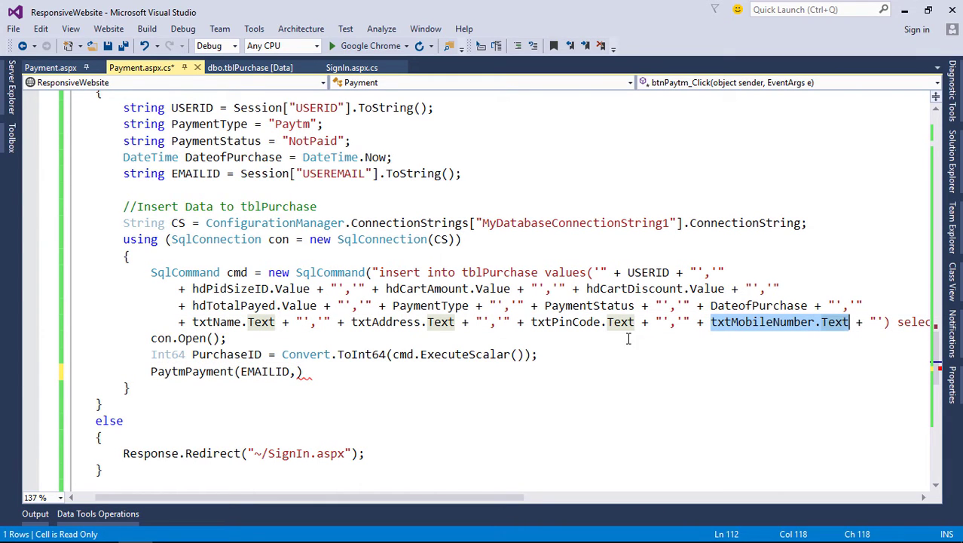
type("txtMobileNumber.Text")
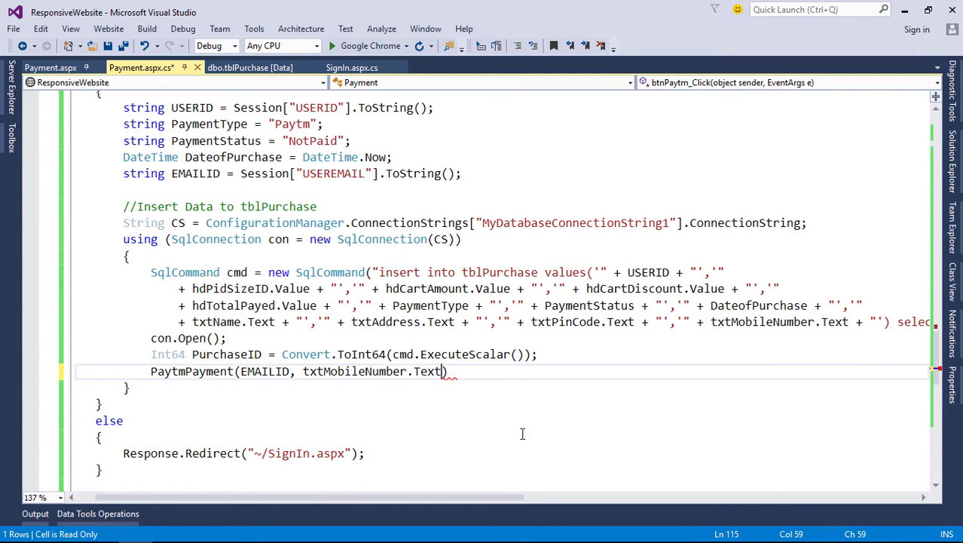
type(",")
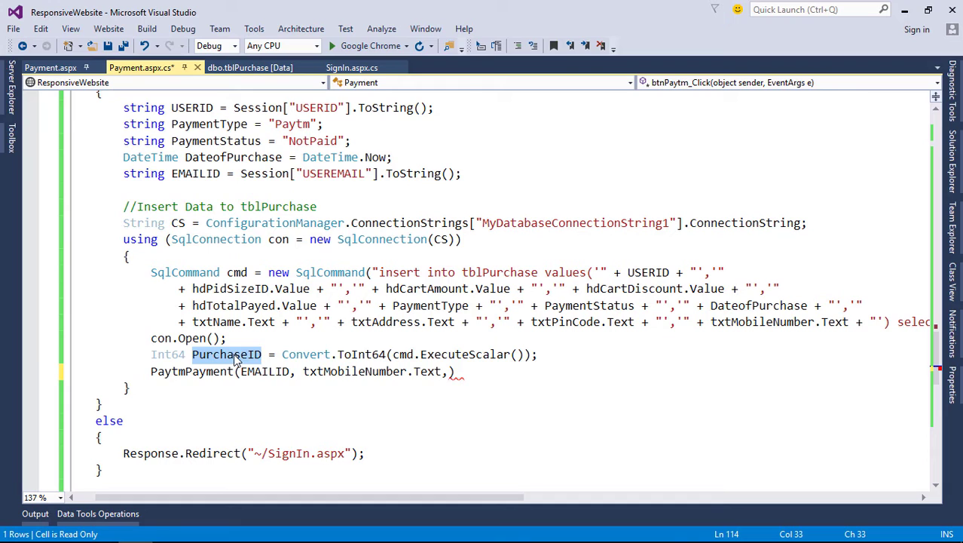
key("enter")
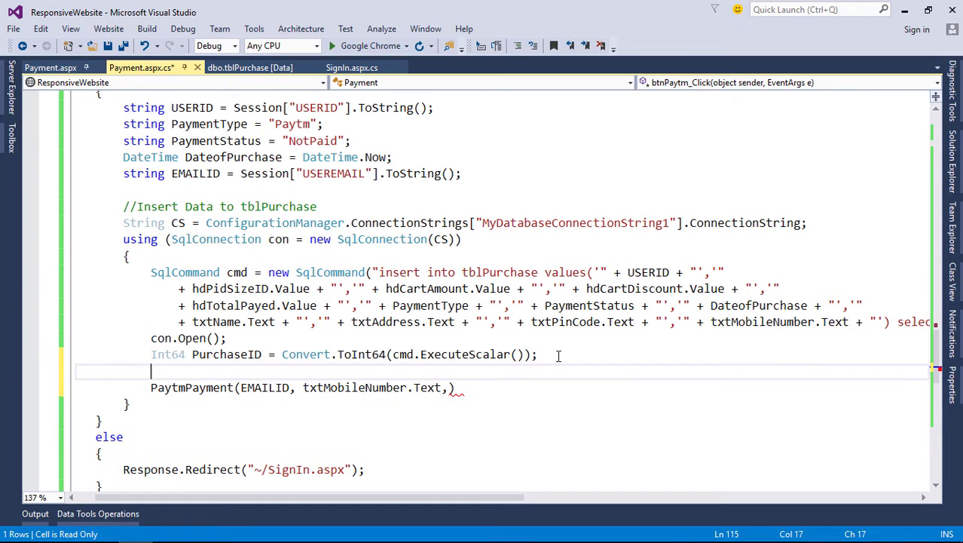
Add USERID, PurchaseID and hdTotalPayed.Value as further PaytmPayment arguments
double_click(192, 107)
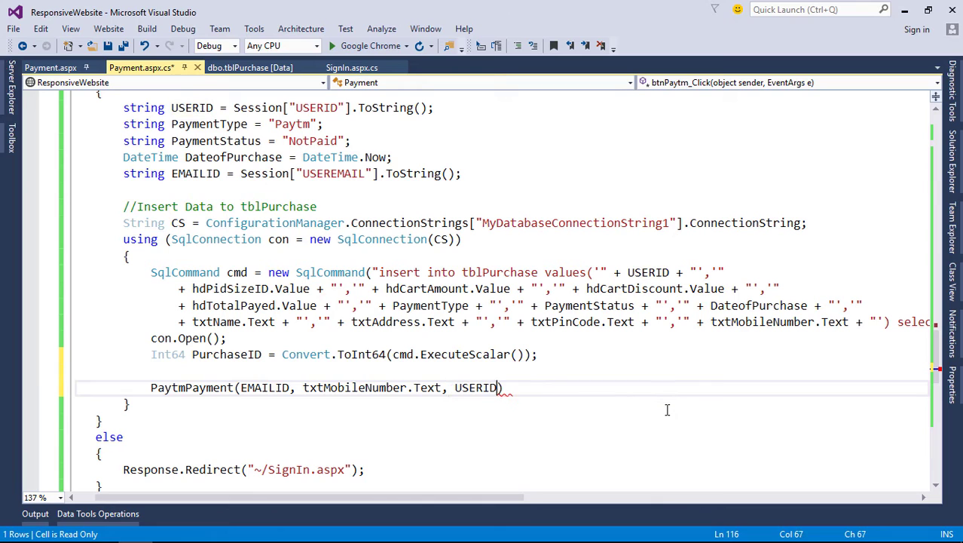
type(", PurchaseID,")
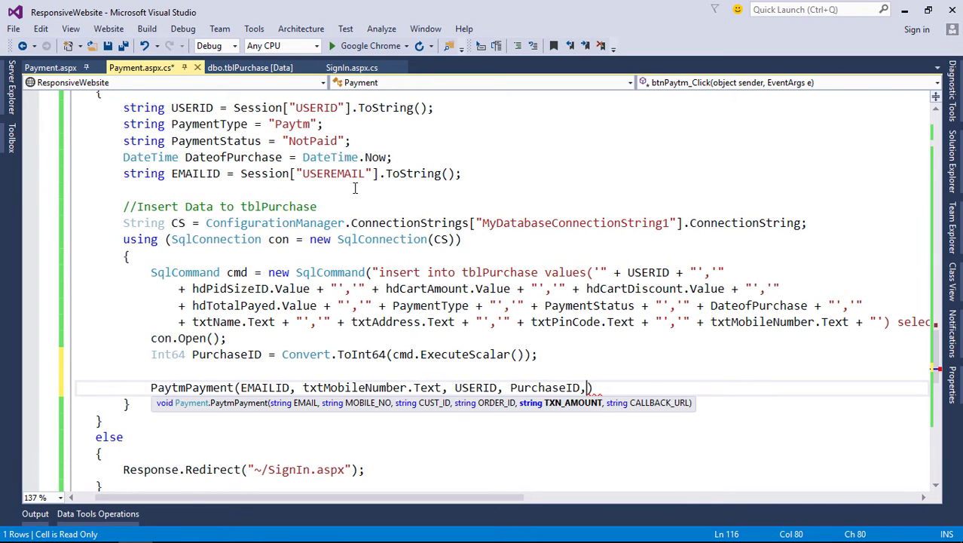
mouse_move(413, 186)
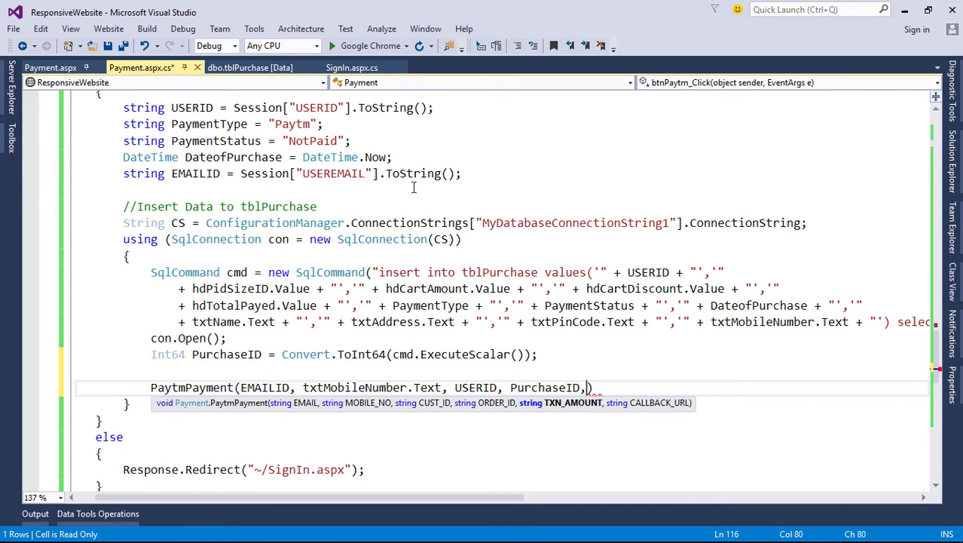
double_click(256, 305)
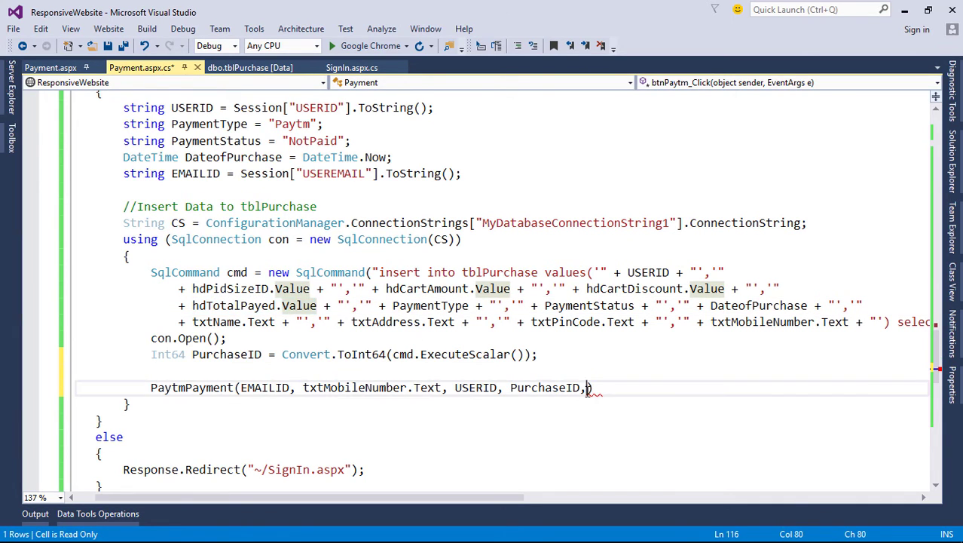
type("hdTotalPayed.Value")
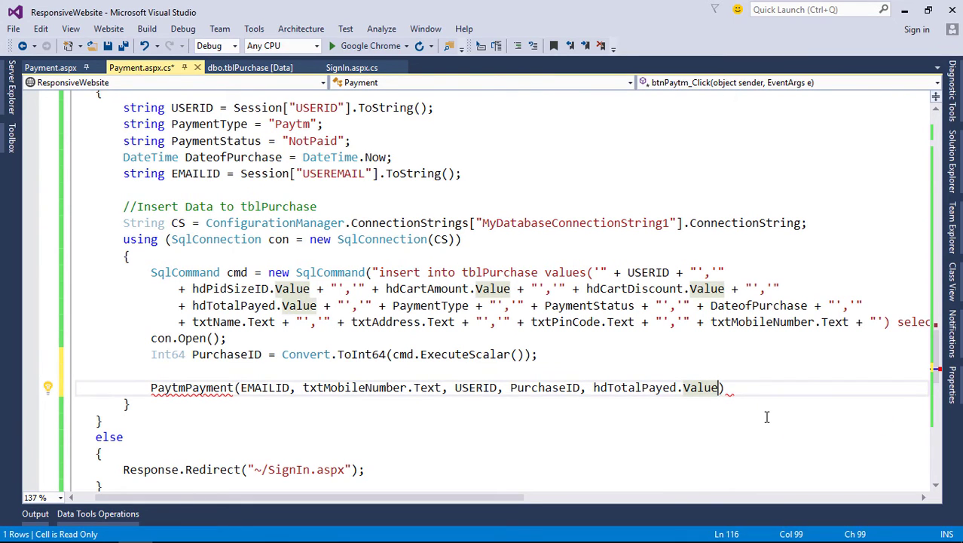
type(",")
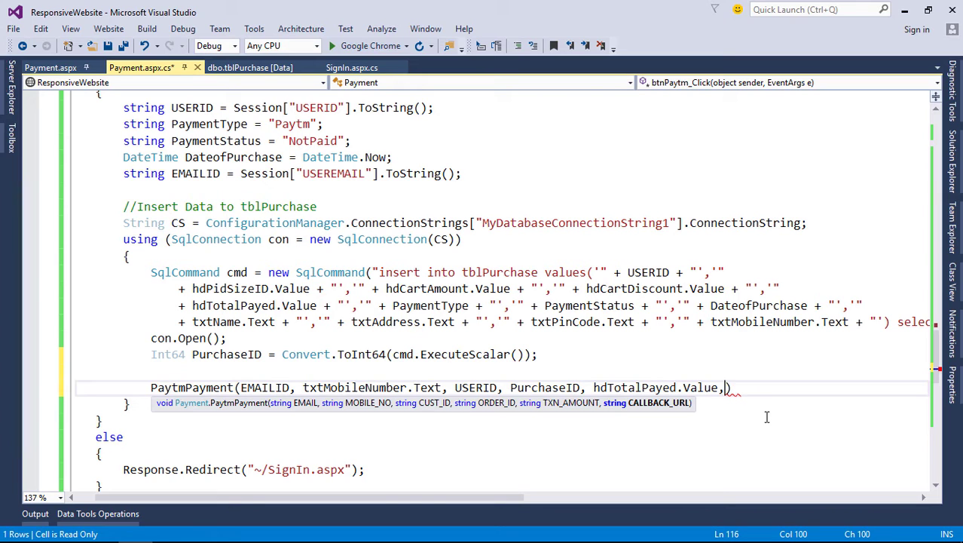
type("string")
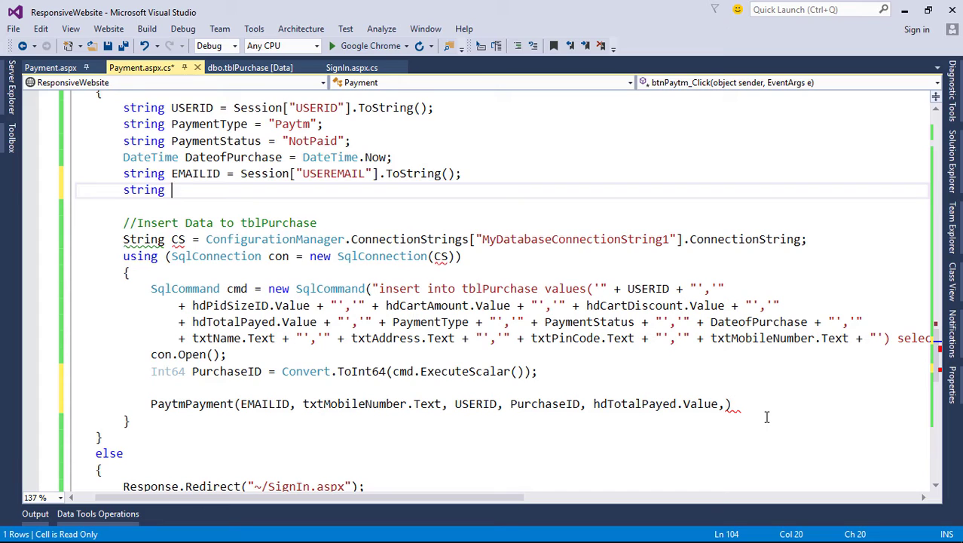
type("CallbackU")
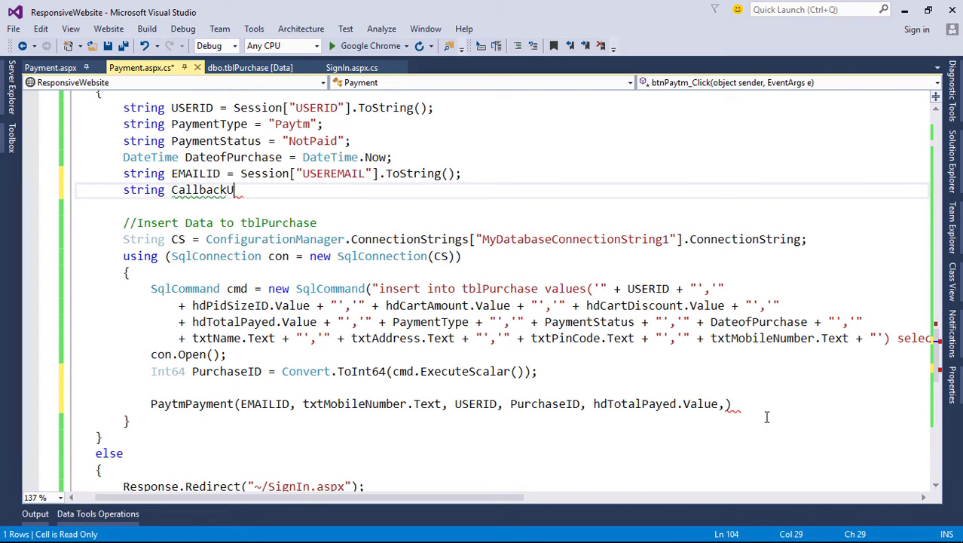
type("RL=\"\"")
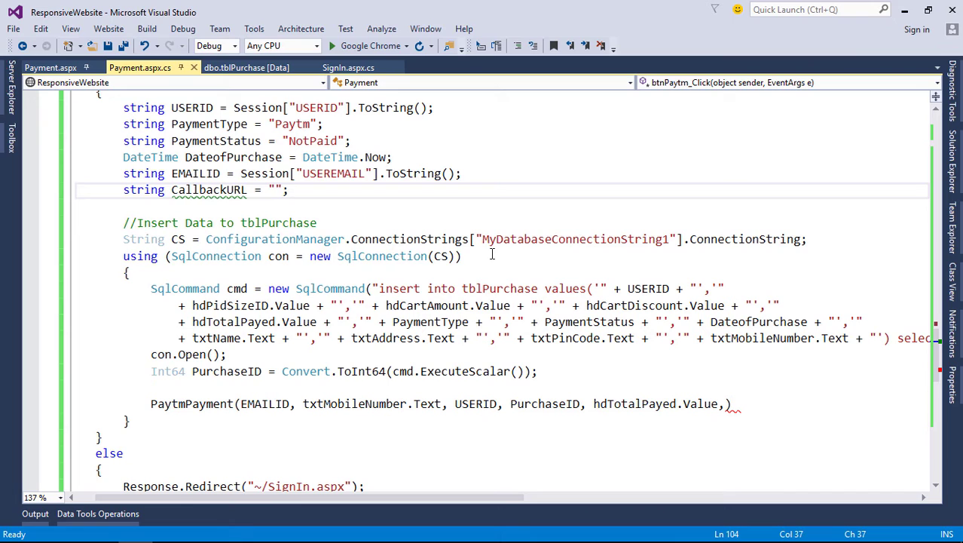
type("http://www.aspx")
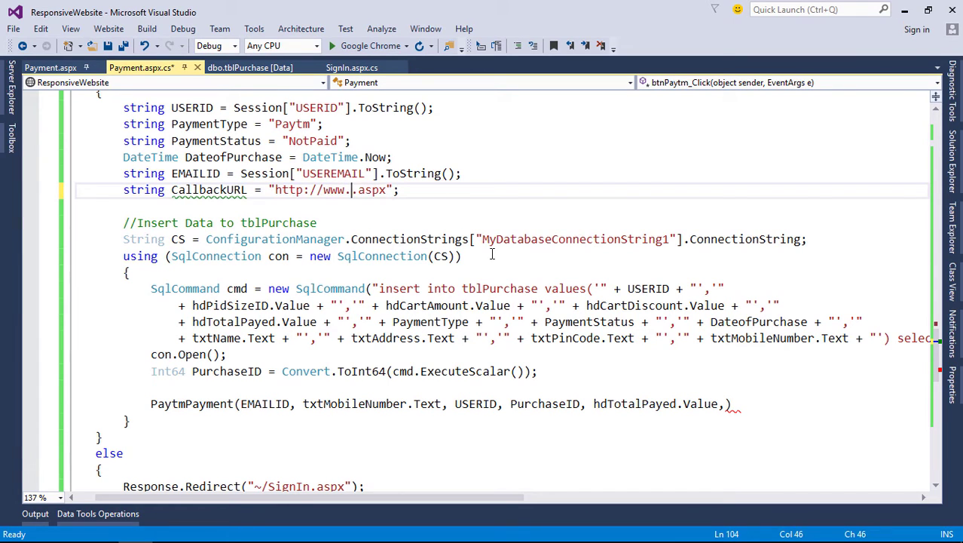
type("callback")
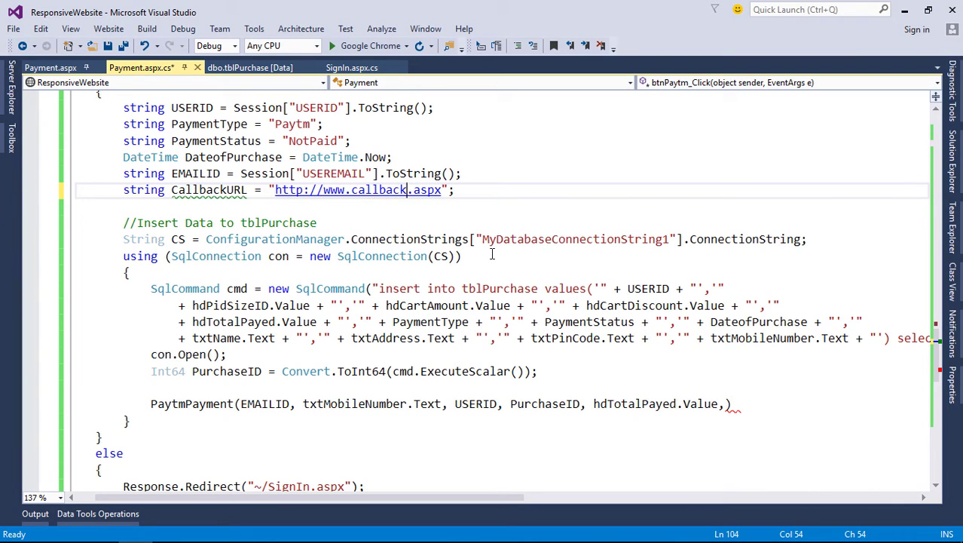
key("ctrl+s")
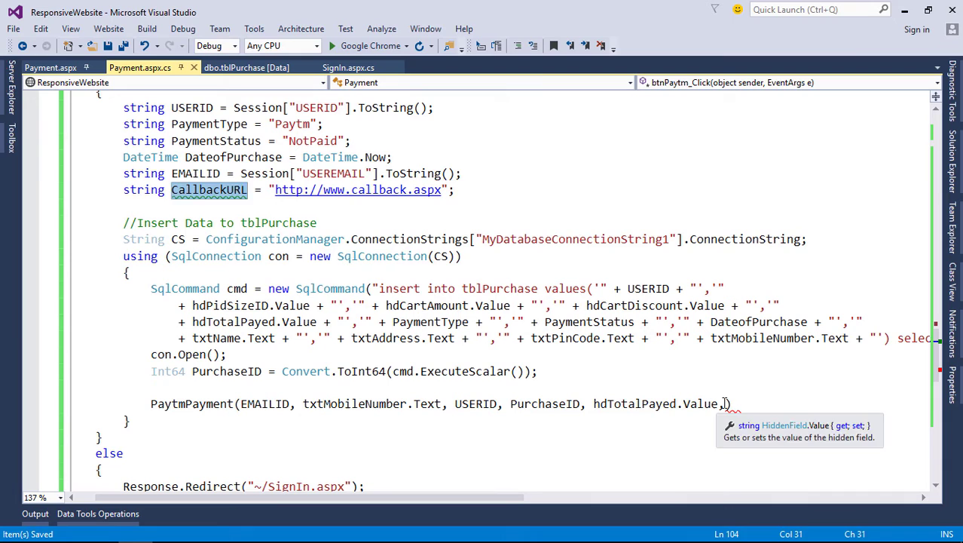
type(", CallbackURL")
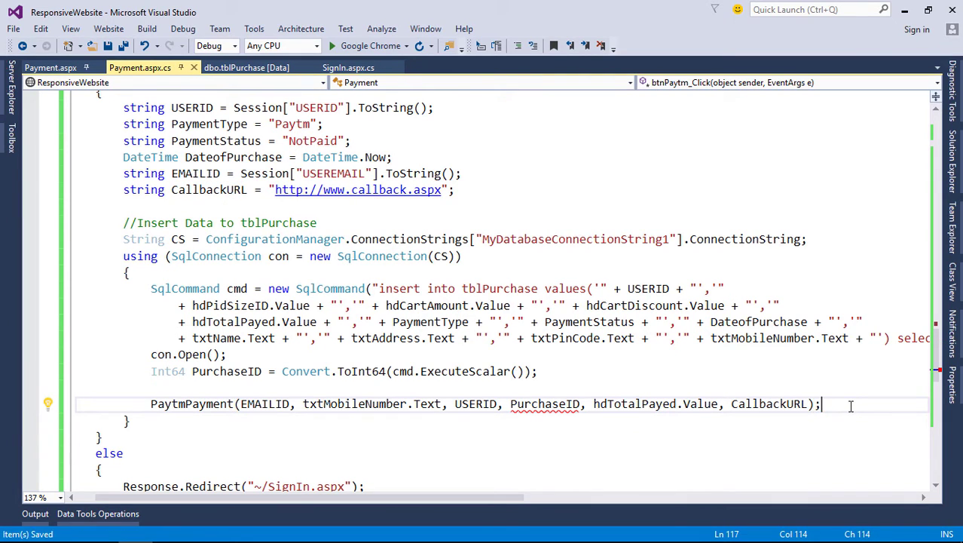
mouse_move(544, 403)
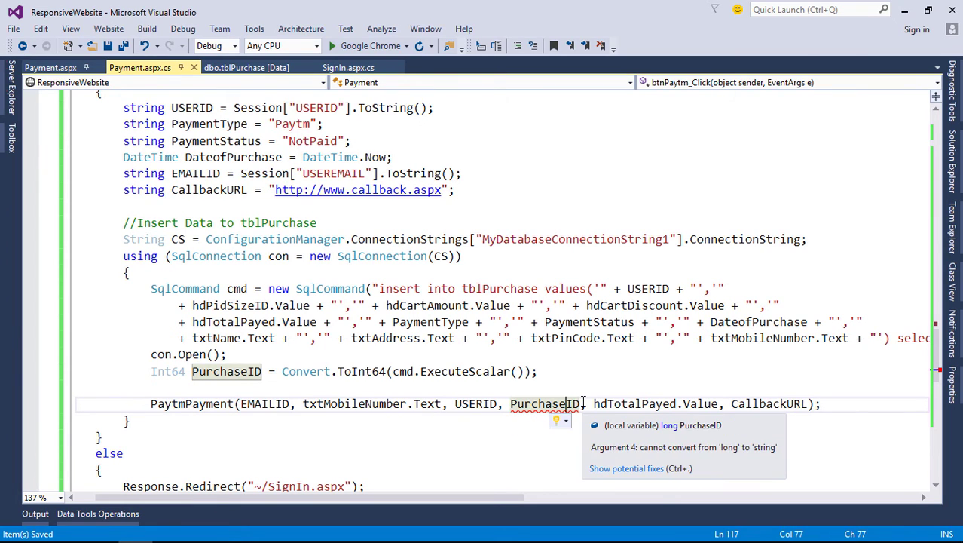
Pass PurchaseID.ToString() in the PaytmPayment call and save the fix
type(".")
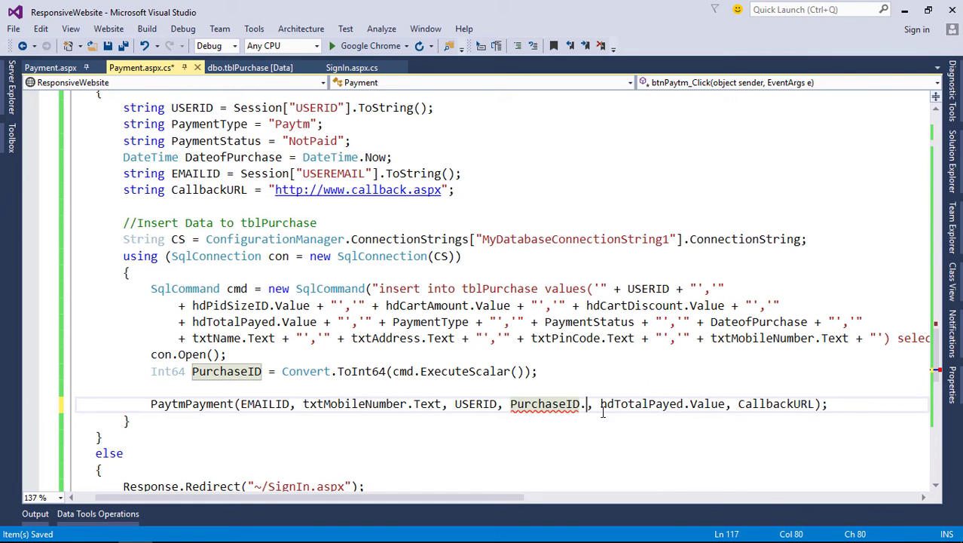
type("ToString()")
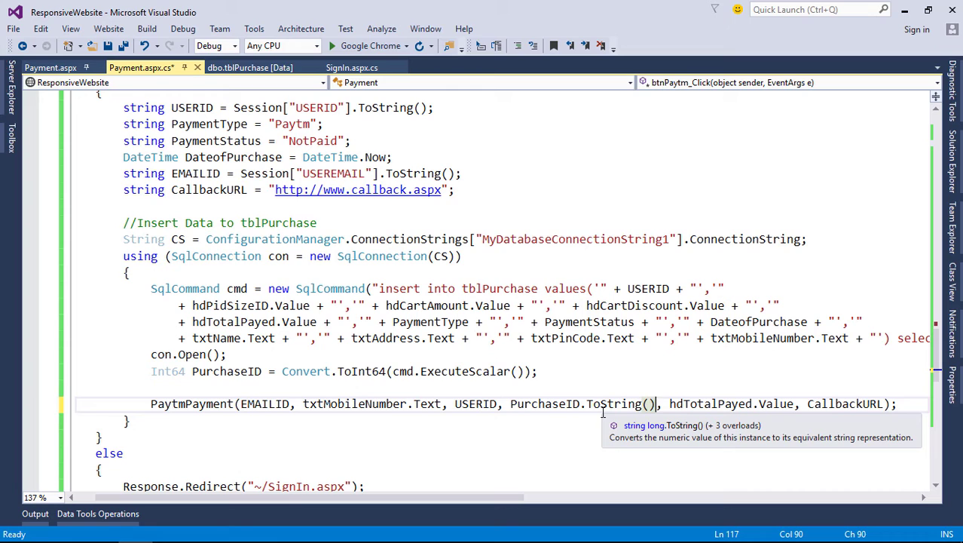
key("ctrl+s")
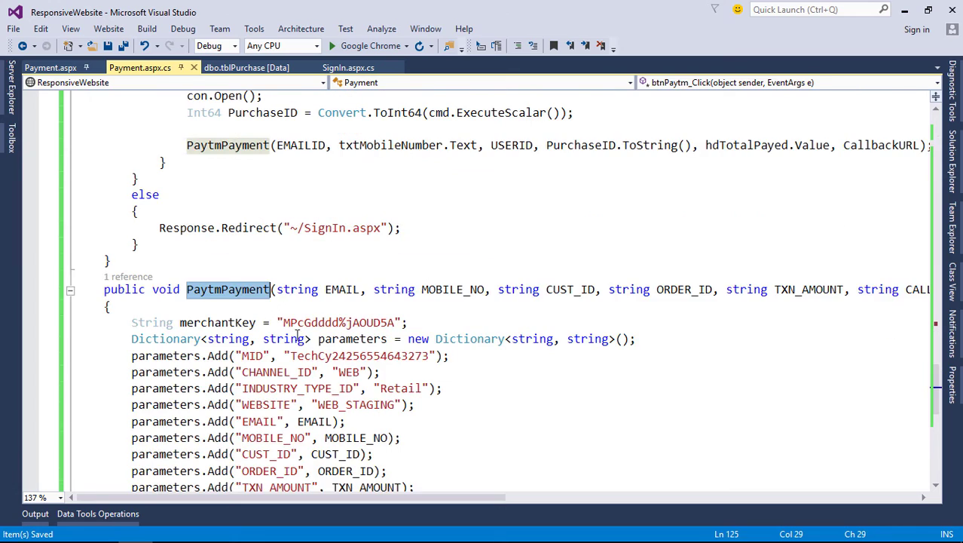
scroll("down", 3)
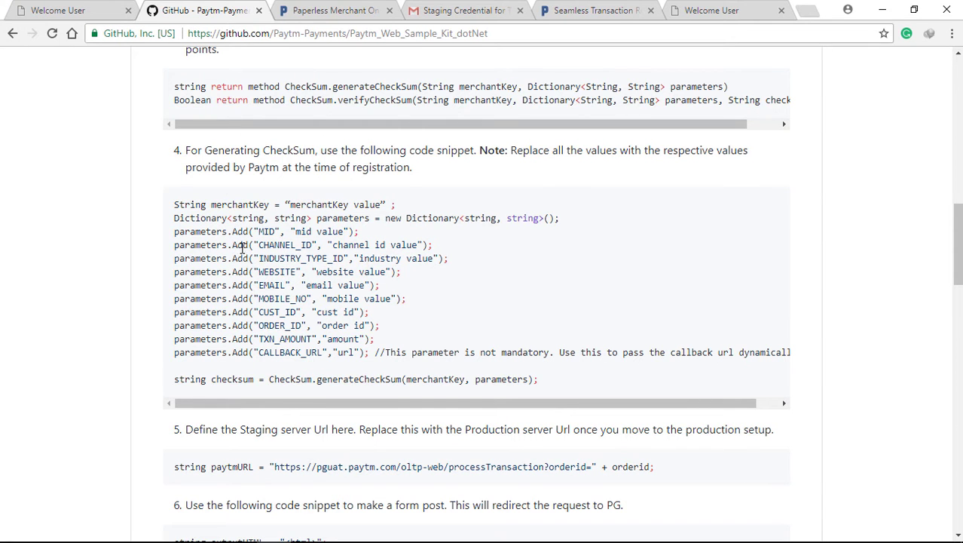
Add the Paytm staging paytmURL line under the checksum line, ending with ORDER_ID
scroll("down", 3)
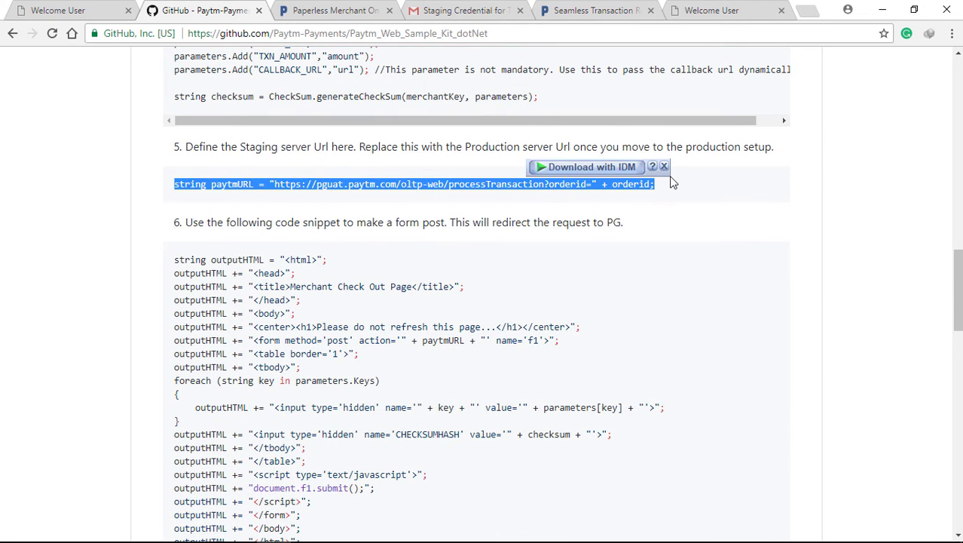
mouse_move(590, 268)
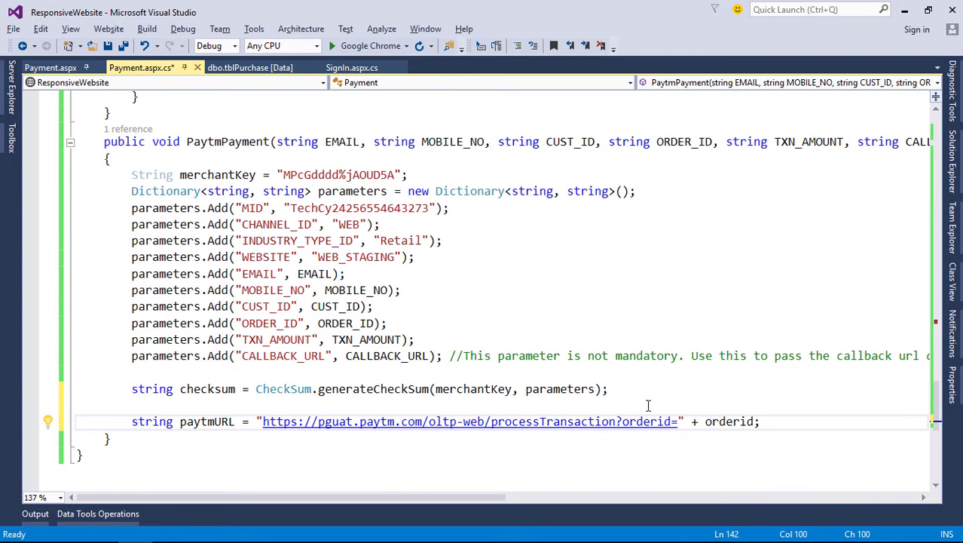
scroll("down", 3)
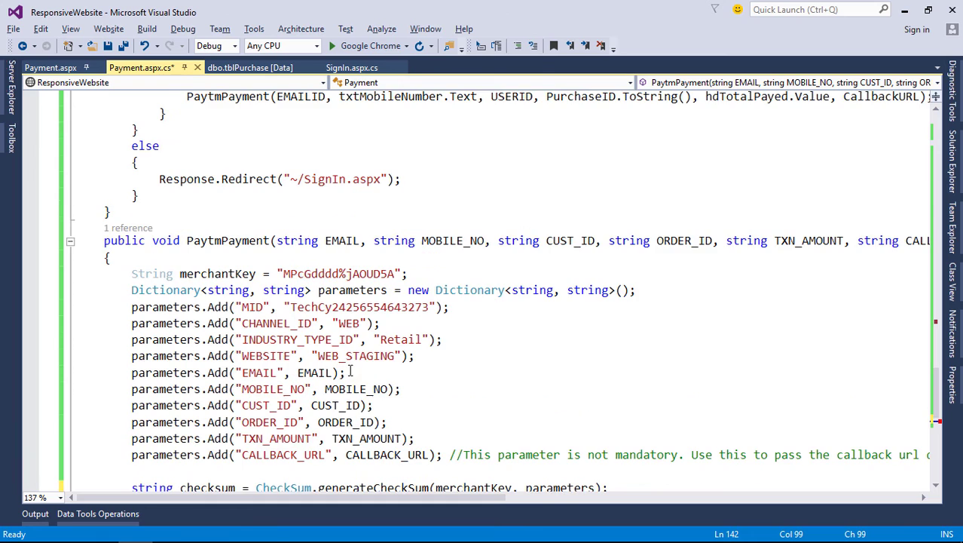
scroll("down", 3)
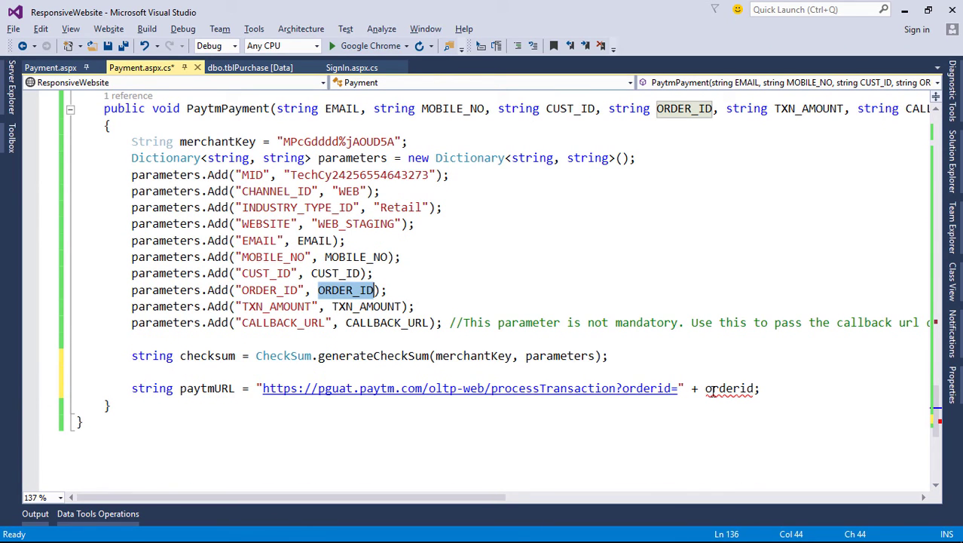
type("ORDER_ID")
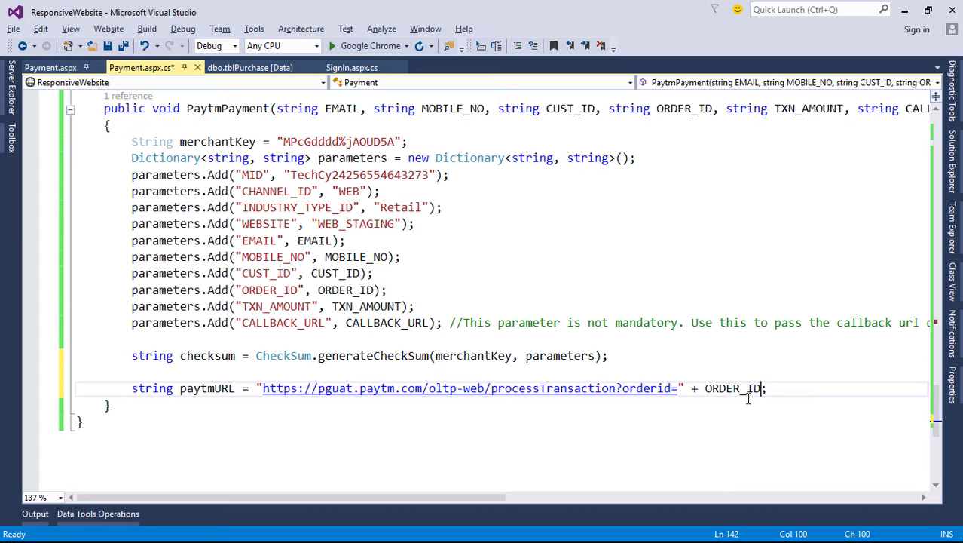
left_click(203, 10)
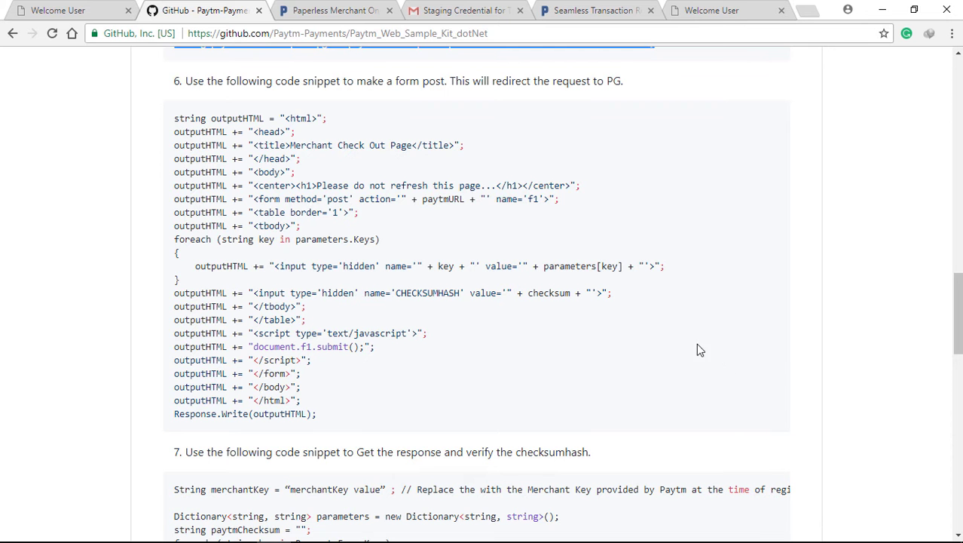
mouse_move(174, 121)
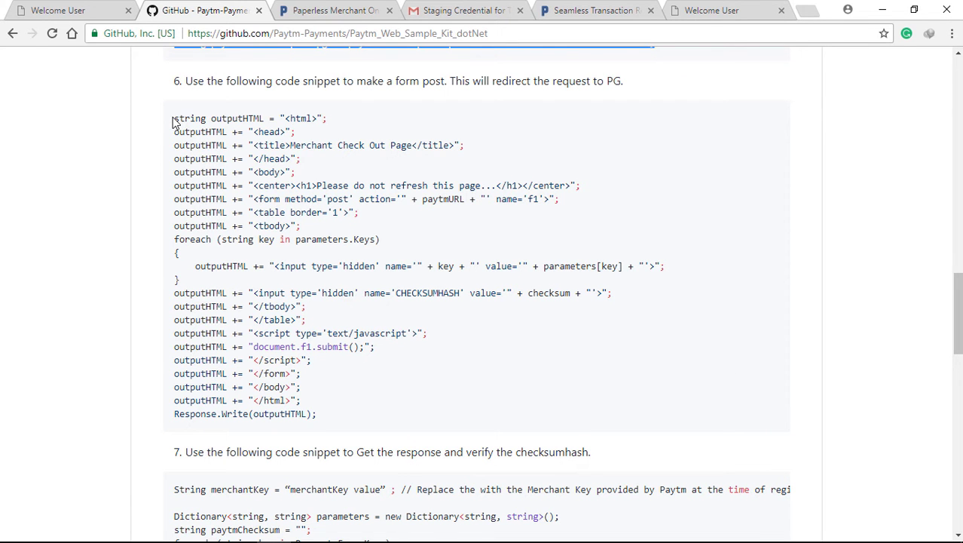
Select the kit's outputHTML form-post snippet and scroll through it in Payment.aspx.cs
left_click_drag(174, 118, 316, 413)
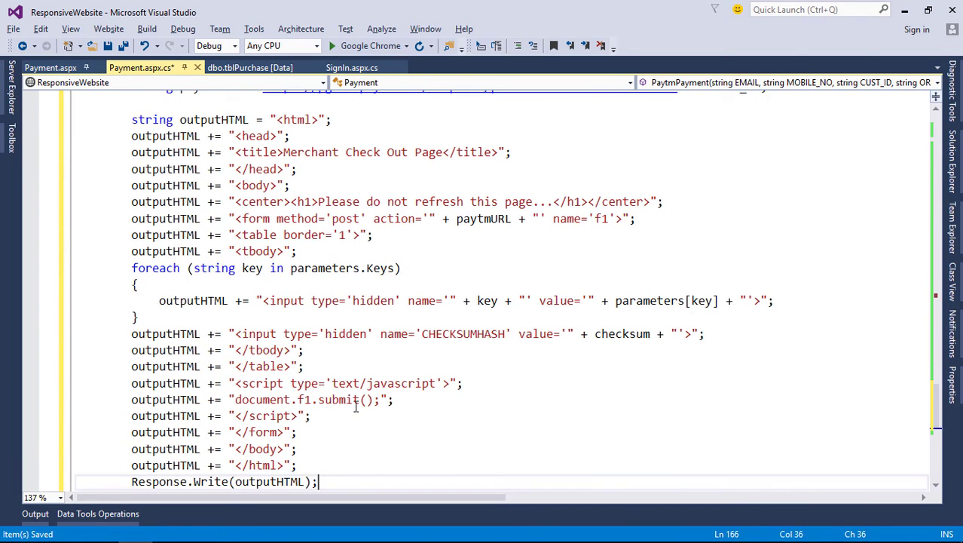
scroll("down", 3)
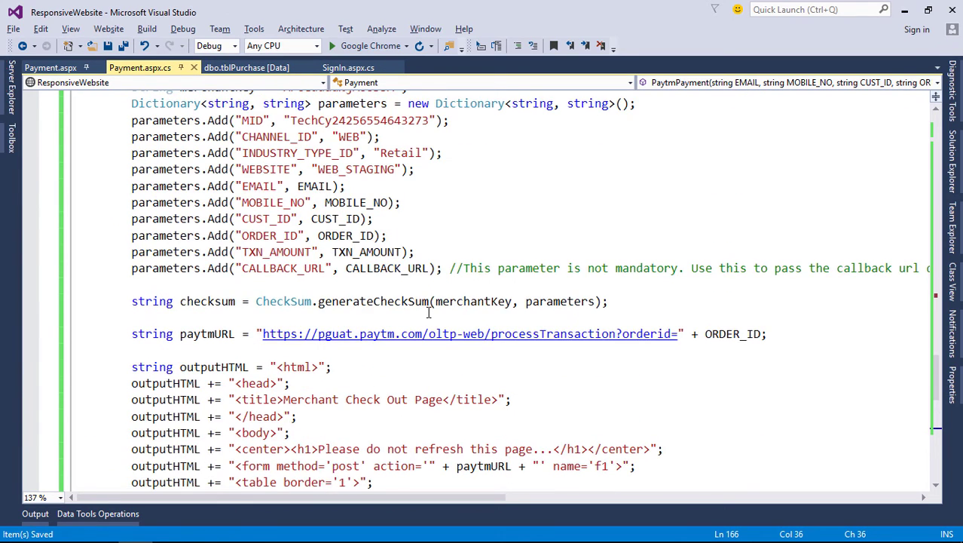
scroll("down", 3)
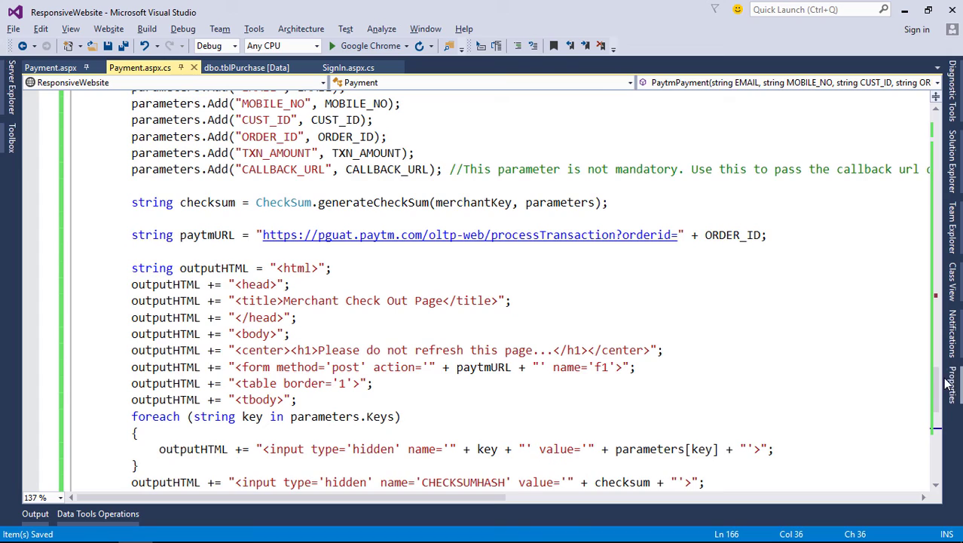
scroll("down", 3)
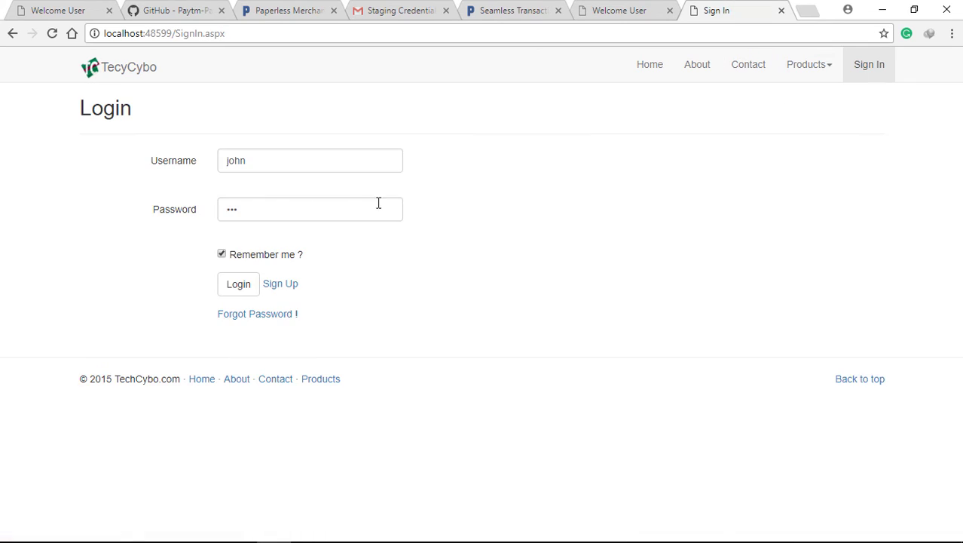
Log in to the shop, open the two-shirt cart, and choose BUY NOW
left_click(238, 283)
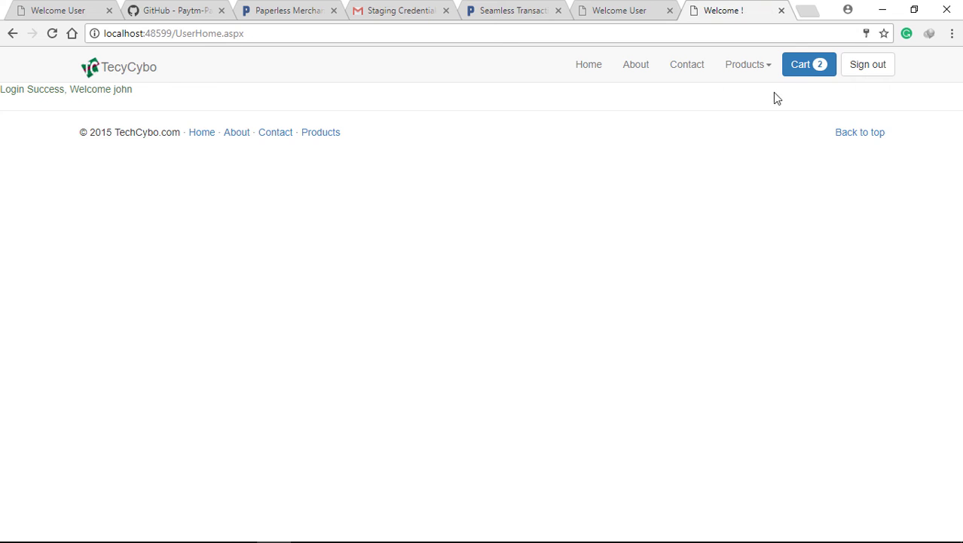
left_click(808, 64)
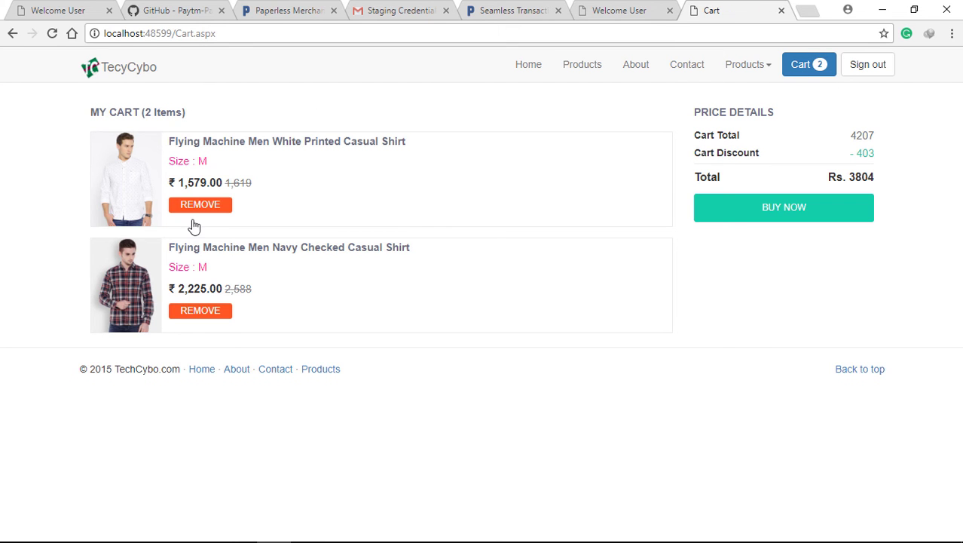
left_click(783, 207)
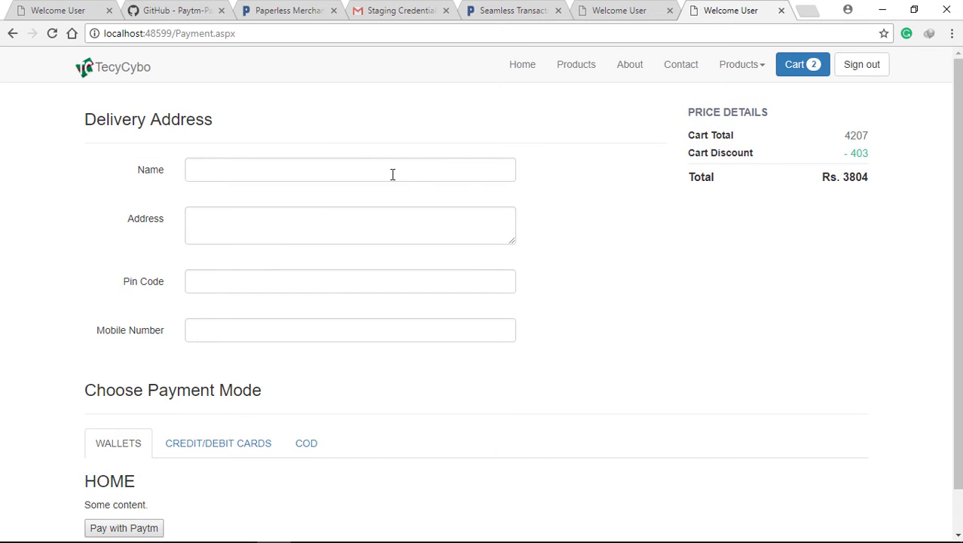
Fill in the delivery details including pin code and mobile number, then pay with Paytm
type("689")
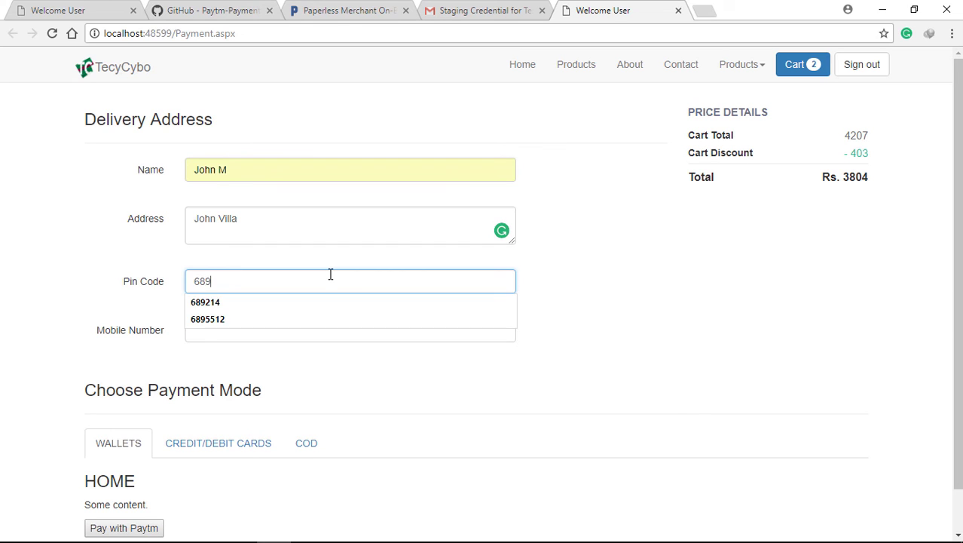
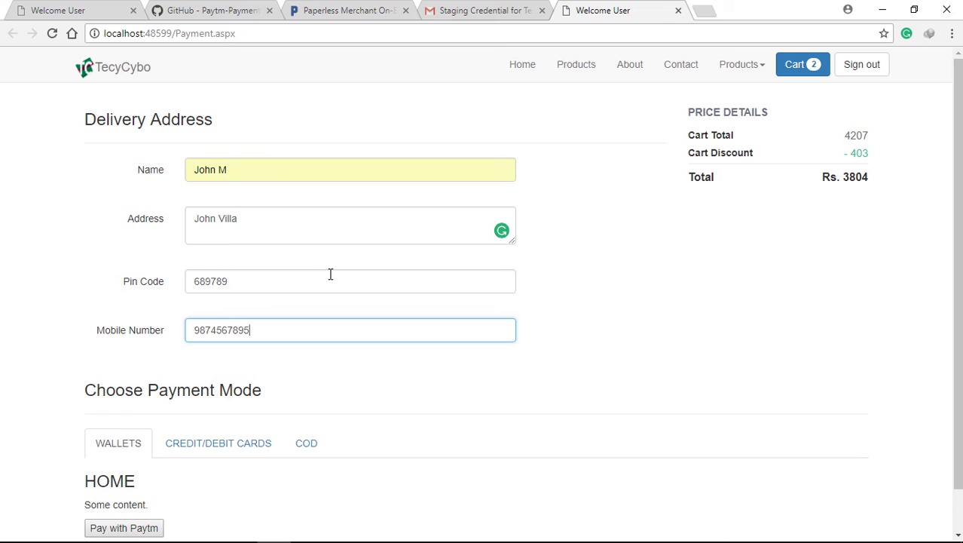
scroll("down", 3)
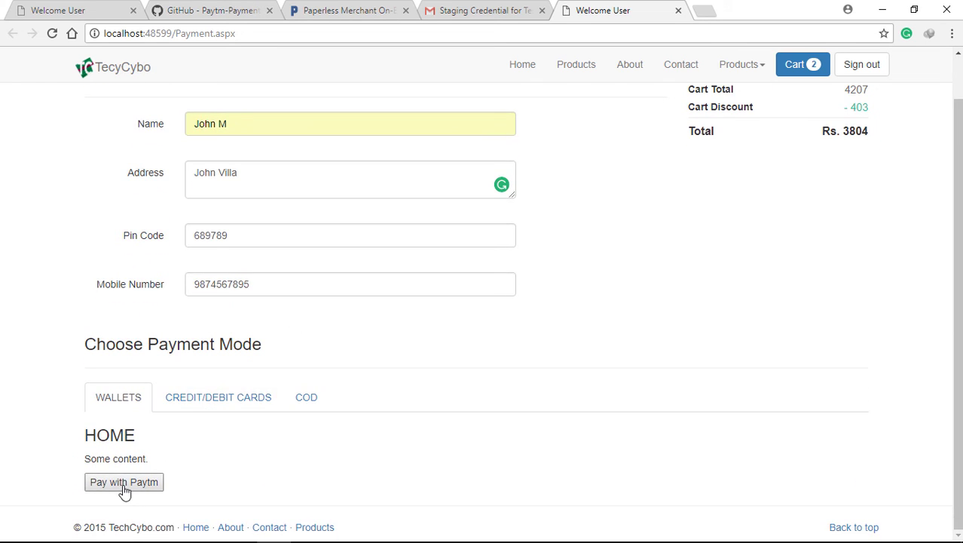
left_click(124, 481)
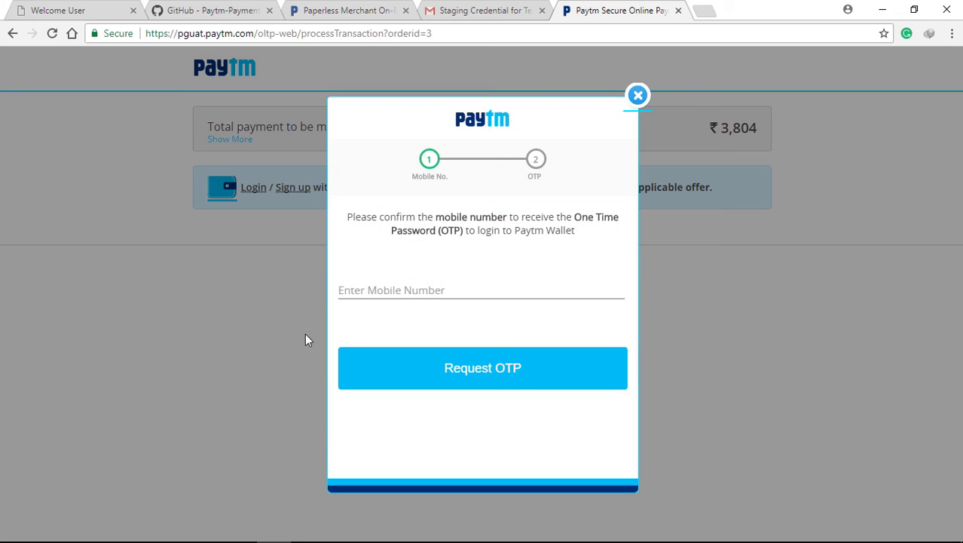
mouse_move(465, 259)
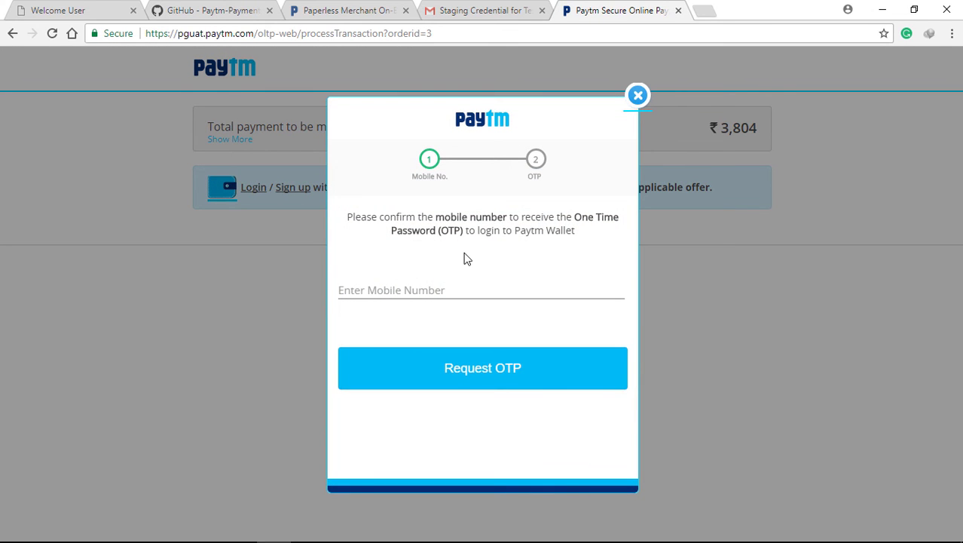
Enter the staging wallet mobile number from the Gmail credentials and request an OTP
left_click(482, 11)
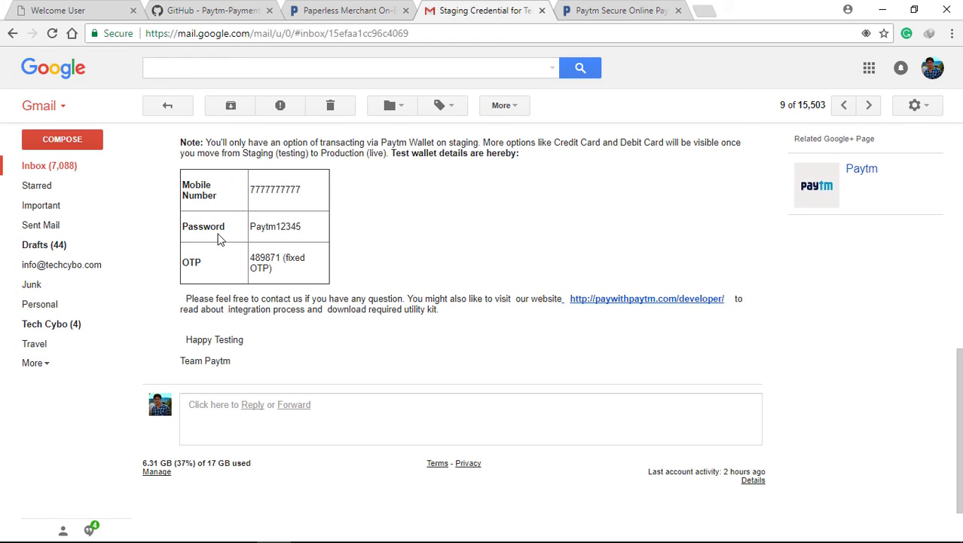
double_click(275, 189)
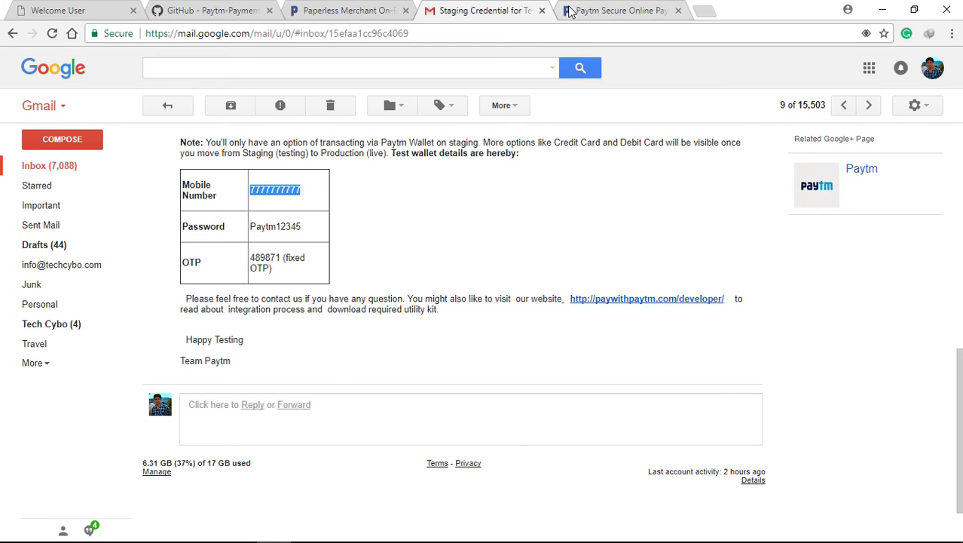
left_click(618, 10)
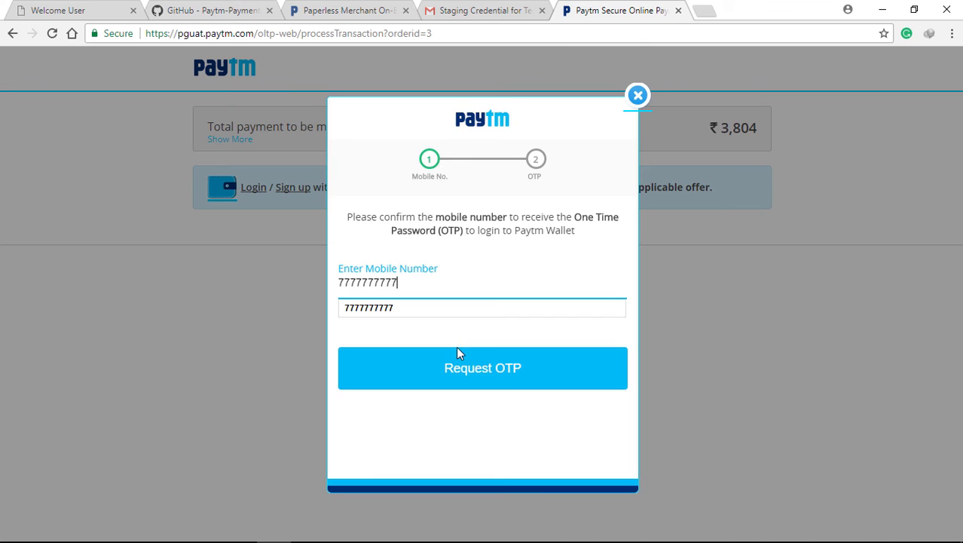
left_click(482, 368)
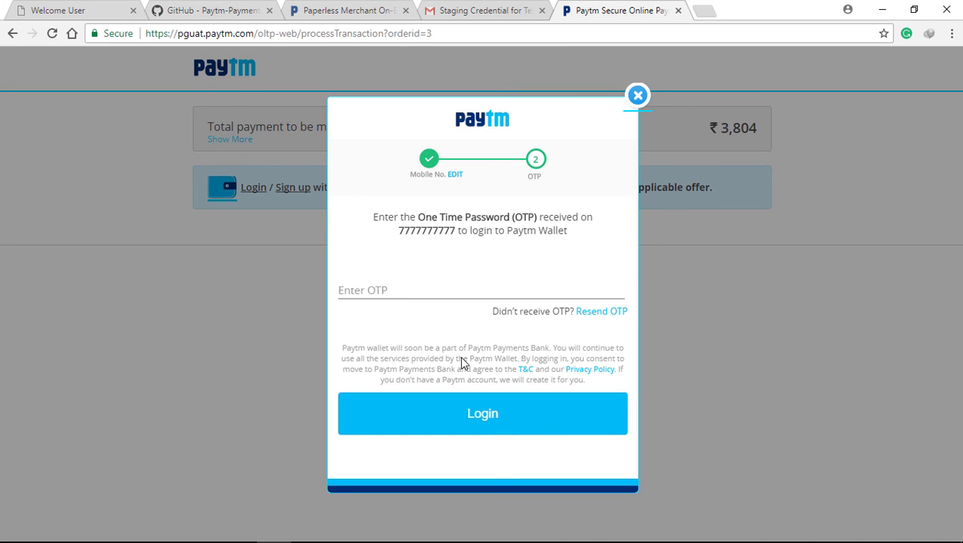
left_click(483, 10)
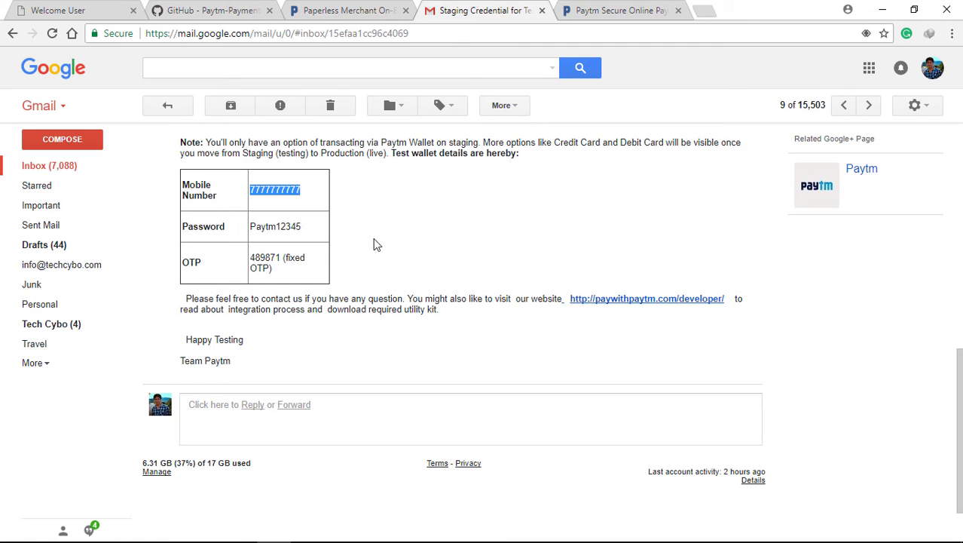
mouse_move(256, 256)
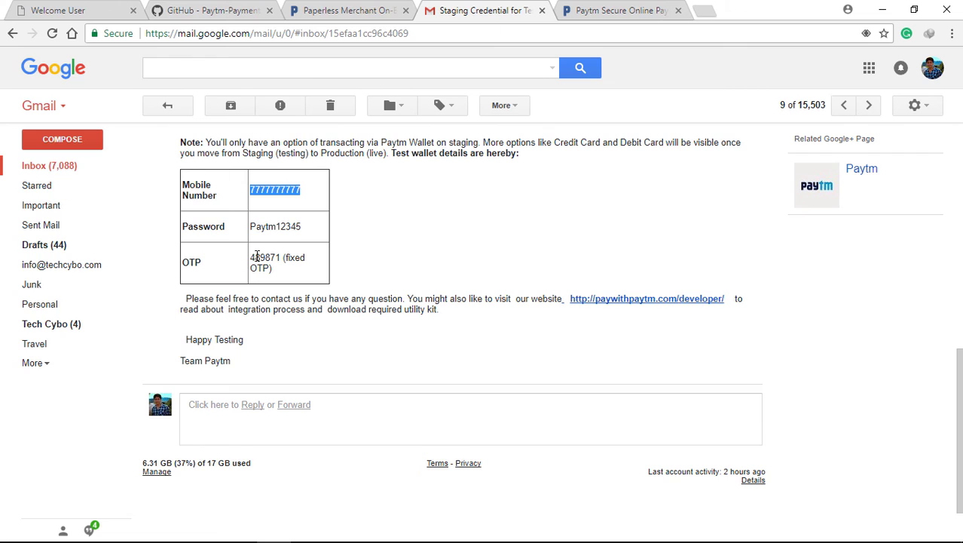
double_click(264, 257)
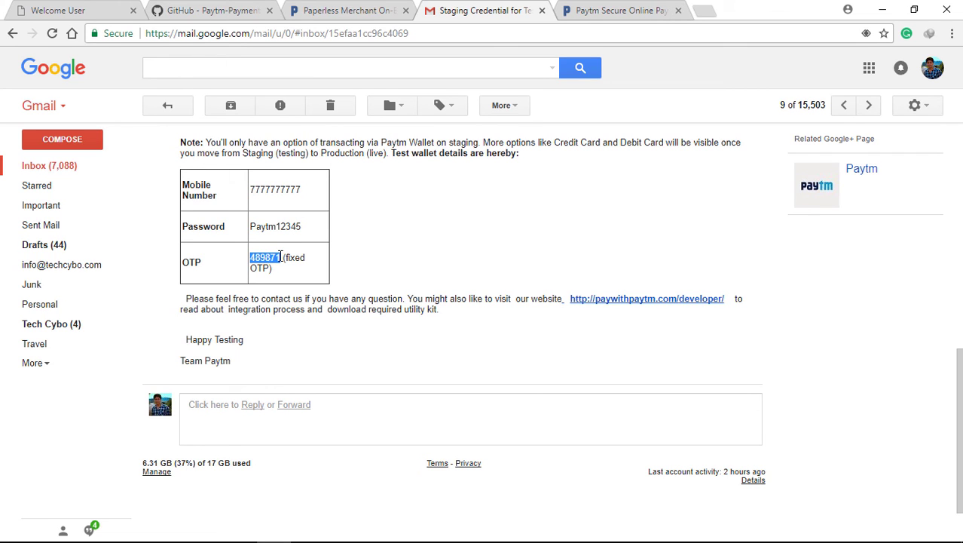
left_click(618, 10)
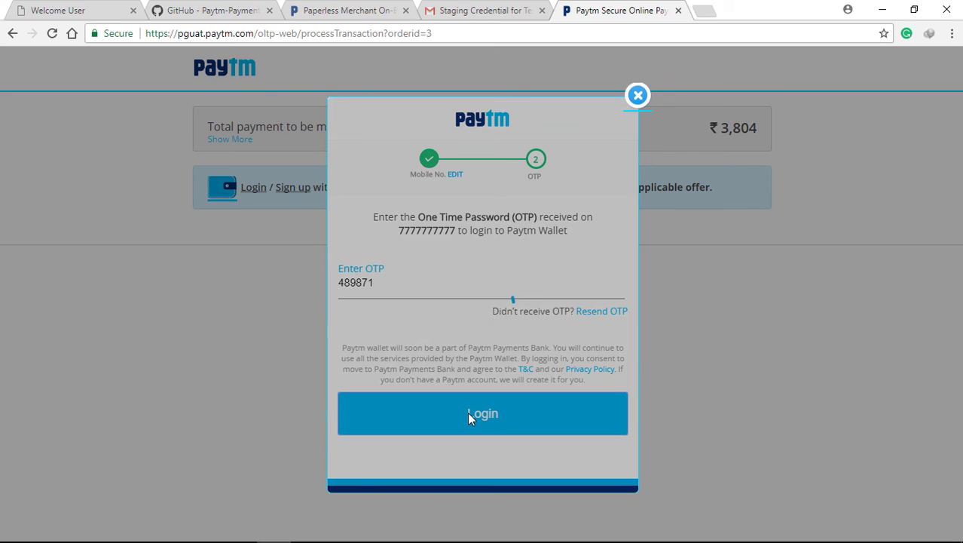
left_click(482, 413)
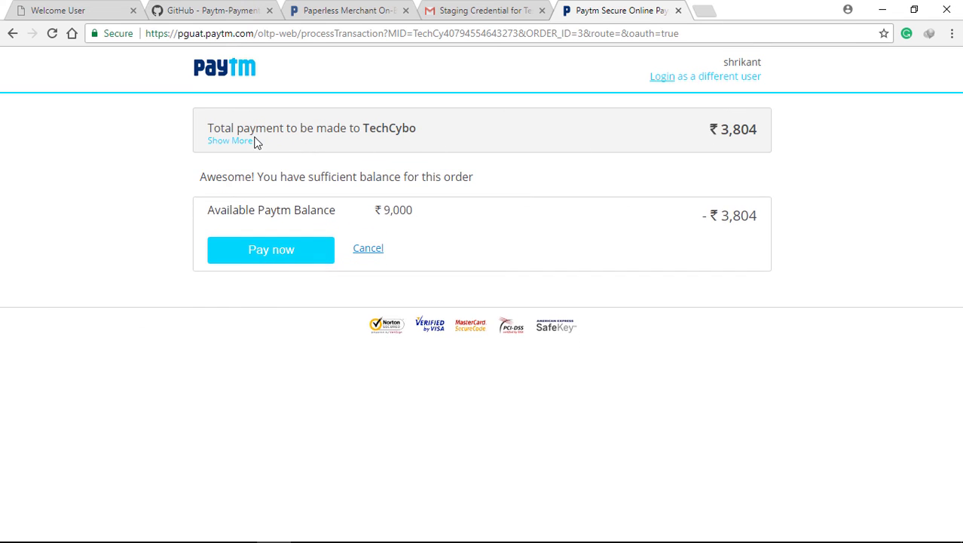
Reveal the transaction details for order 3, then pay ₹3,804 from the ₹9,000 test wallet
left_click(230, 140)
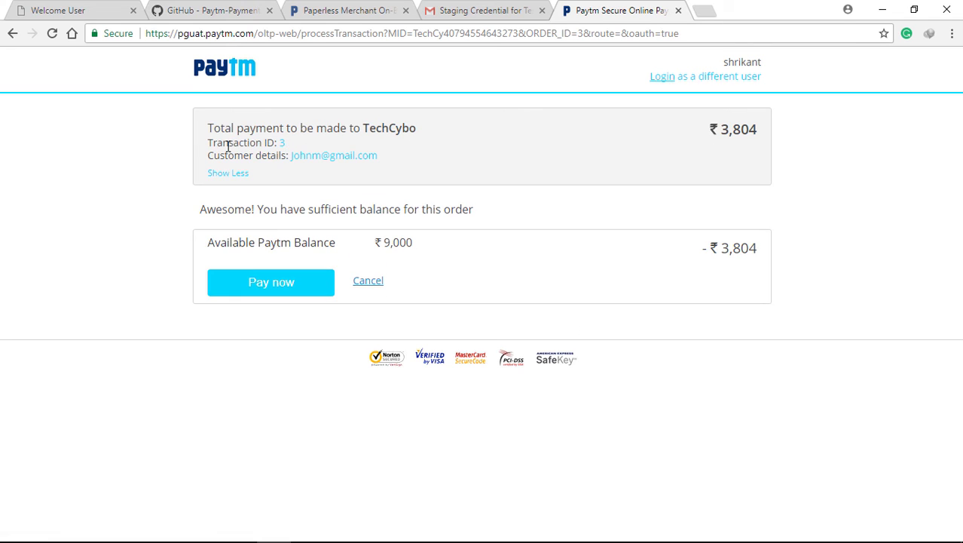
mouse_move(259, 177)
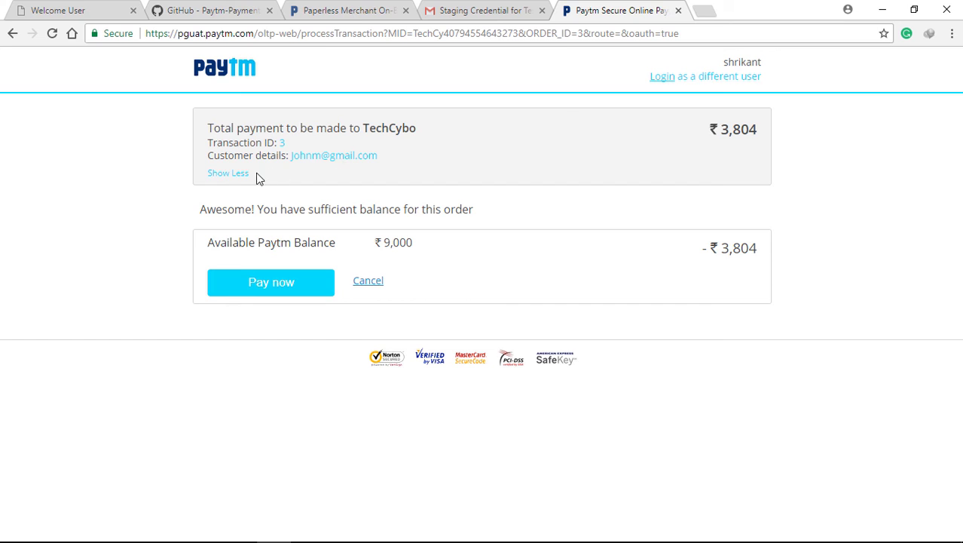
mouse_move(294, 284)
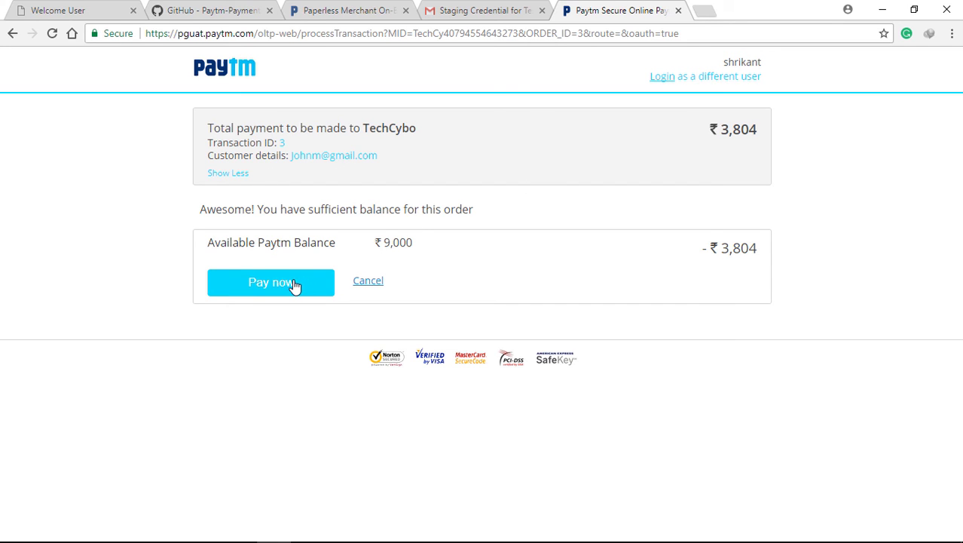
left_click(271, 282)
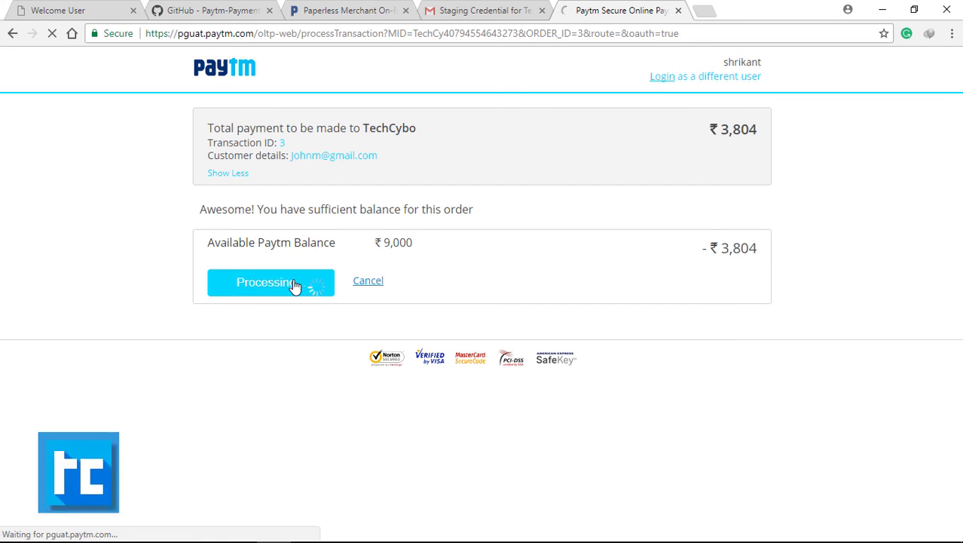